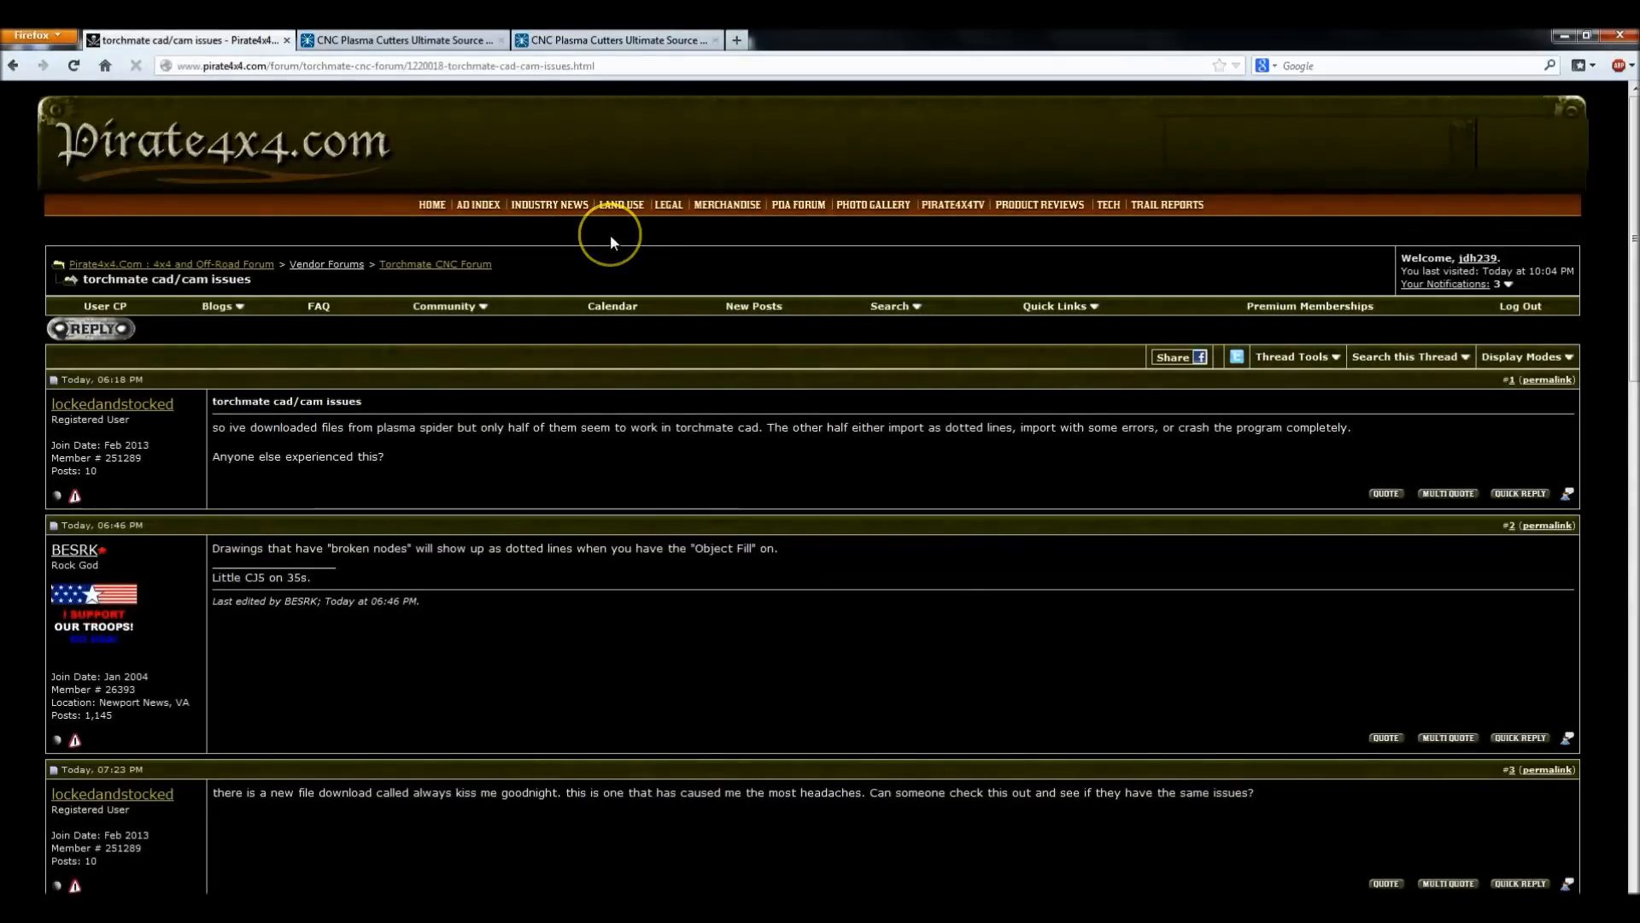
pyautogui.moveTo(588, 466)
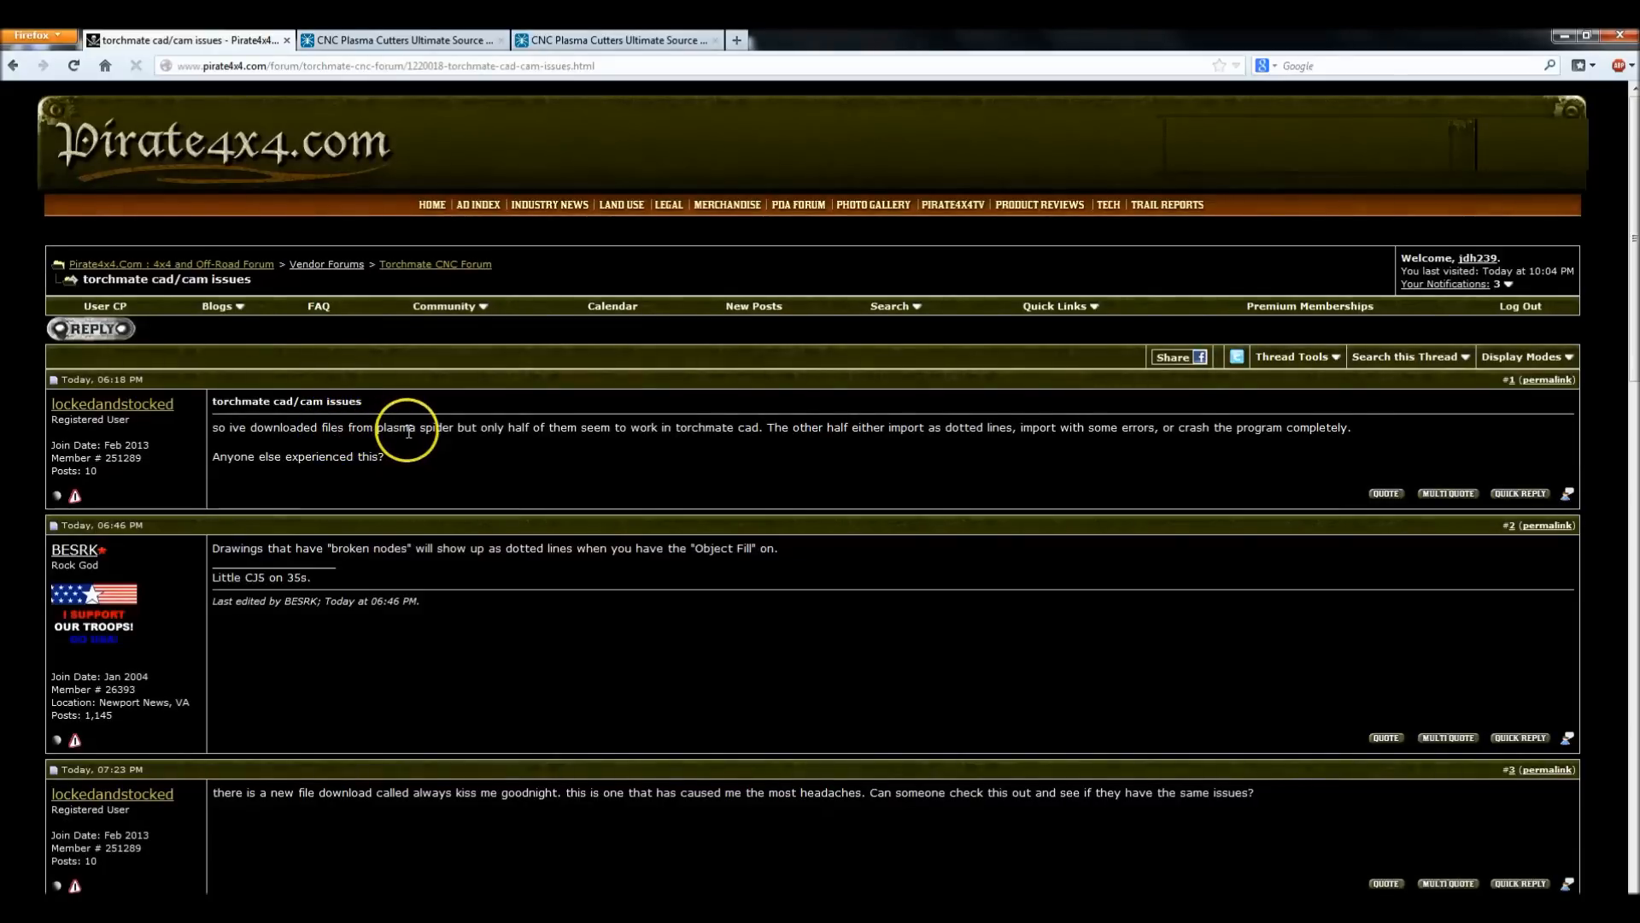
pyautogui.moveTo(513, 581)
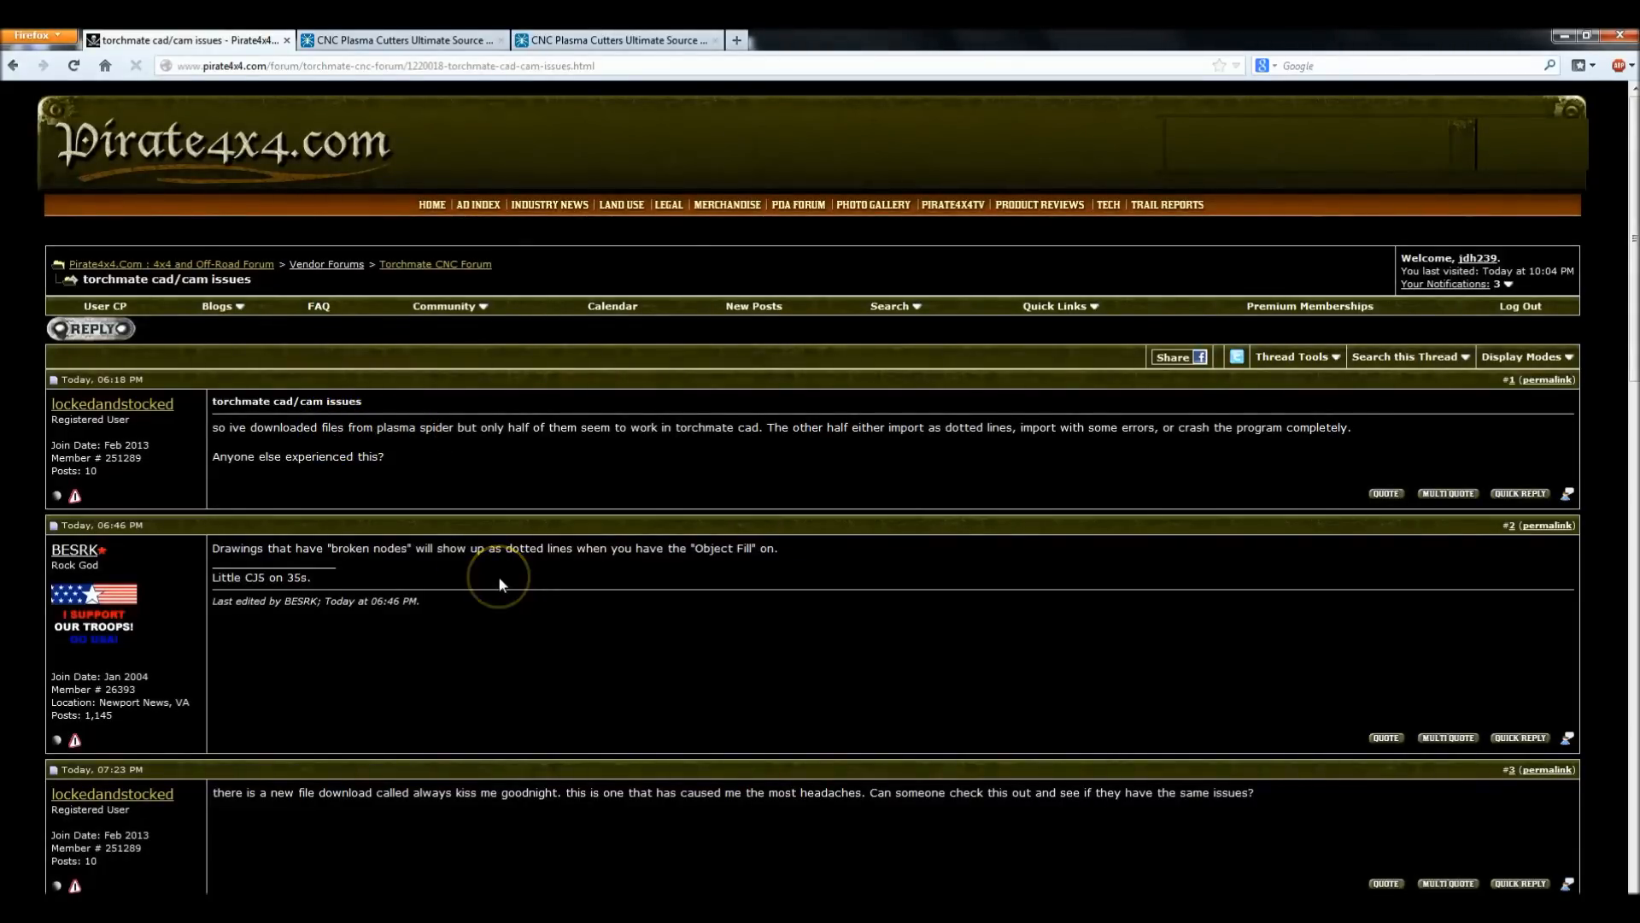
pyautogui.moveTo(565, 642)
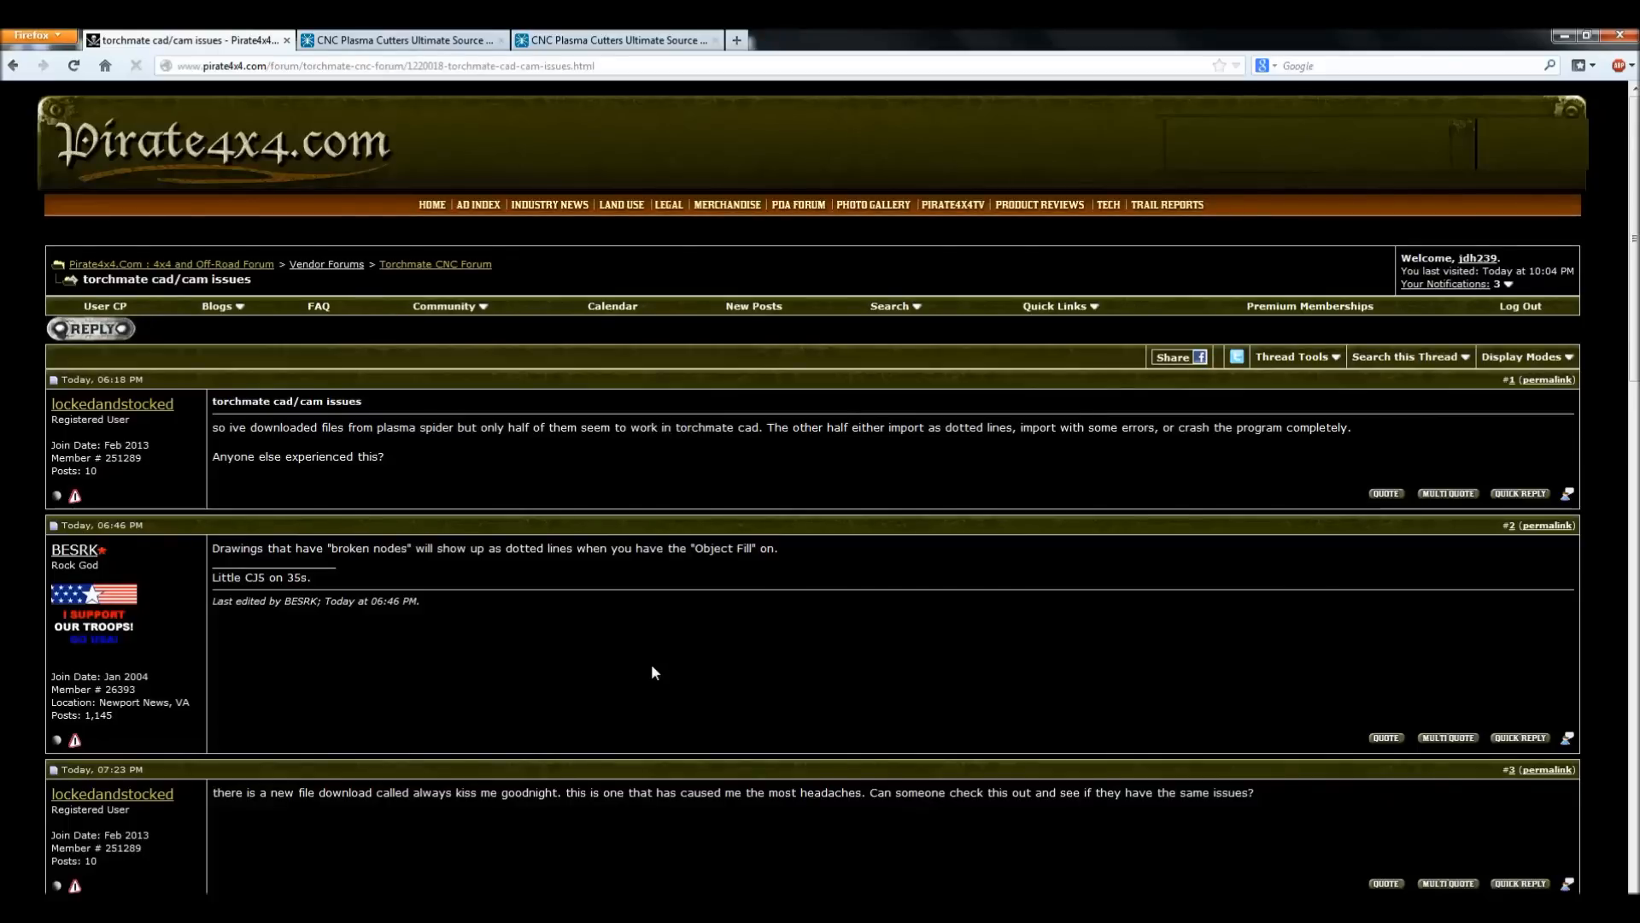
# Step: Read down the Pirate4x4 thread and open the Plasma Spider DXF post
pyautogui.scroll(-3)
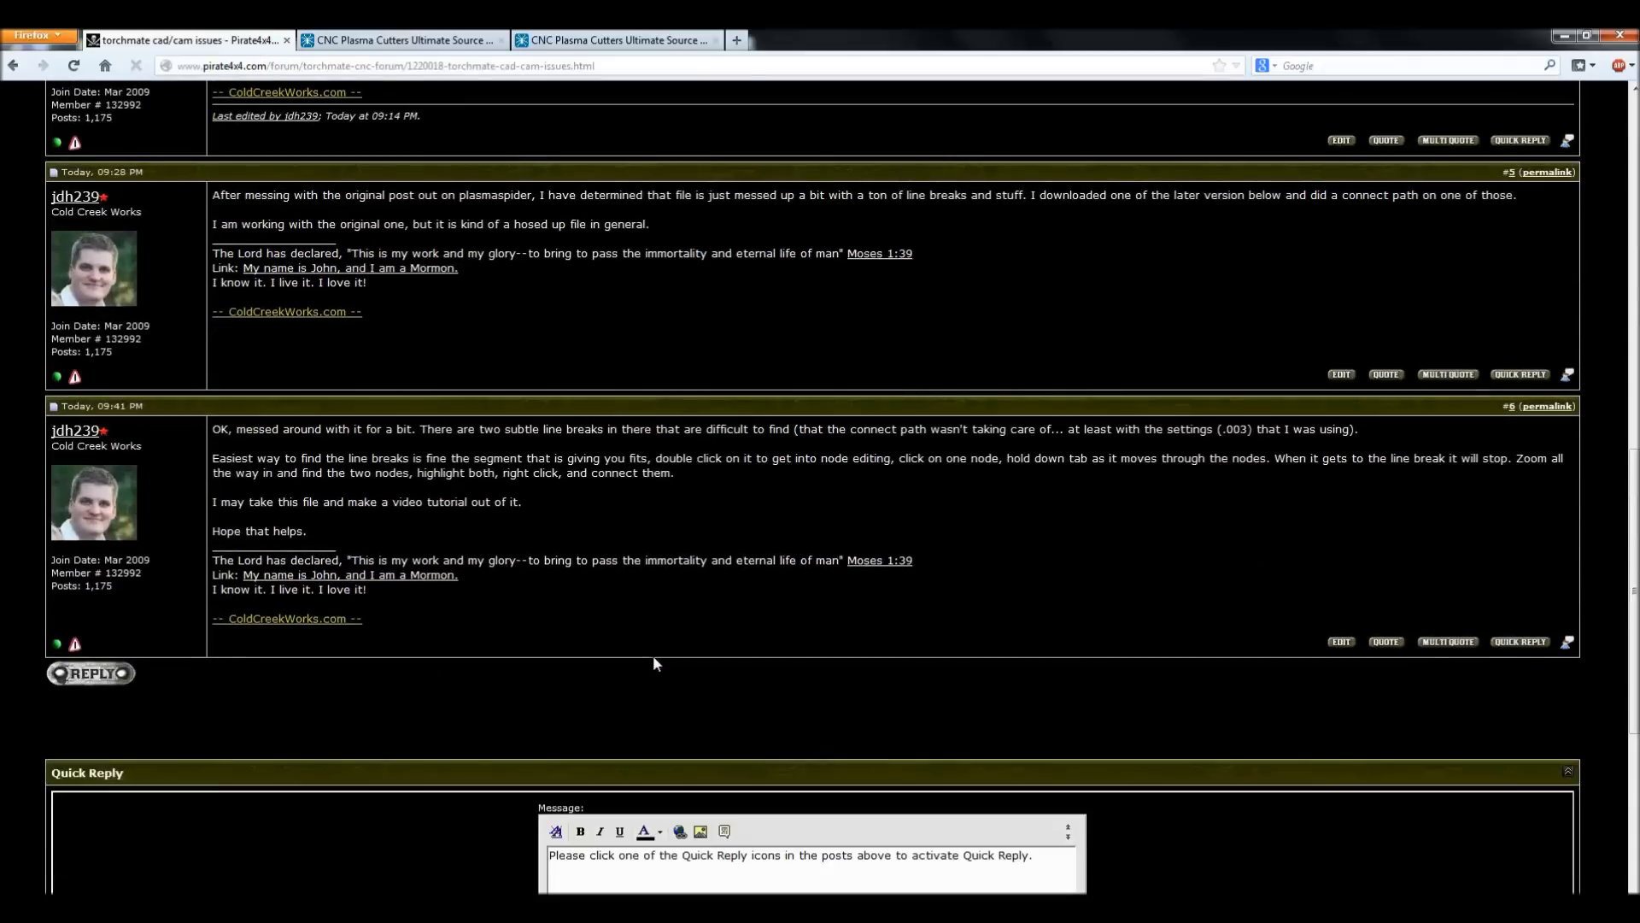
pyautogui.click(402, 40)
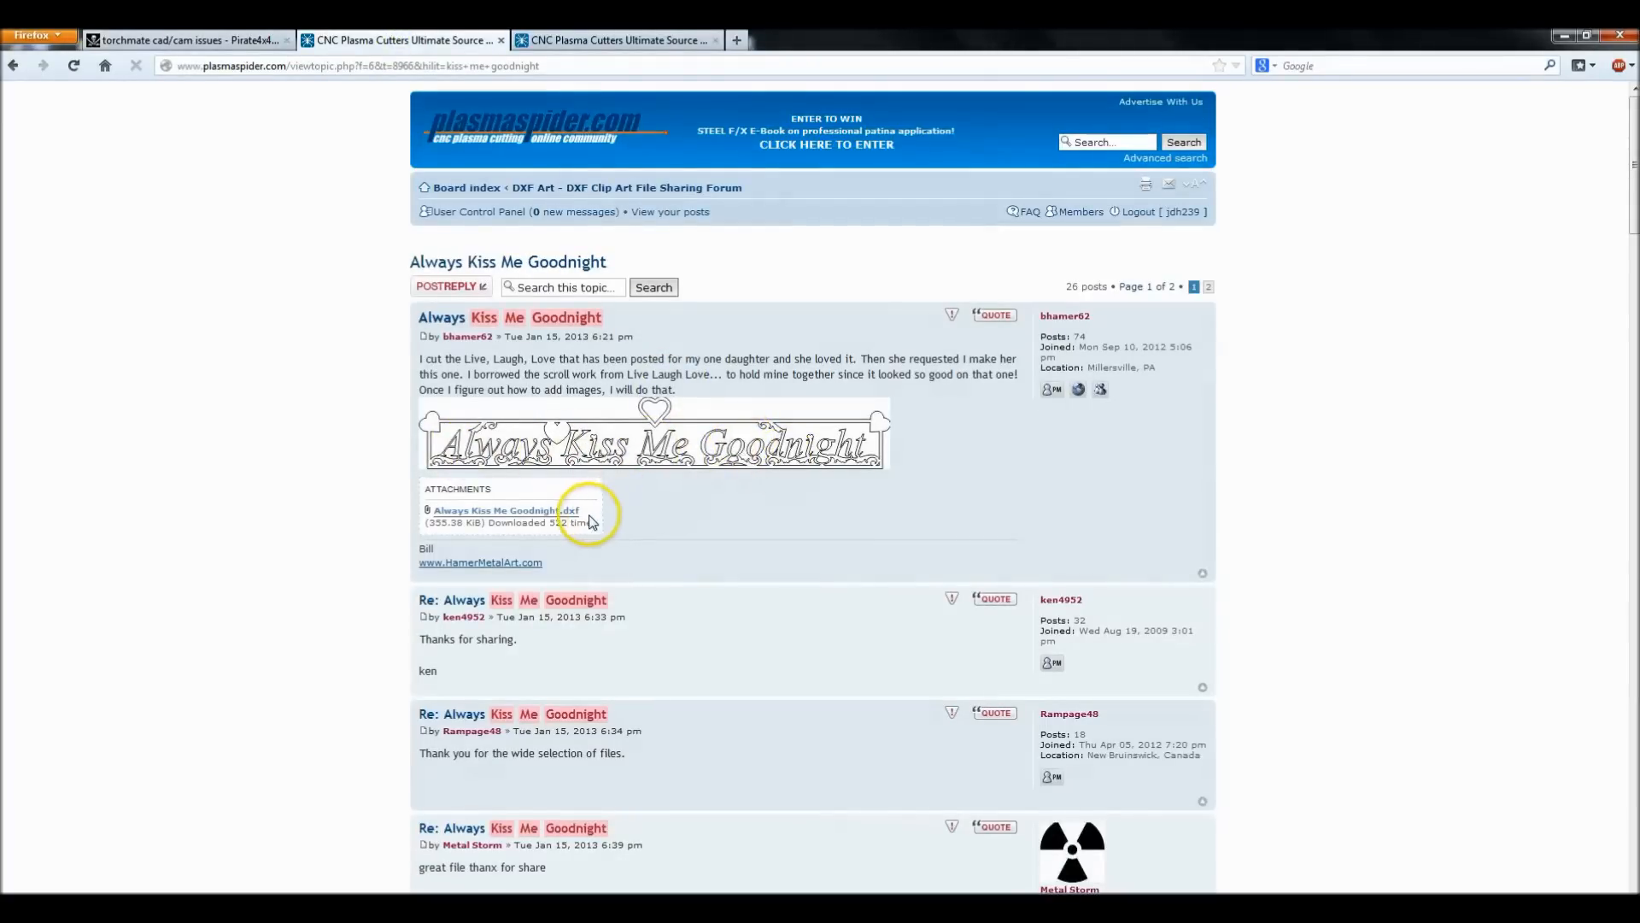
# Step: Download 'Always Kiss Me Goodnight.dxf' and open it with the CADlink MFC Application
pyautogui.click(503, 511)
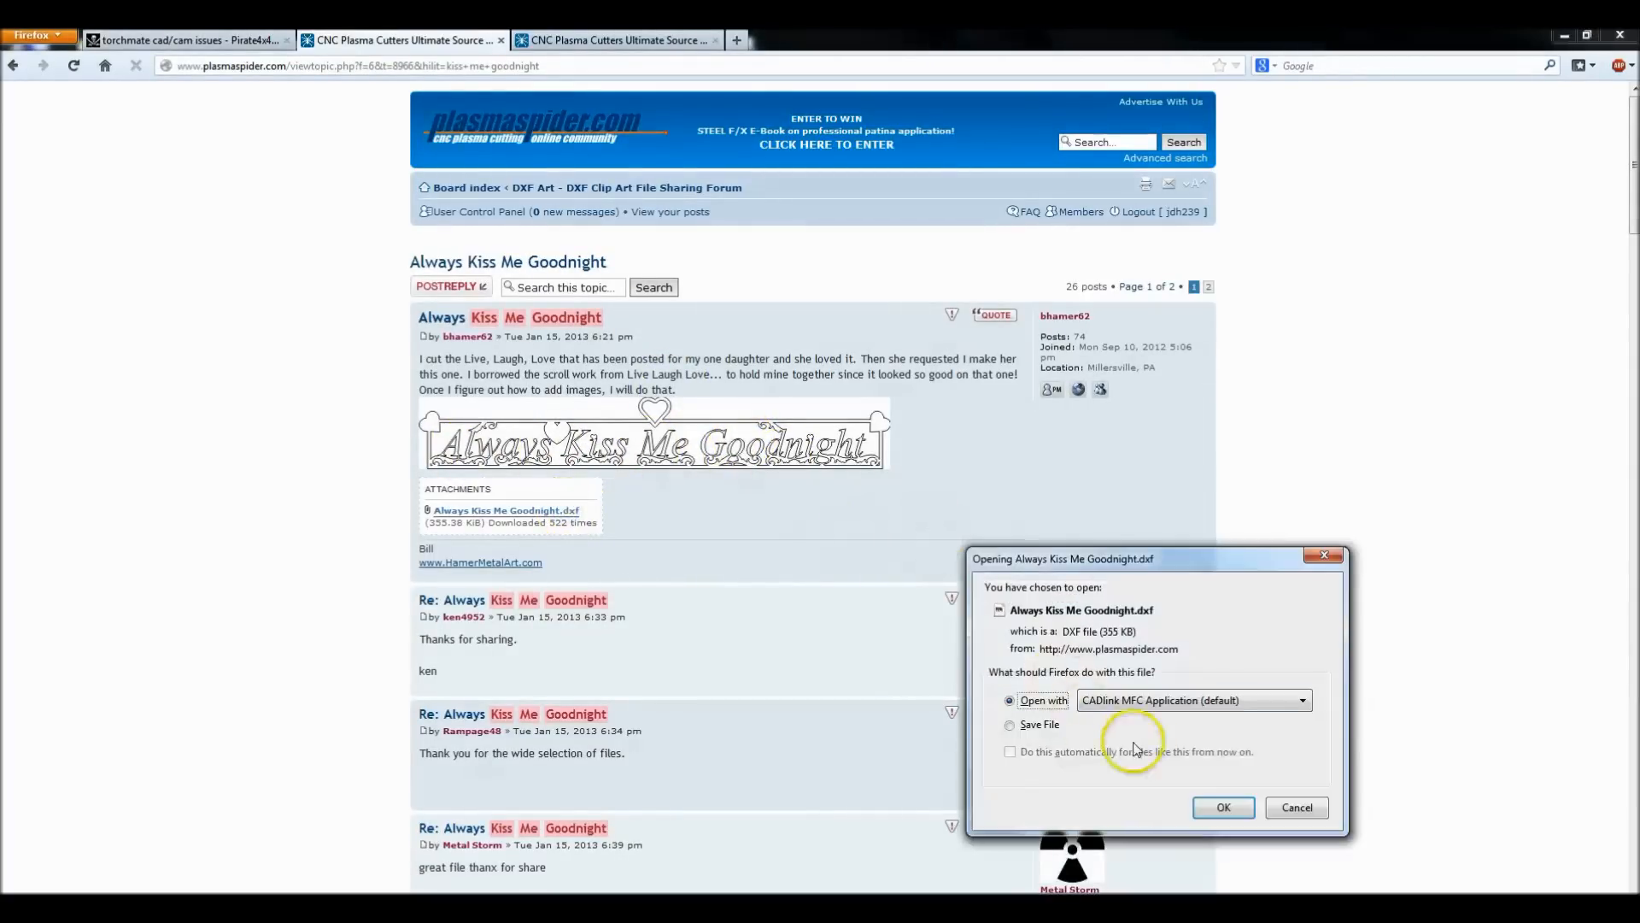
pyautogui.click(1221, 807)
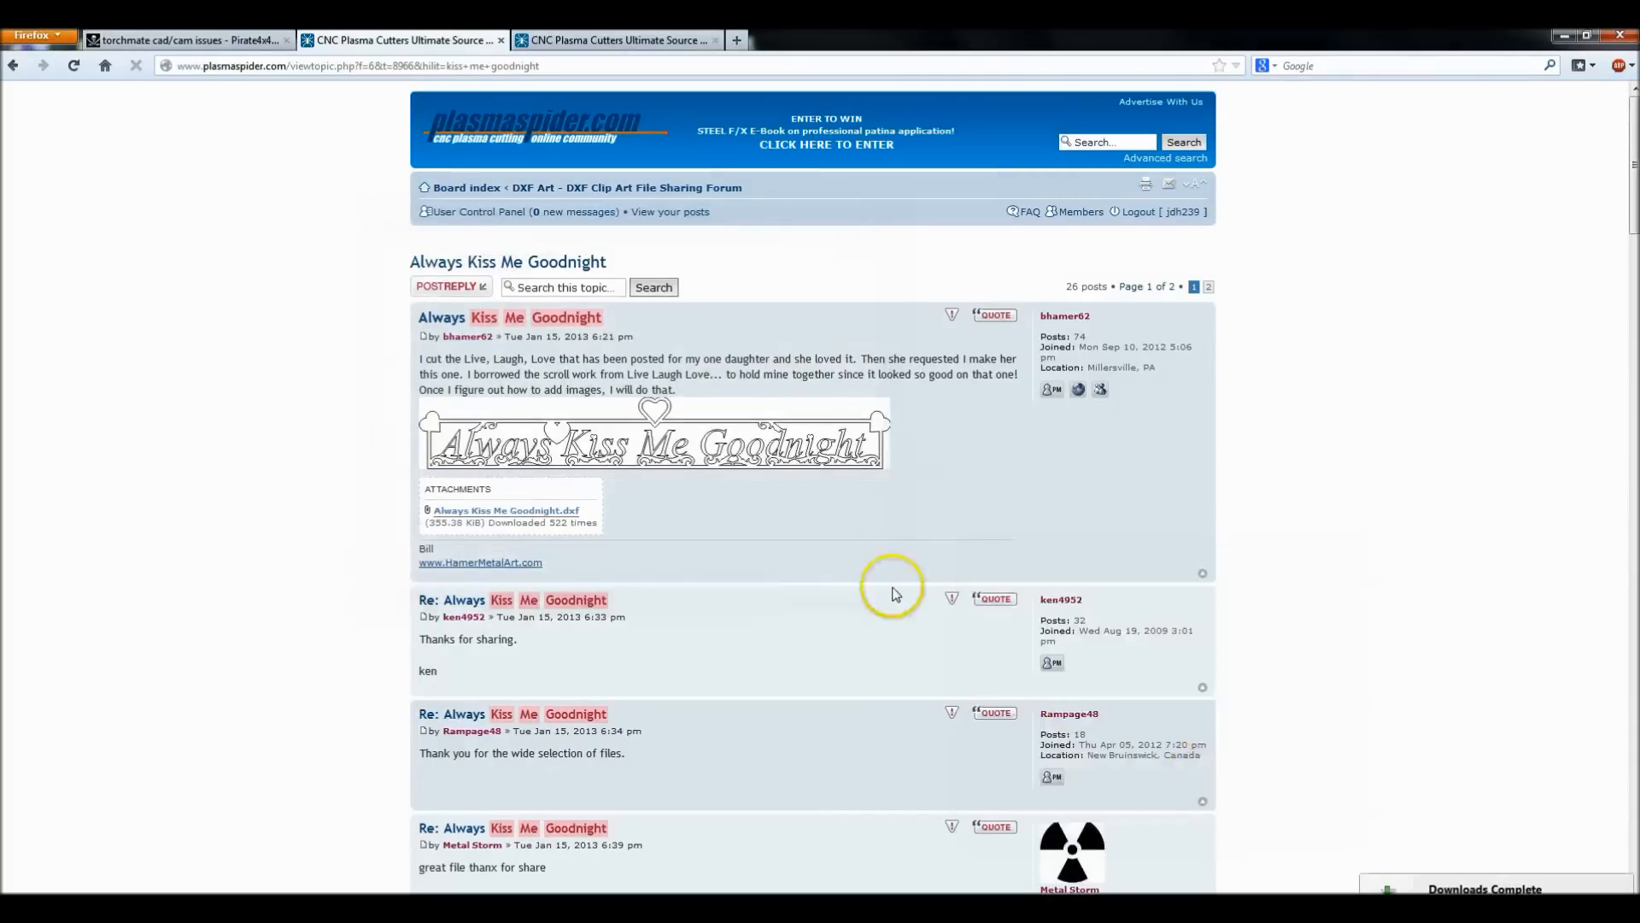
pyautogui.click(504, 510)
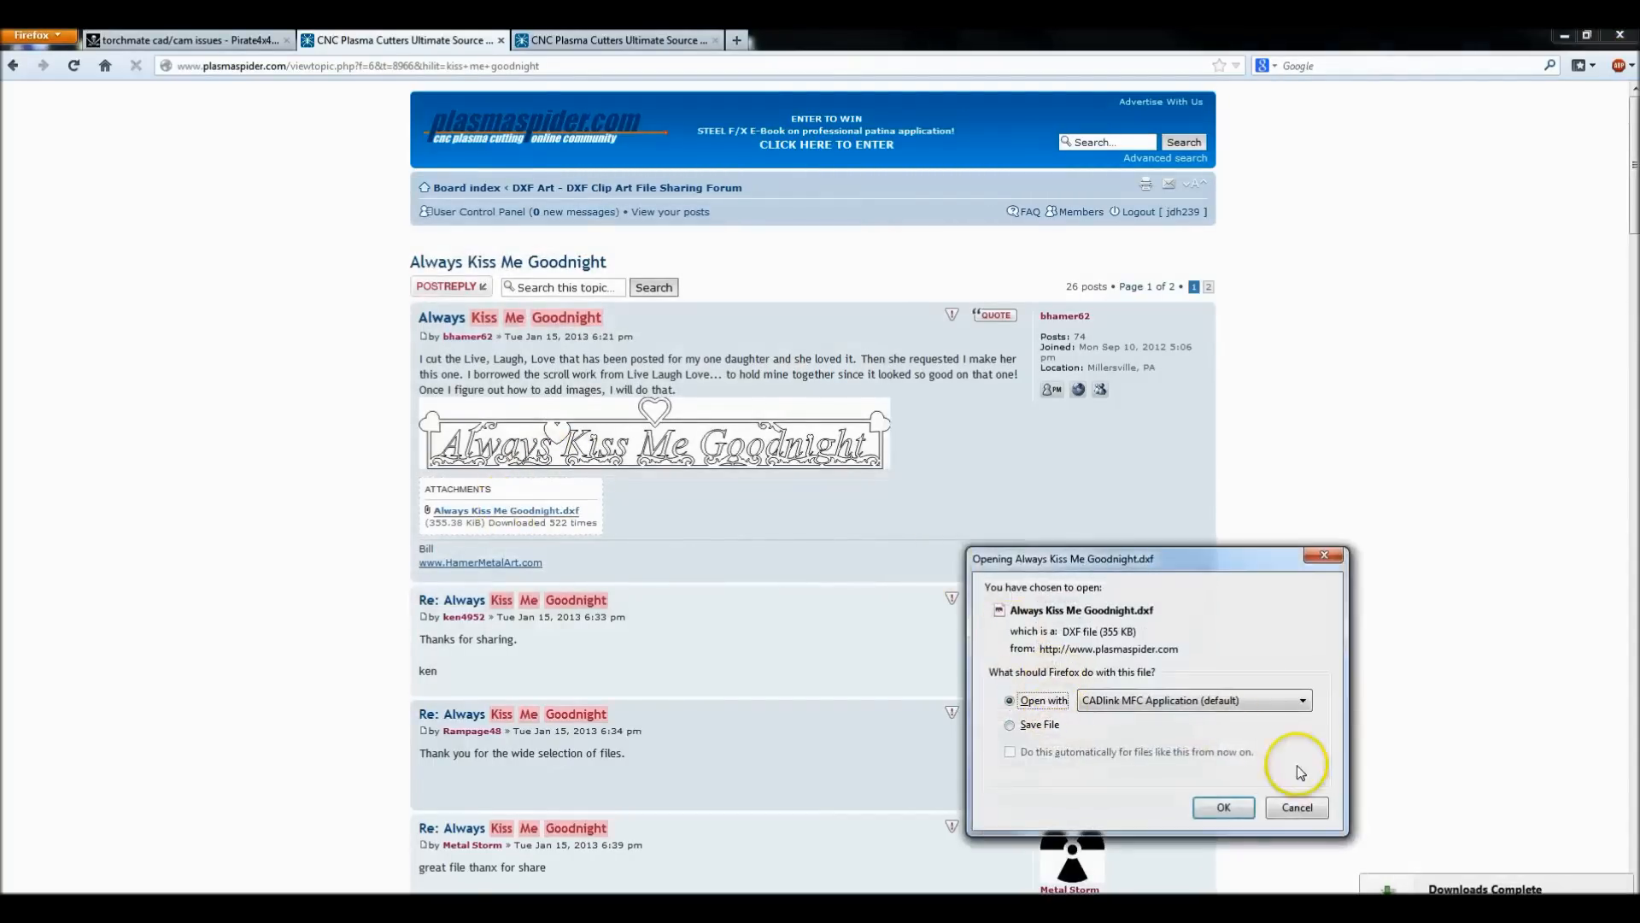
pyautogui.click(1221, 807)
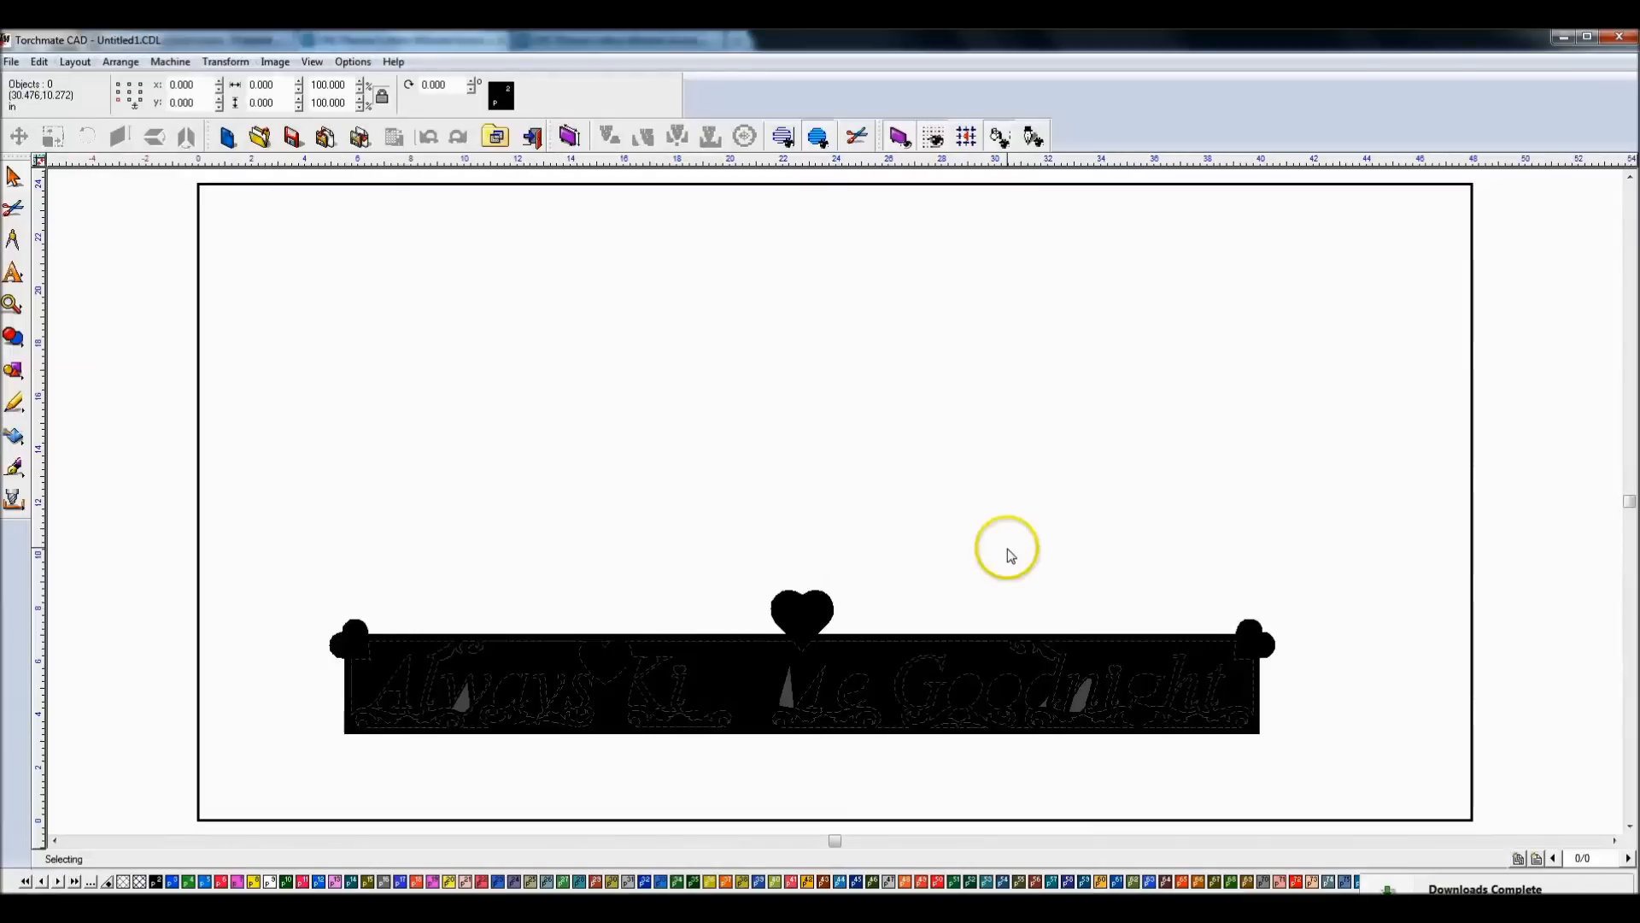
pyautogui.moveTo(826, 708)
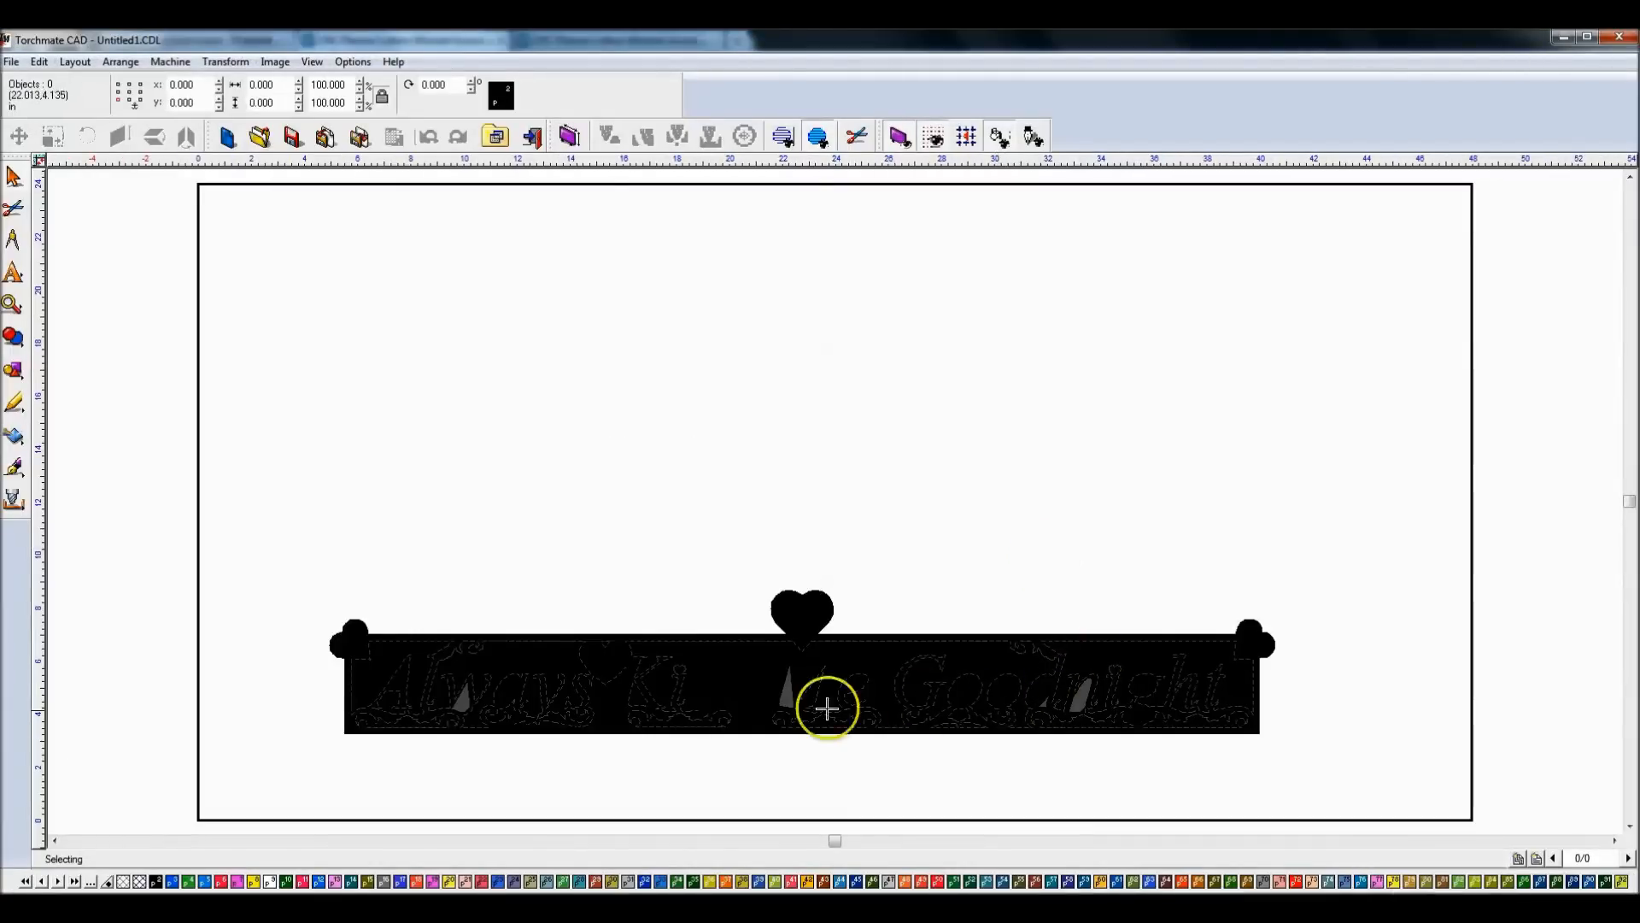
pyautogui.moveTo(533, 695)
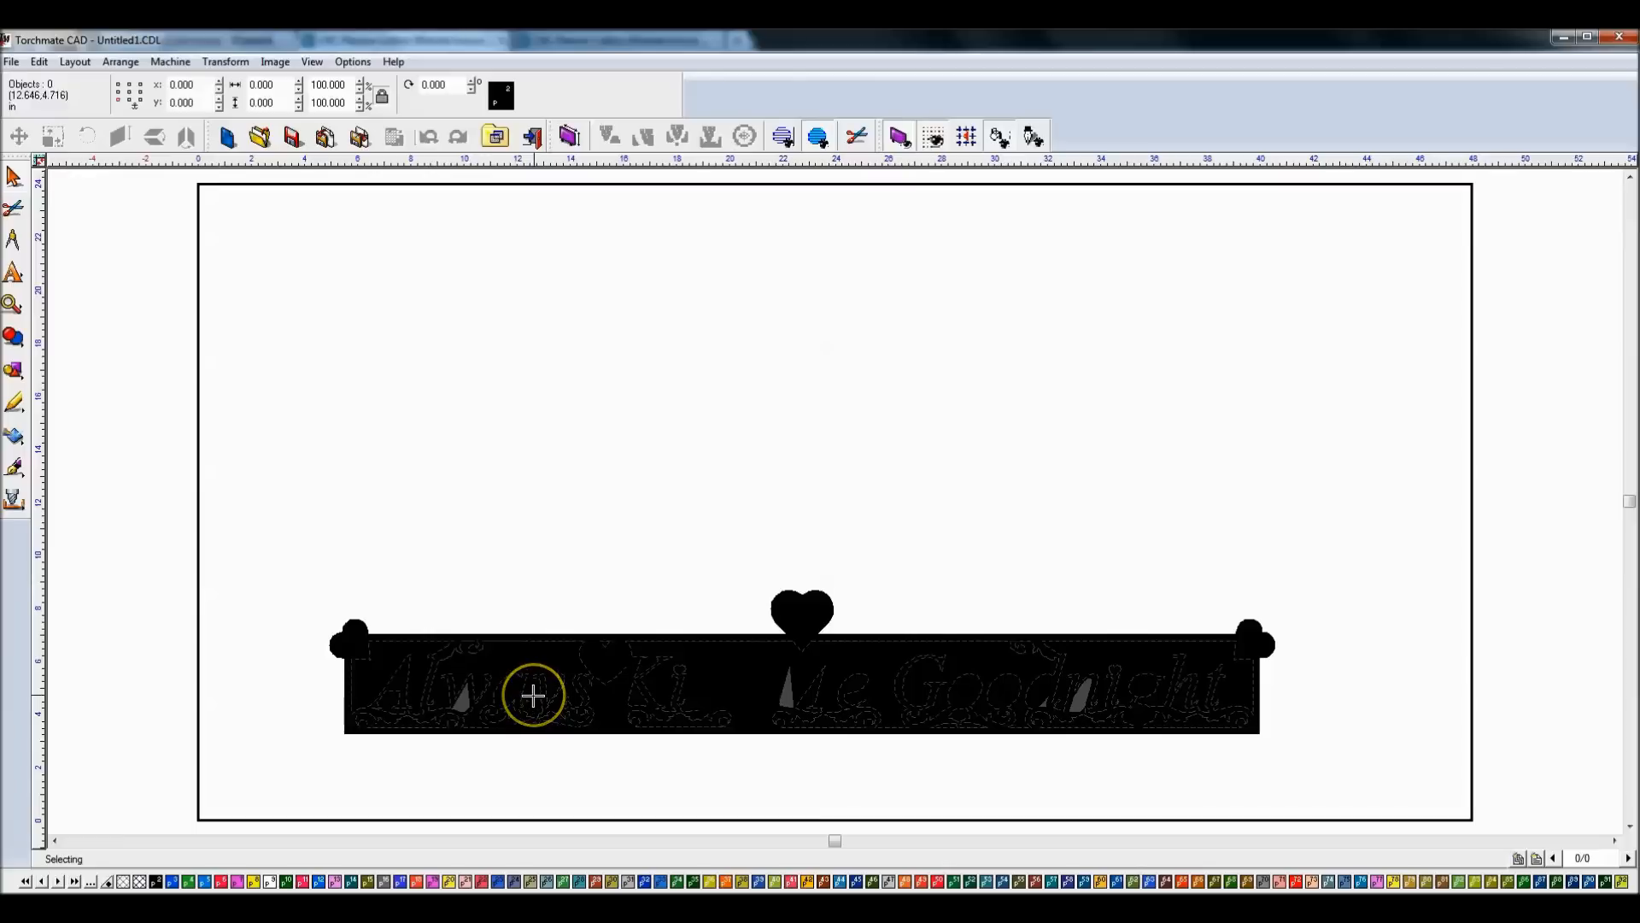
pyautogui.moveTo(448, 698)
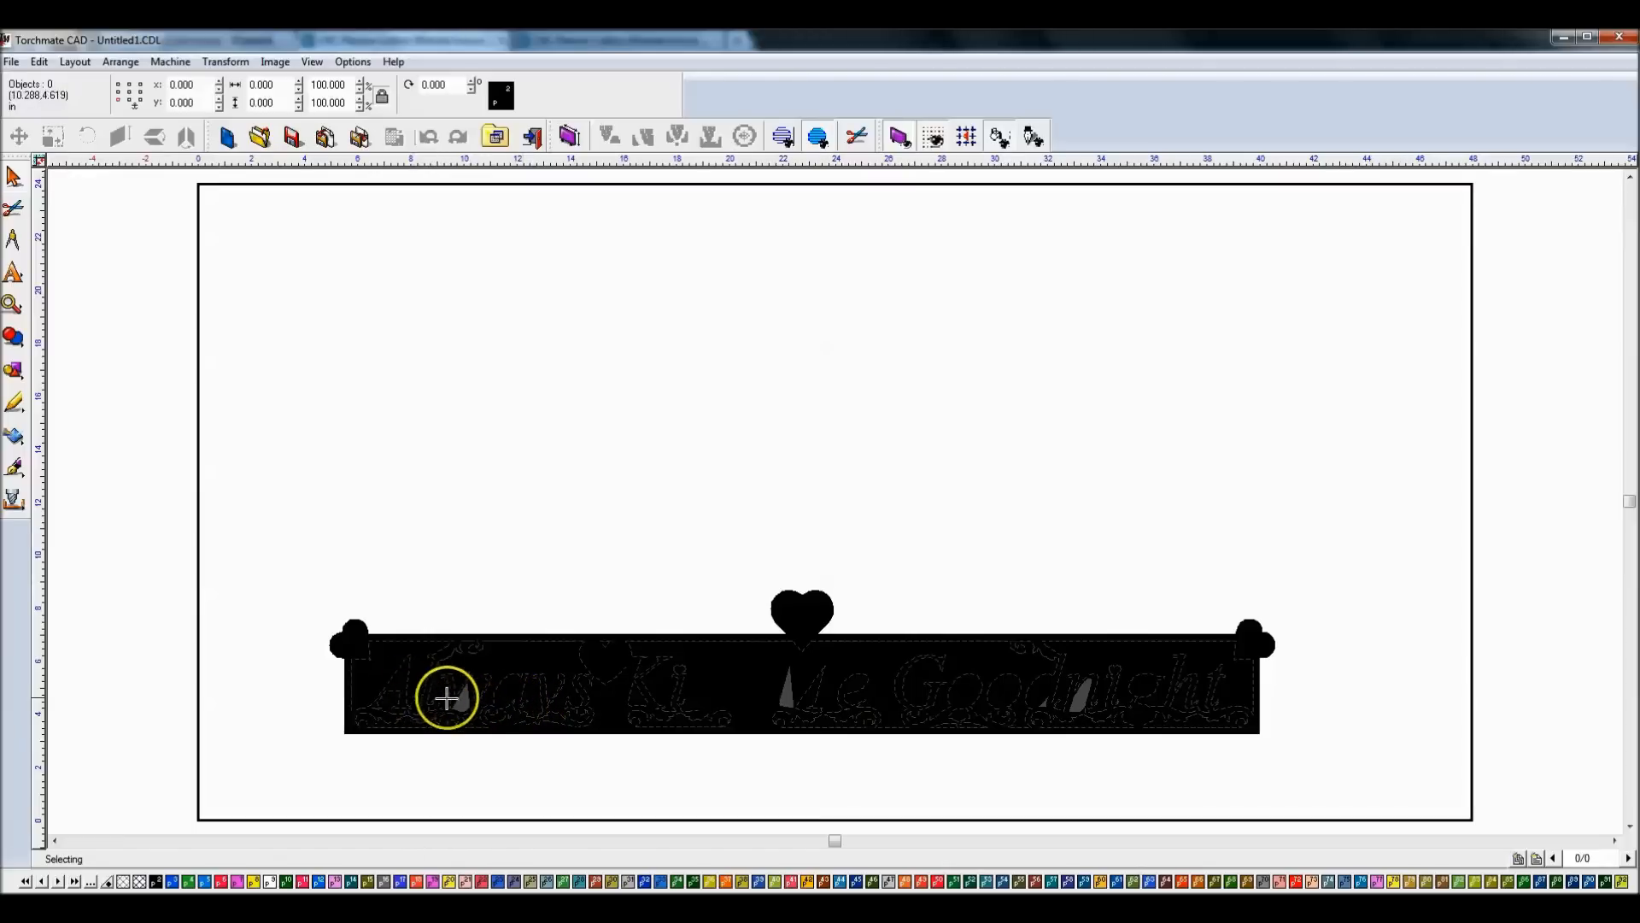
pyautogui.moveTo(1151, 693)
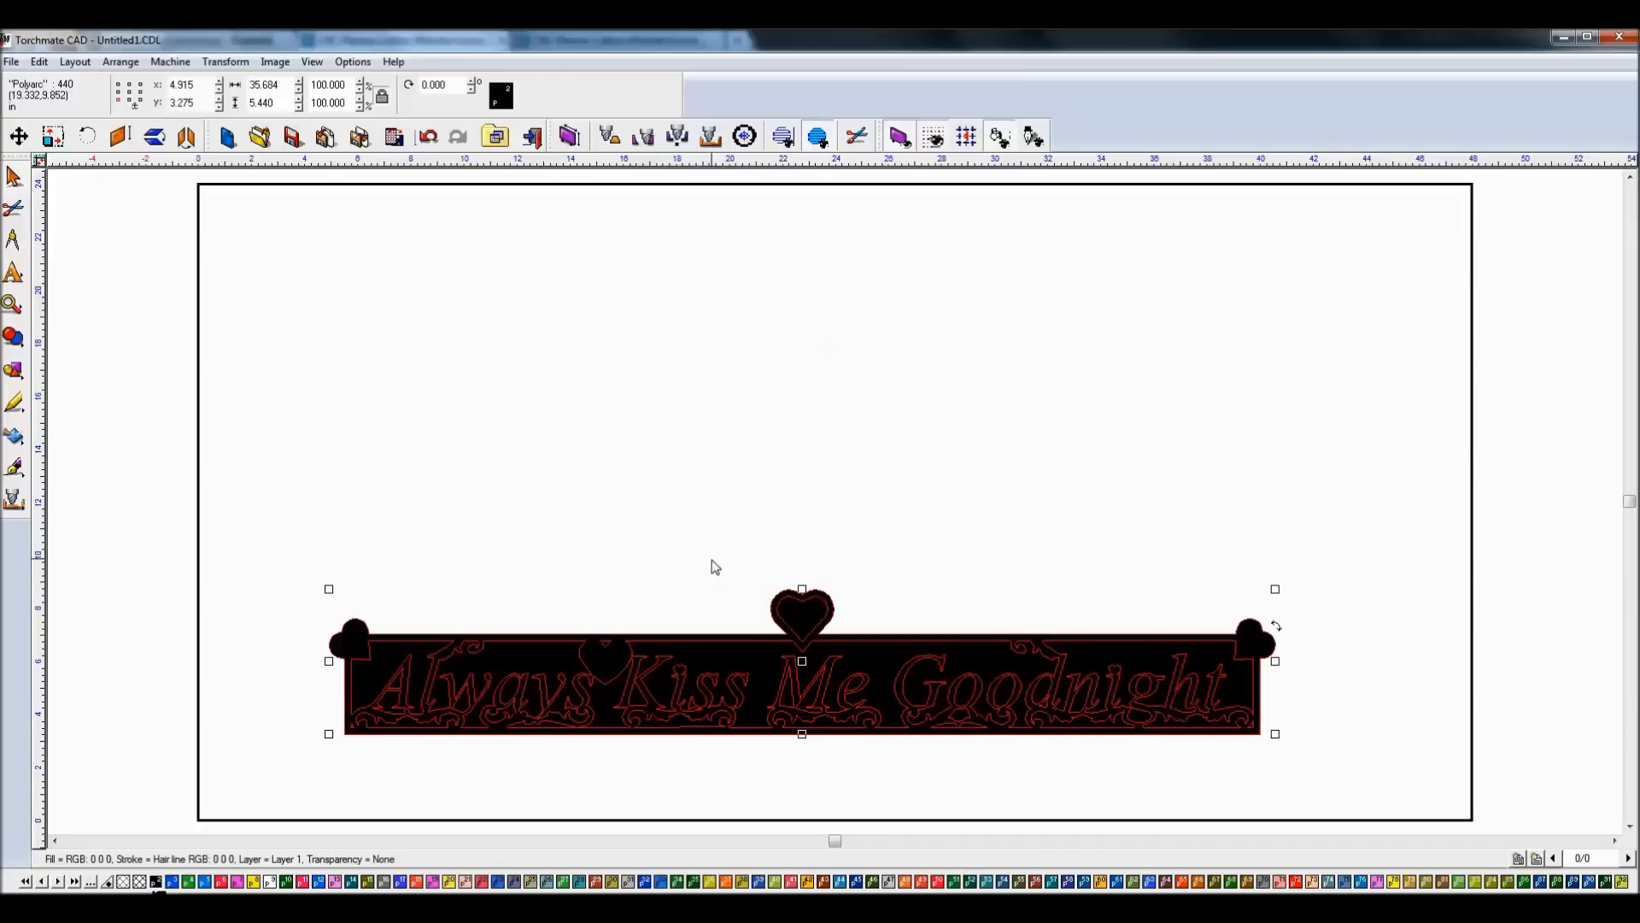
pyautogui.click(178, 485)
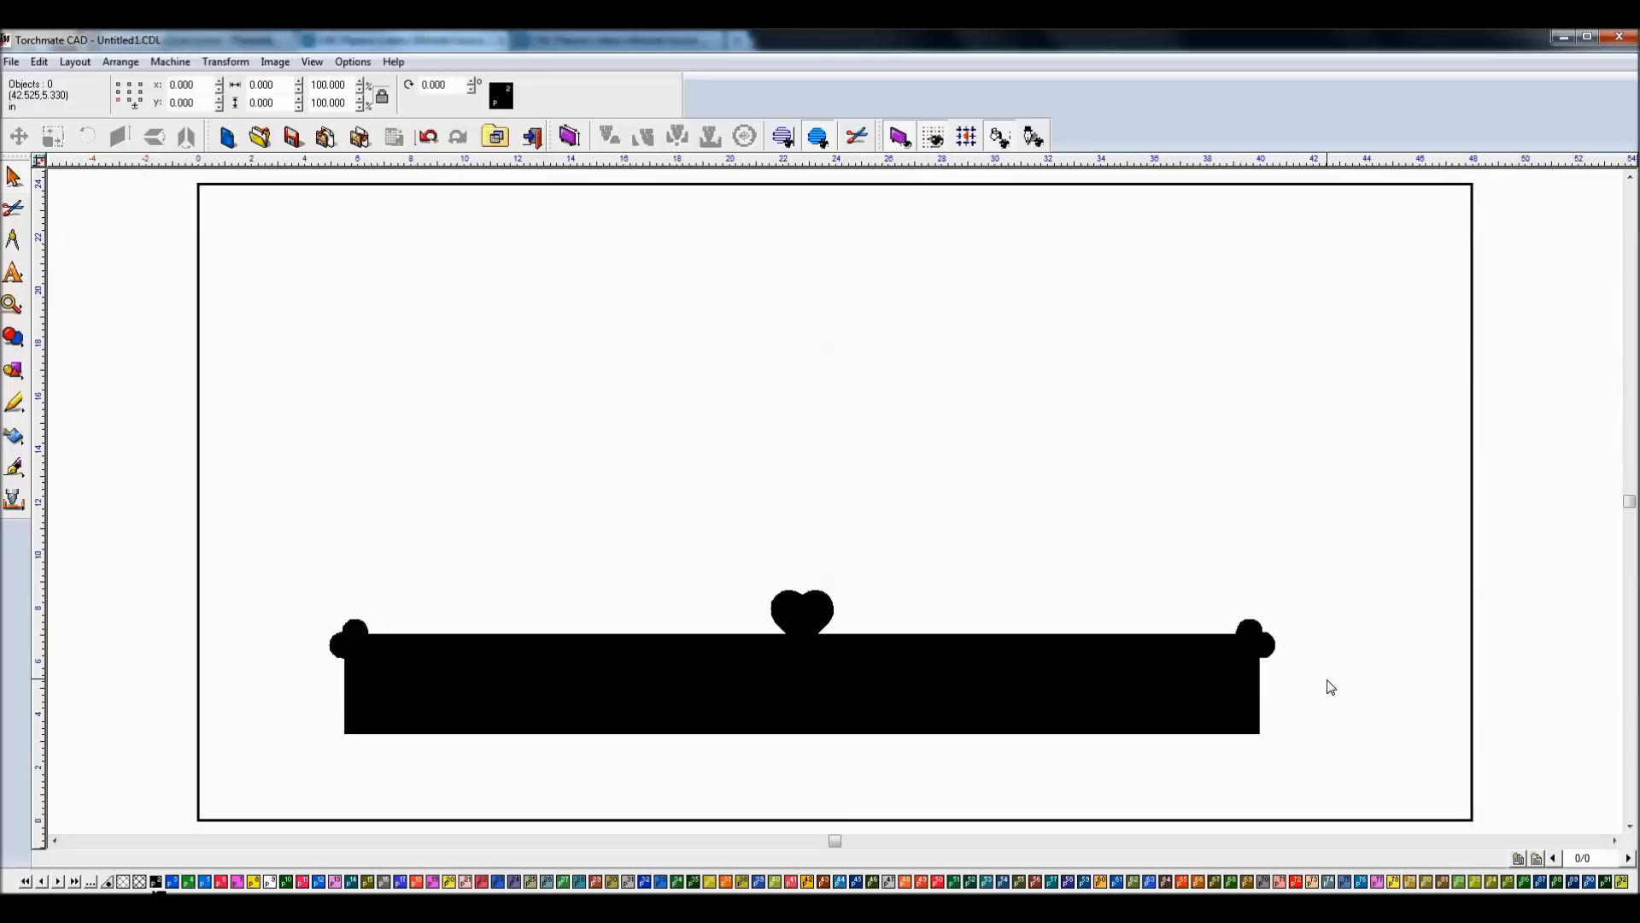
pyautogui.moveTo(376, 642)
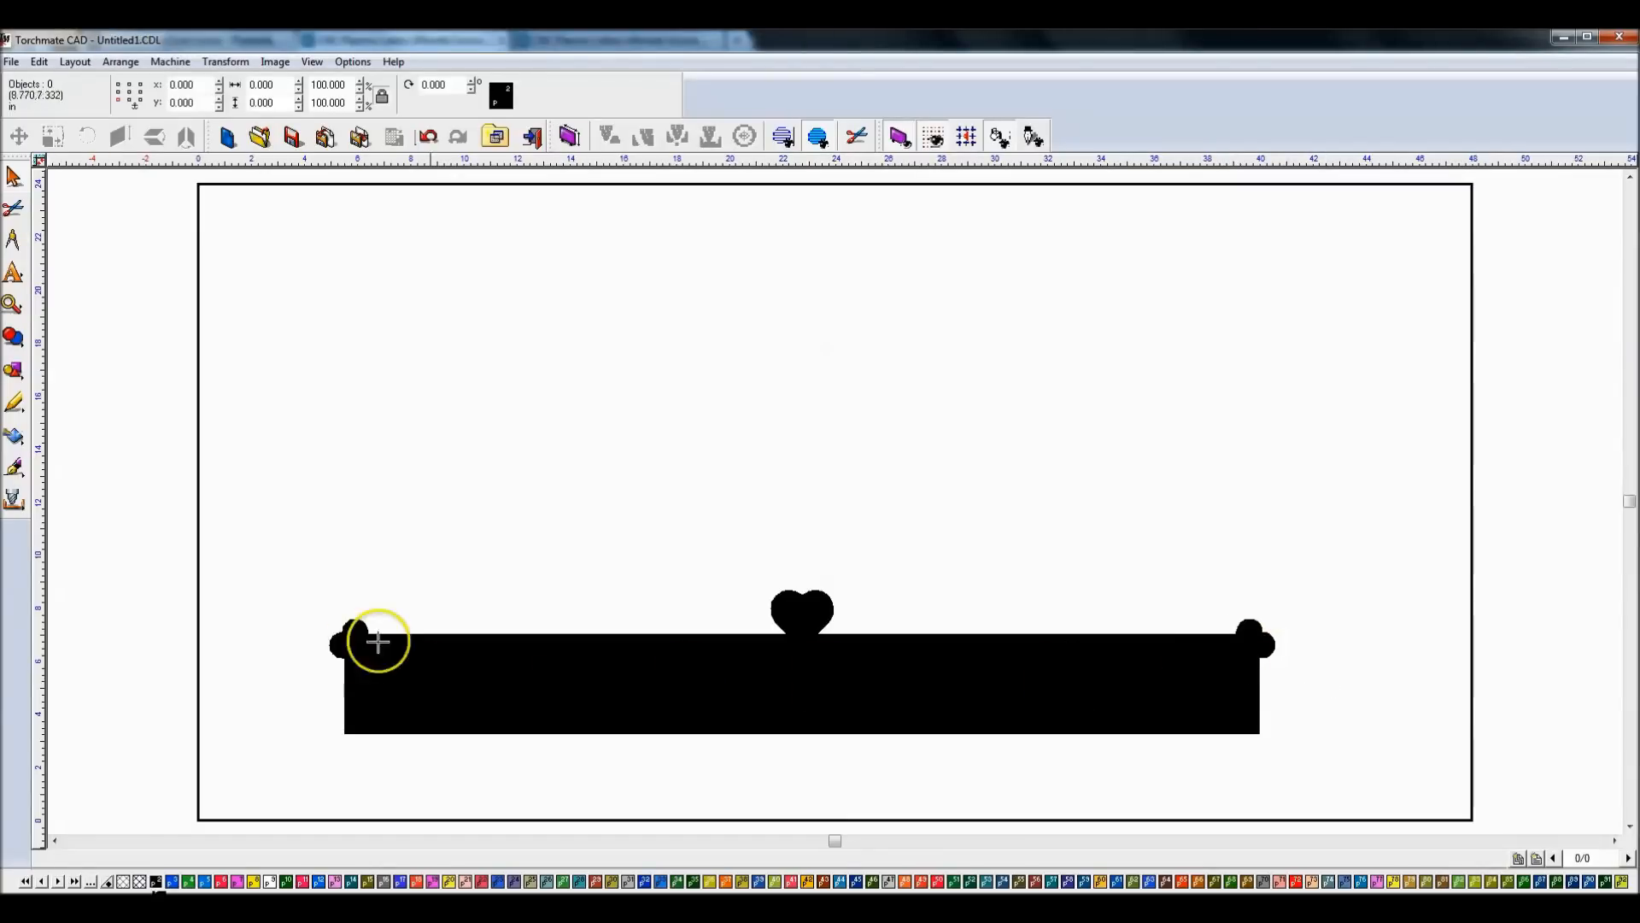
pyautogui.moveTo(598, 635)
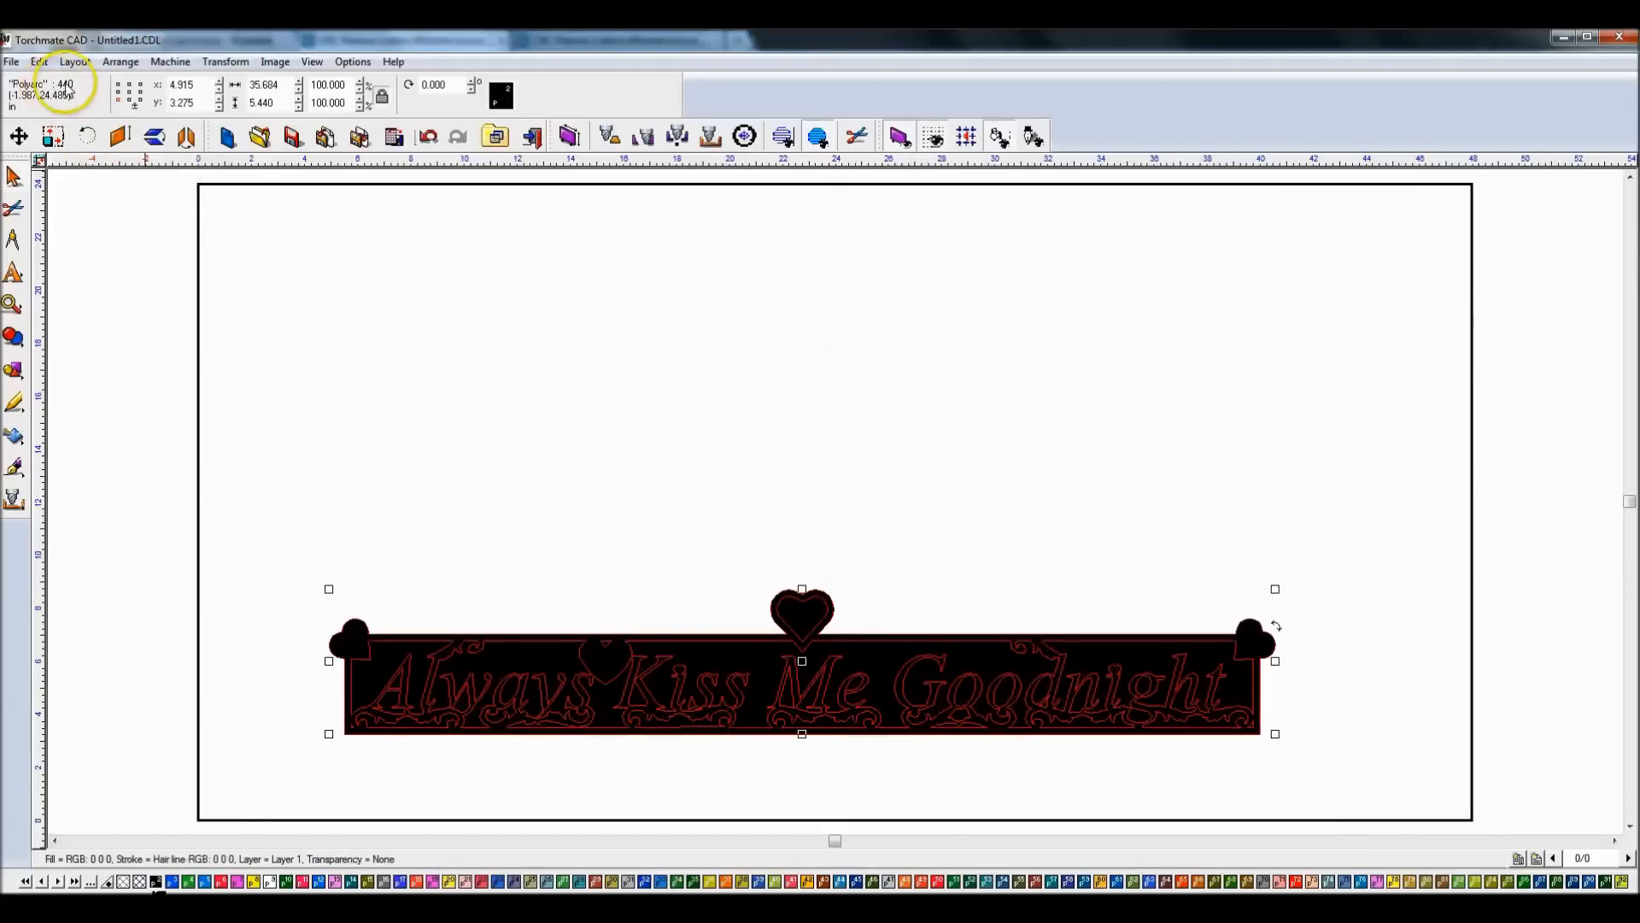
pyautogui.moveTo(670, 581)
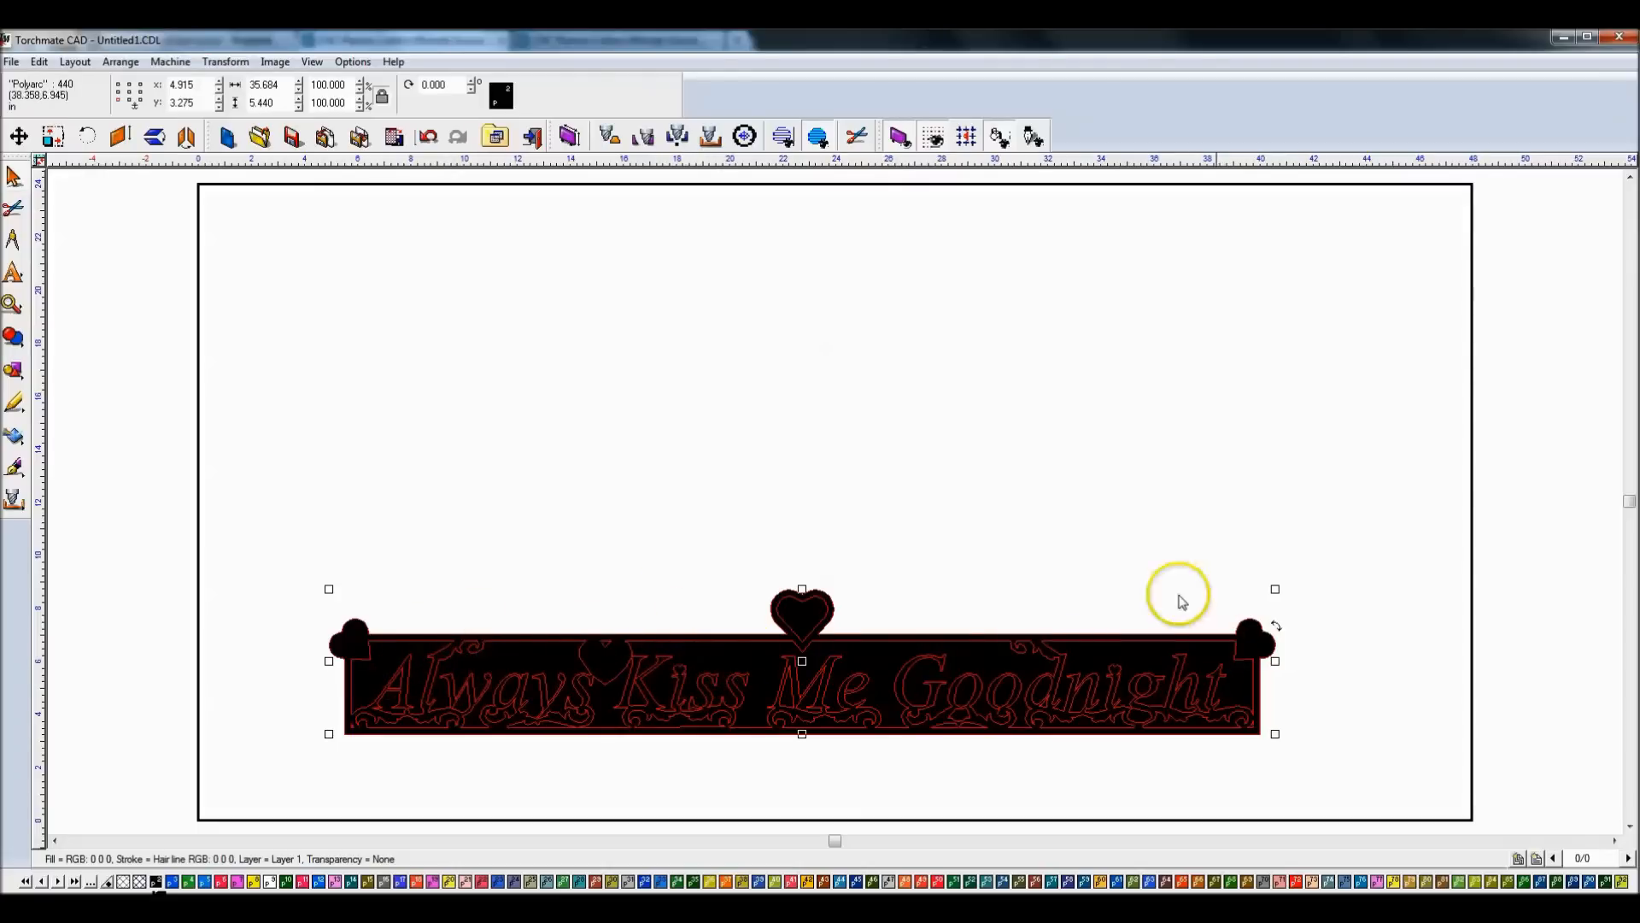
pyautogui.moveTo(338, 322)
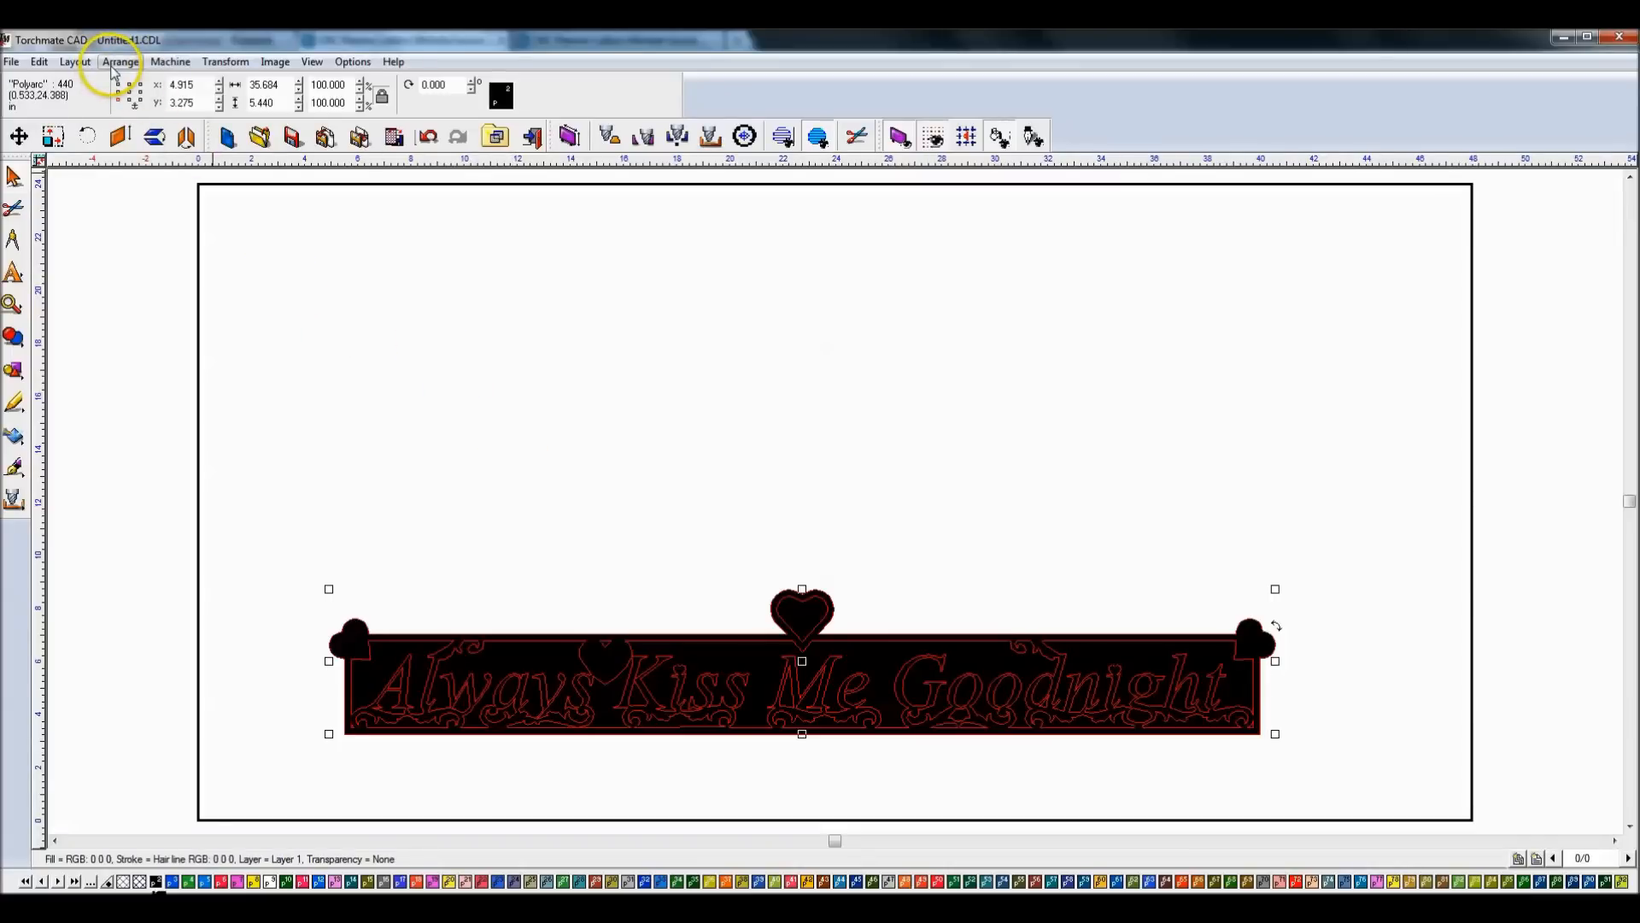
# Step: Run Arrange > Connect Path on the sign with an edited Allowable Error value
pyautogui.click(120, 60)
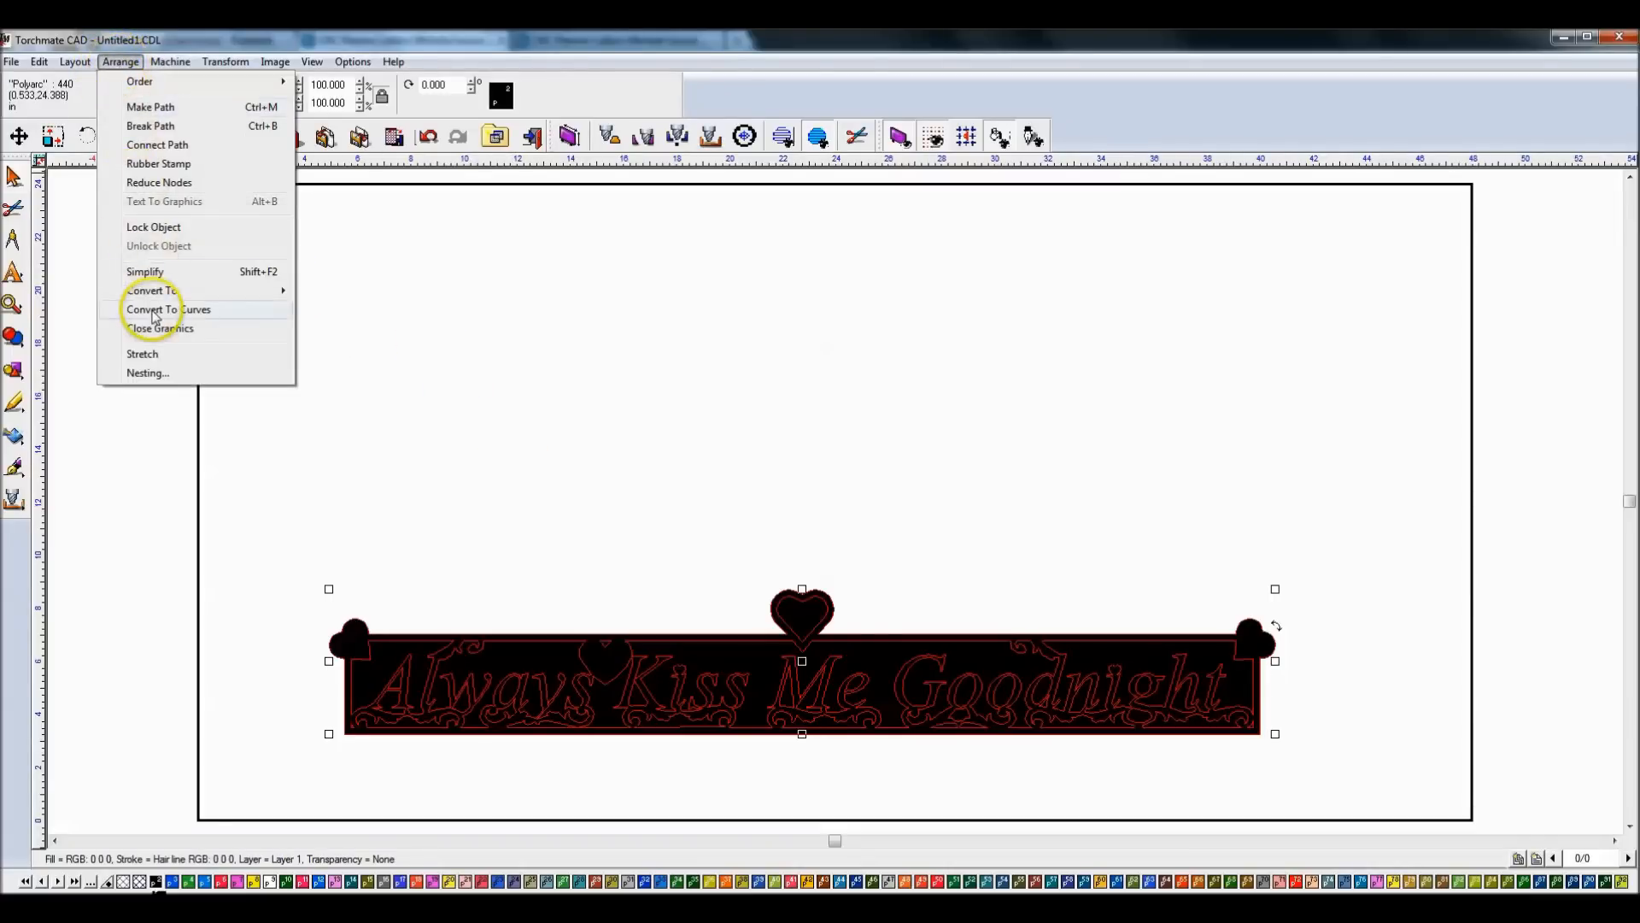
pyautogui.moveTo(153, 188)
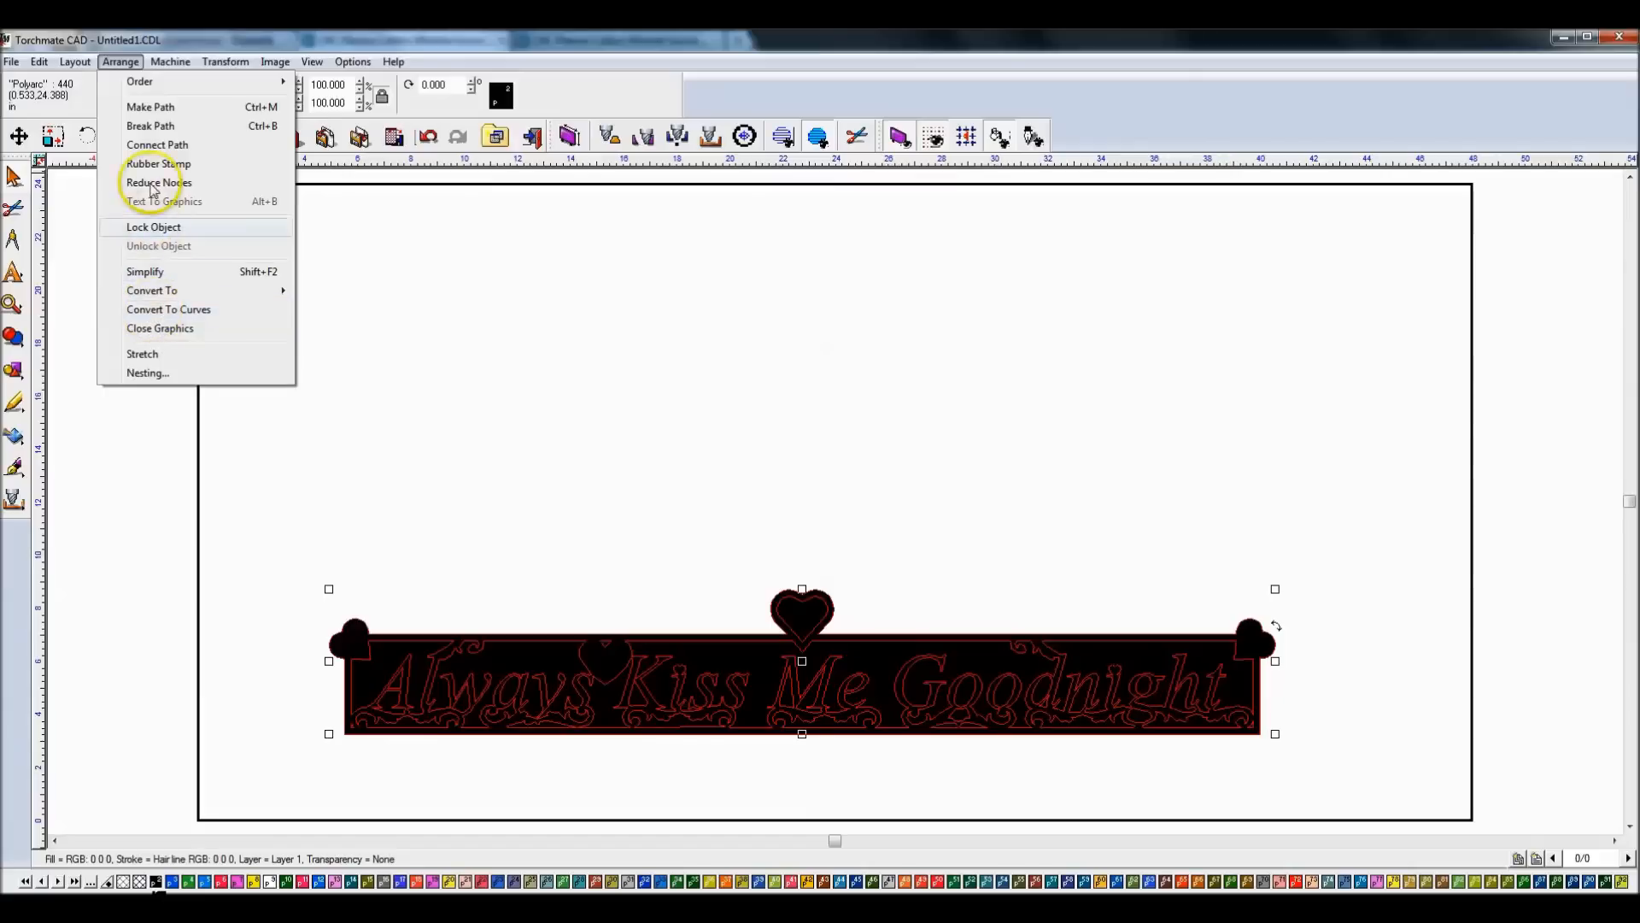
pyautogui.click(158, 144)
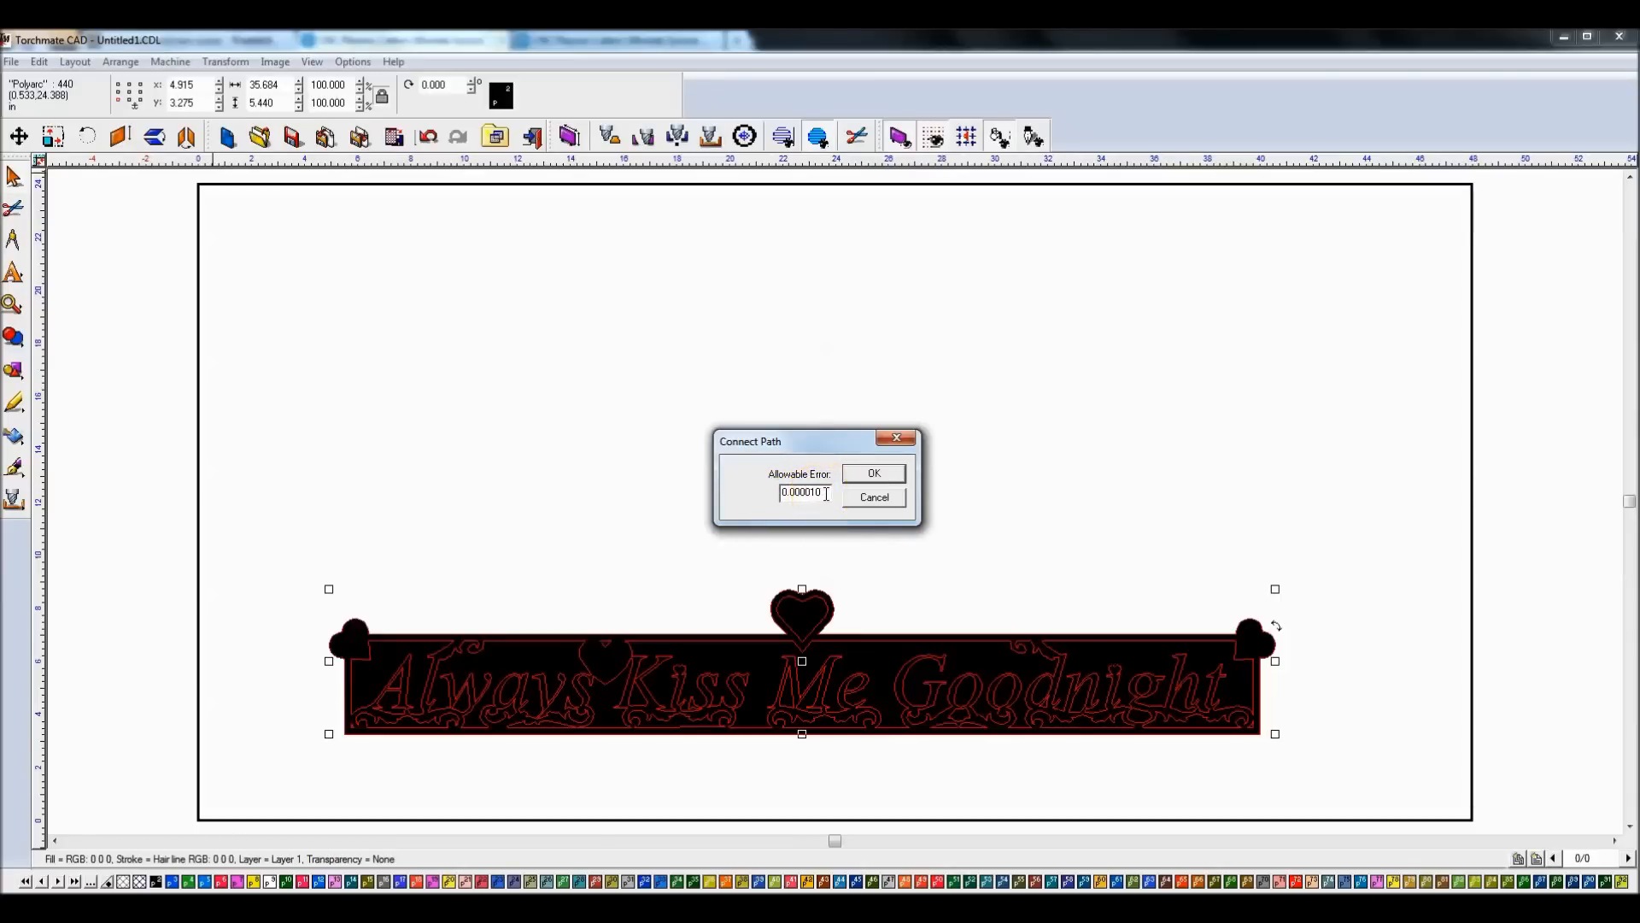
pyautogui.doubleClick(800, 493)
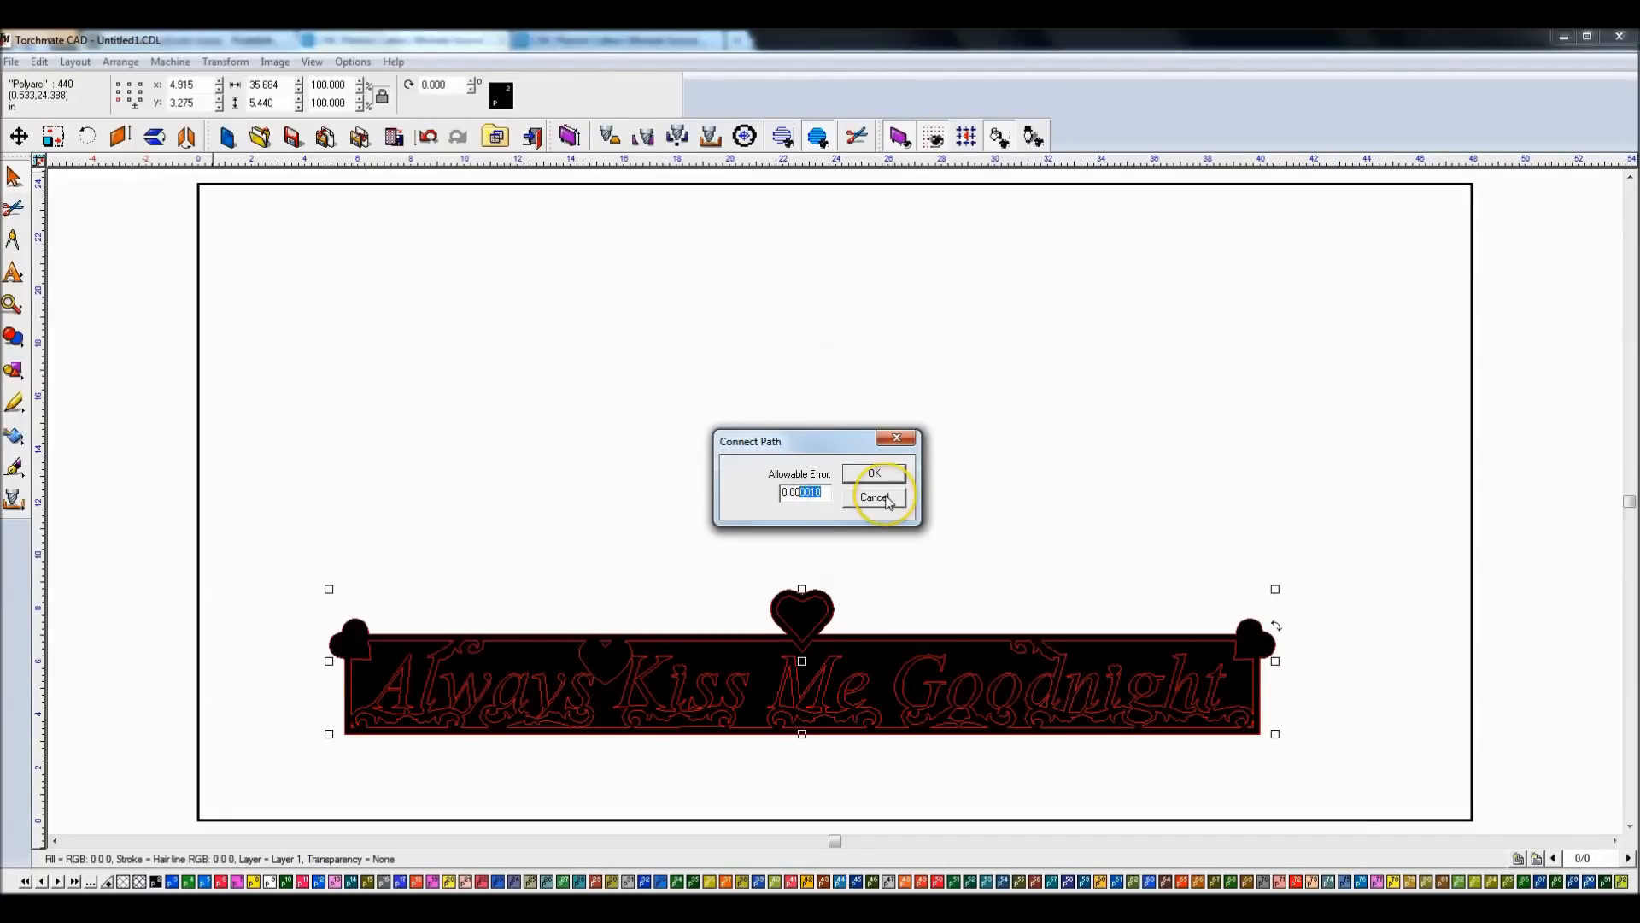
pyautogui.click(873, 473)
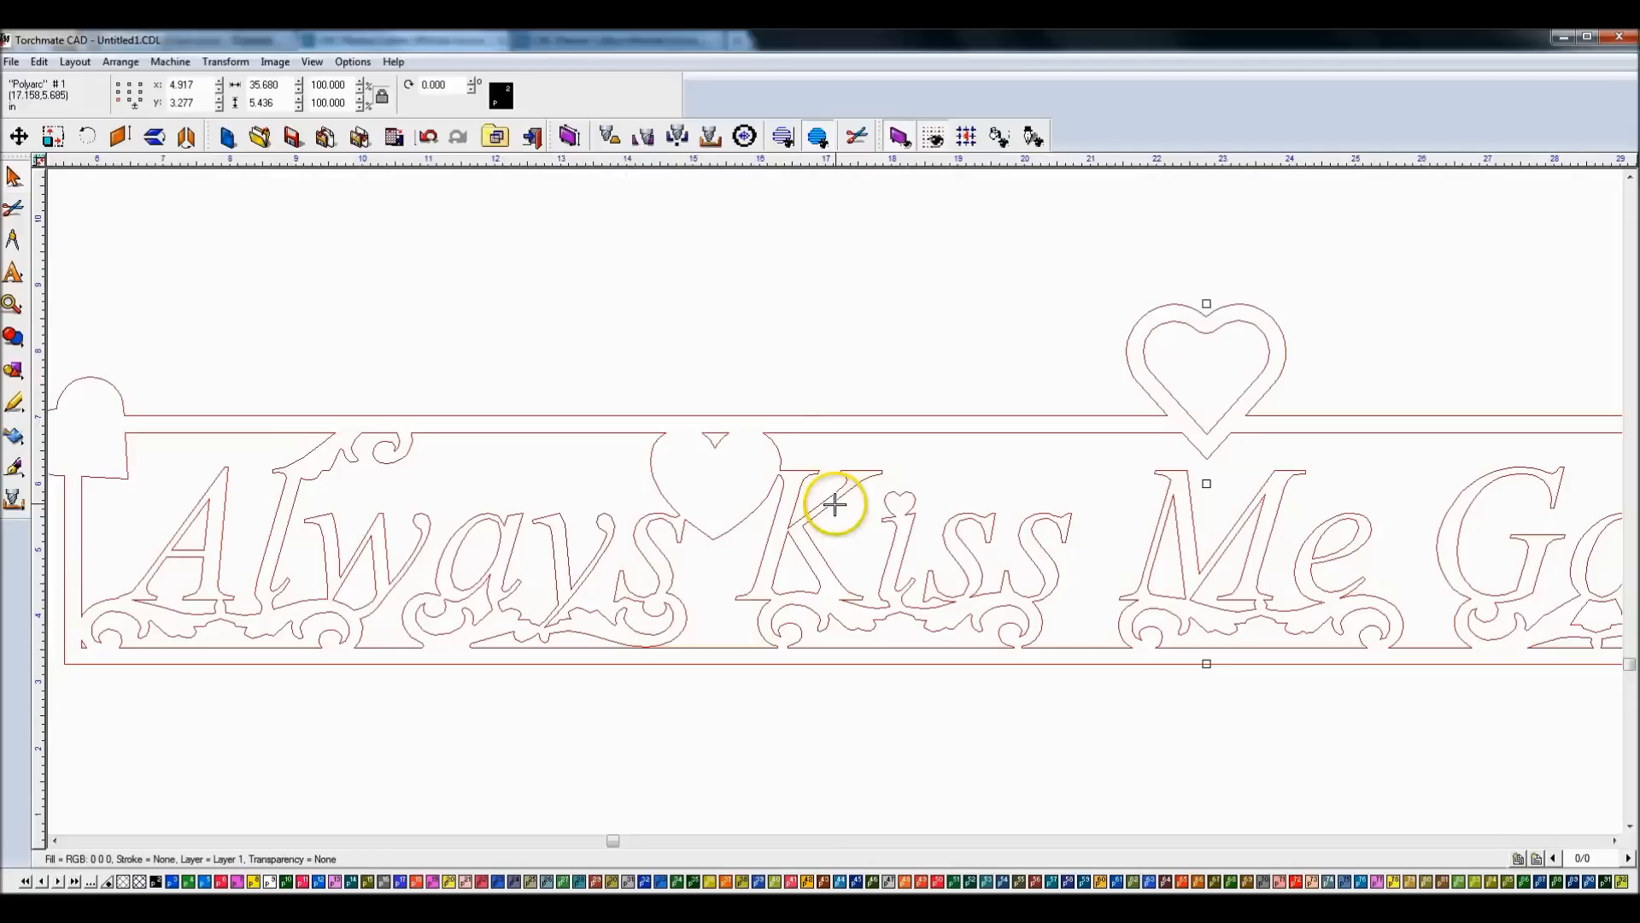
pyautogui.moveTo(73, 50)
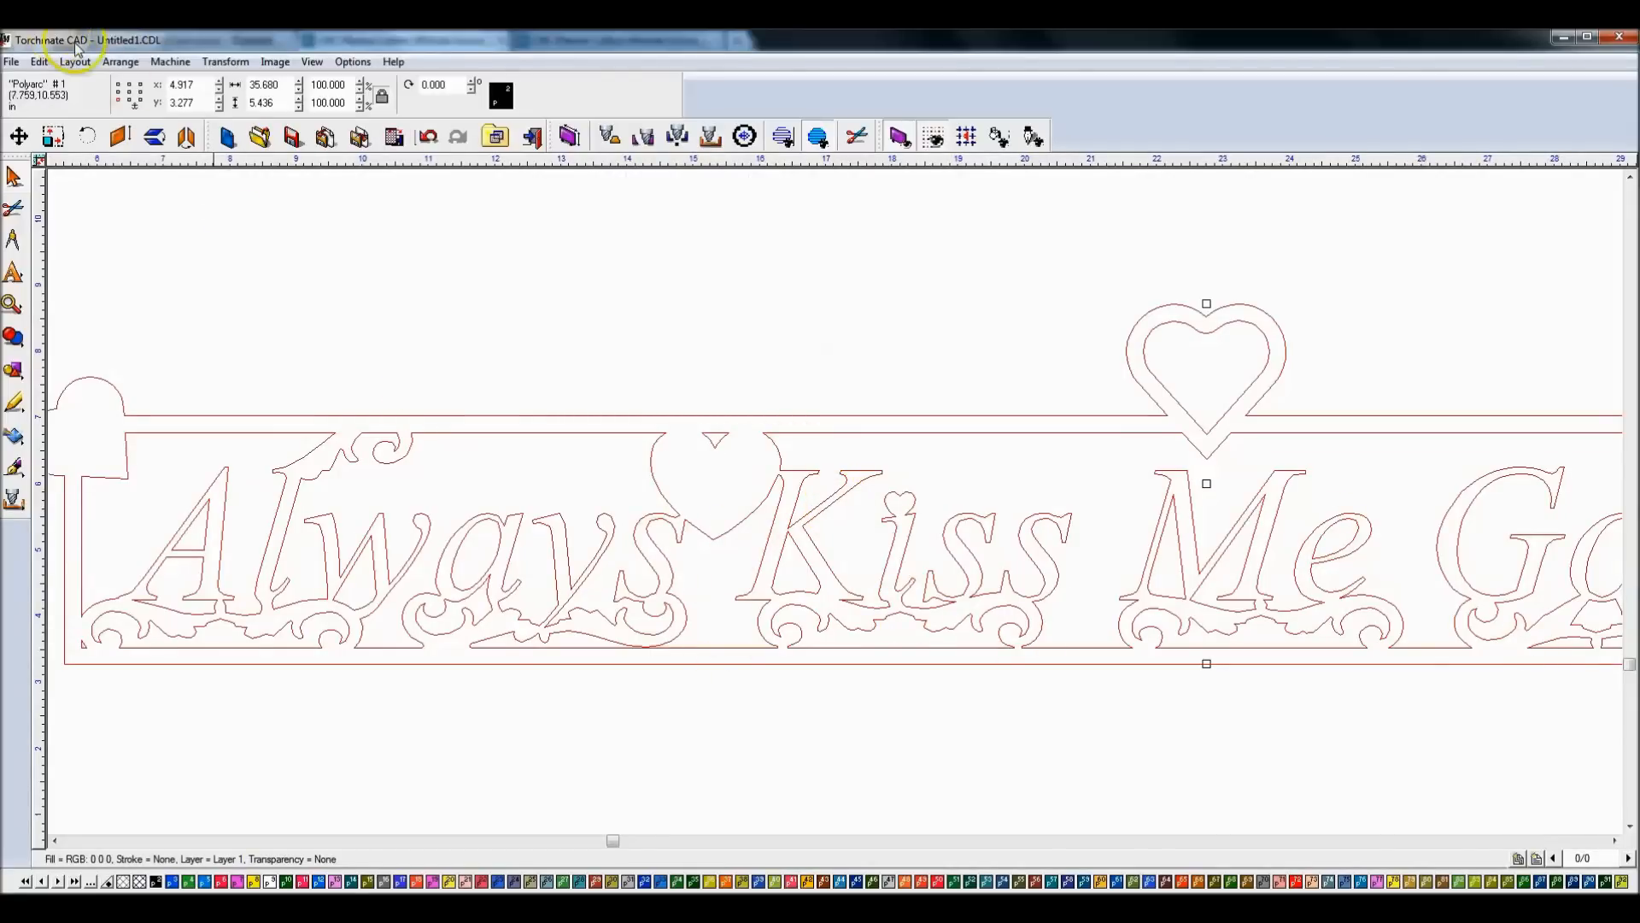
# Step: Select the swirl beneath the heart between 'Always' and 'Kiss' and enter Node Edit
pyautogui.click(119, 61)
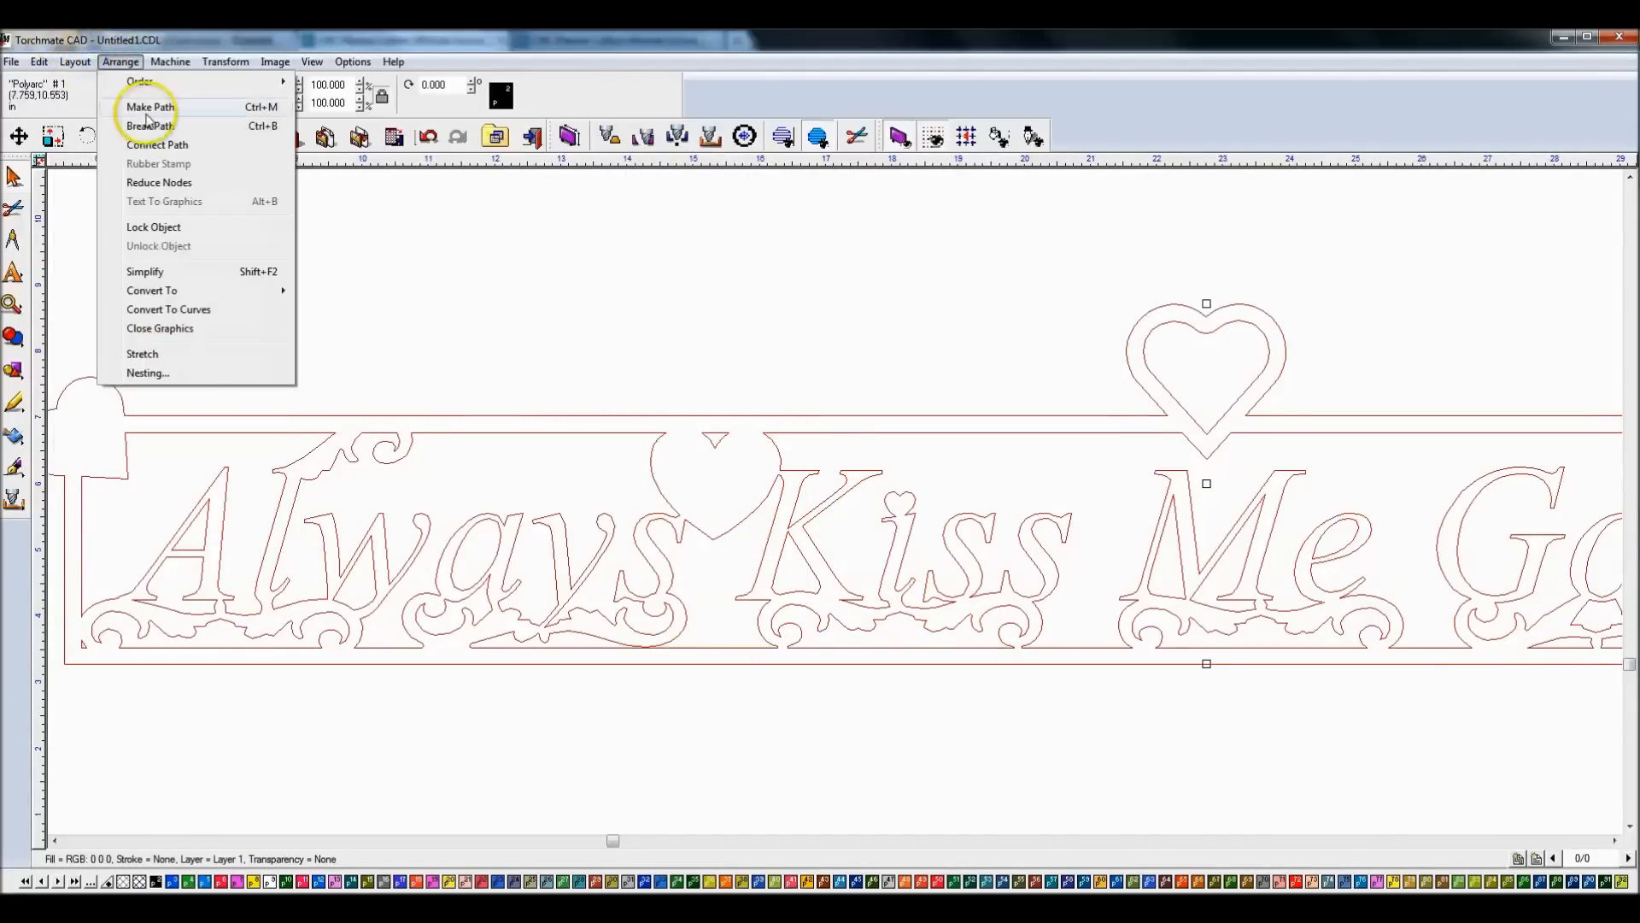
pyautogui.click(150, 107)
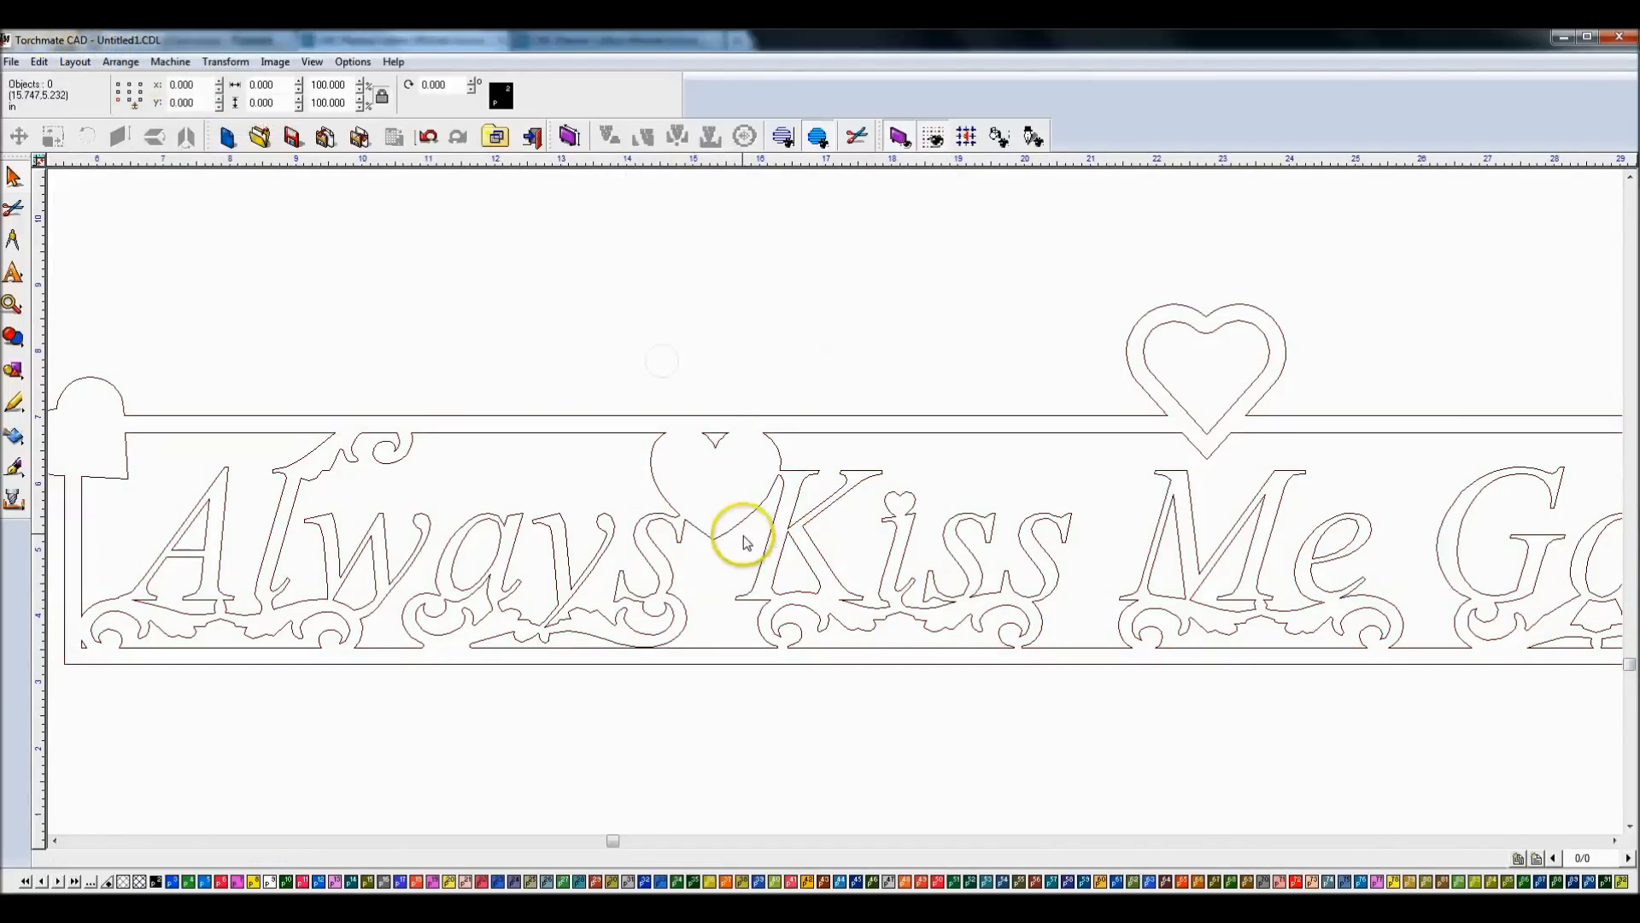
pyautogui.click(738, 513)
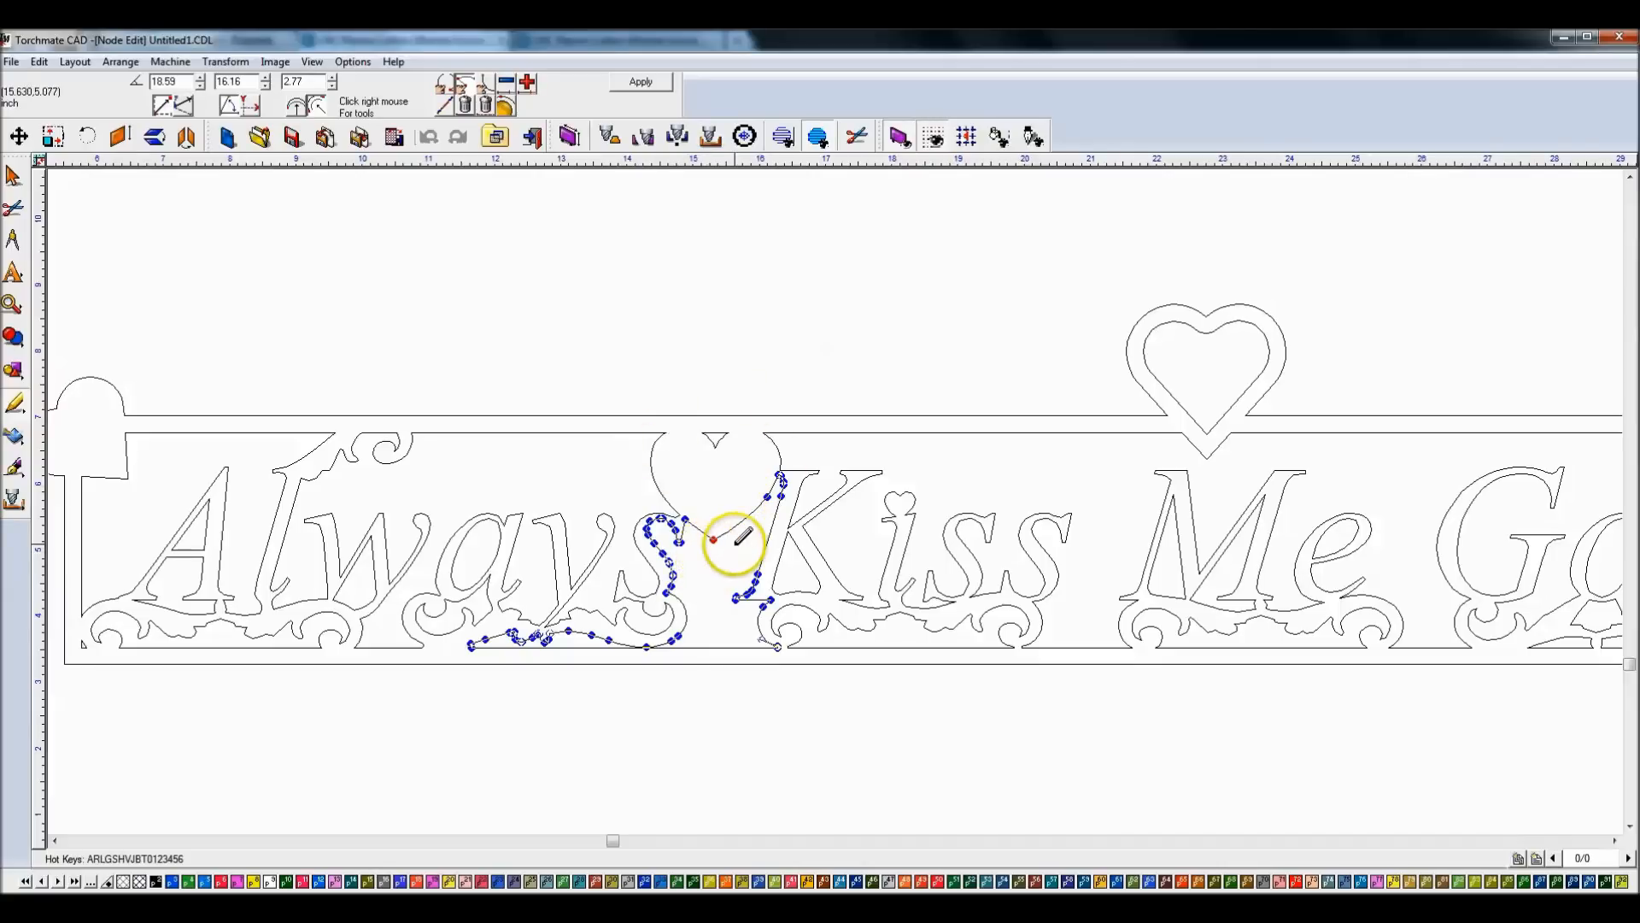
# Step: Zoom in on the swirl's loose endpoint near the bottom border
pyautogui.moveTo(711, 540); pyautogui.dragTo(685, 521)
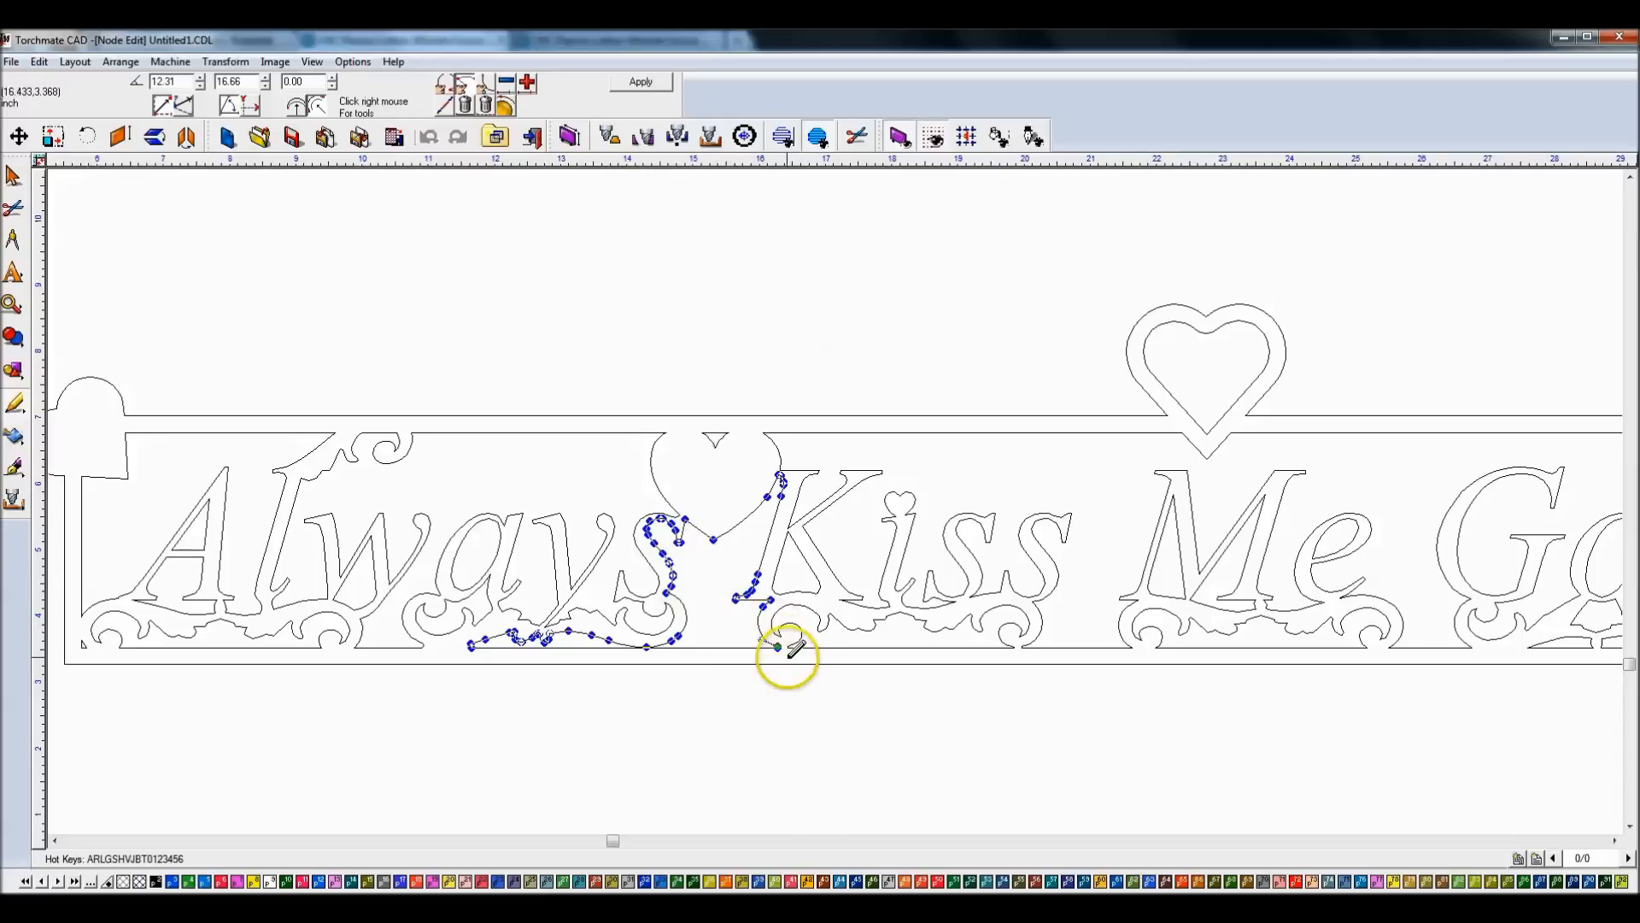
pyautogui.moveTo(779, 654)
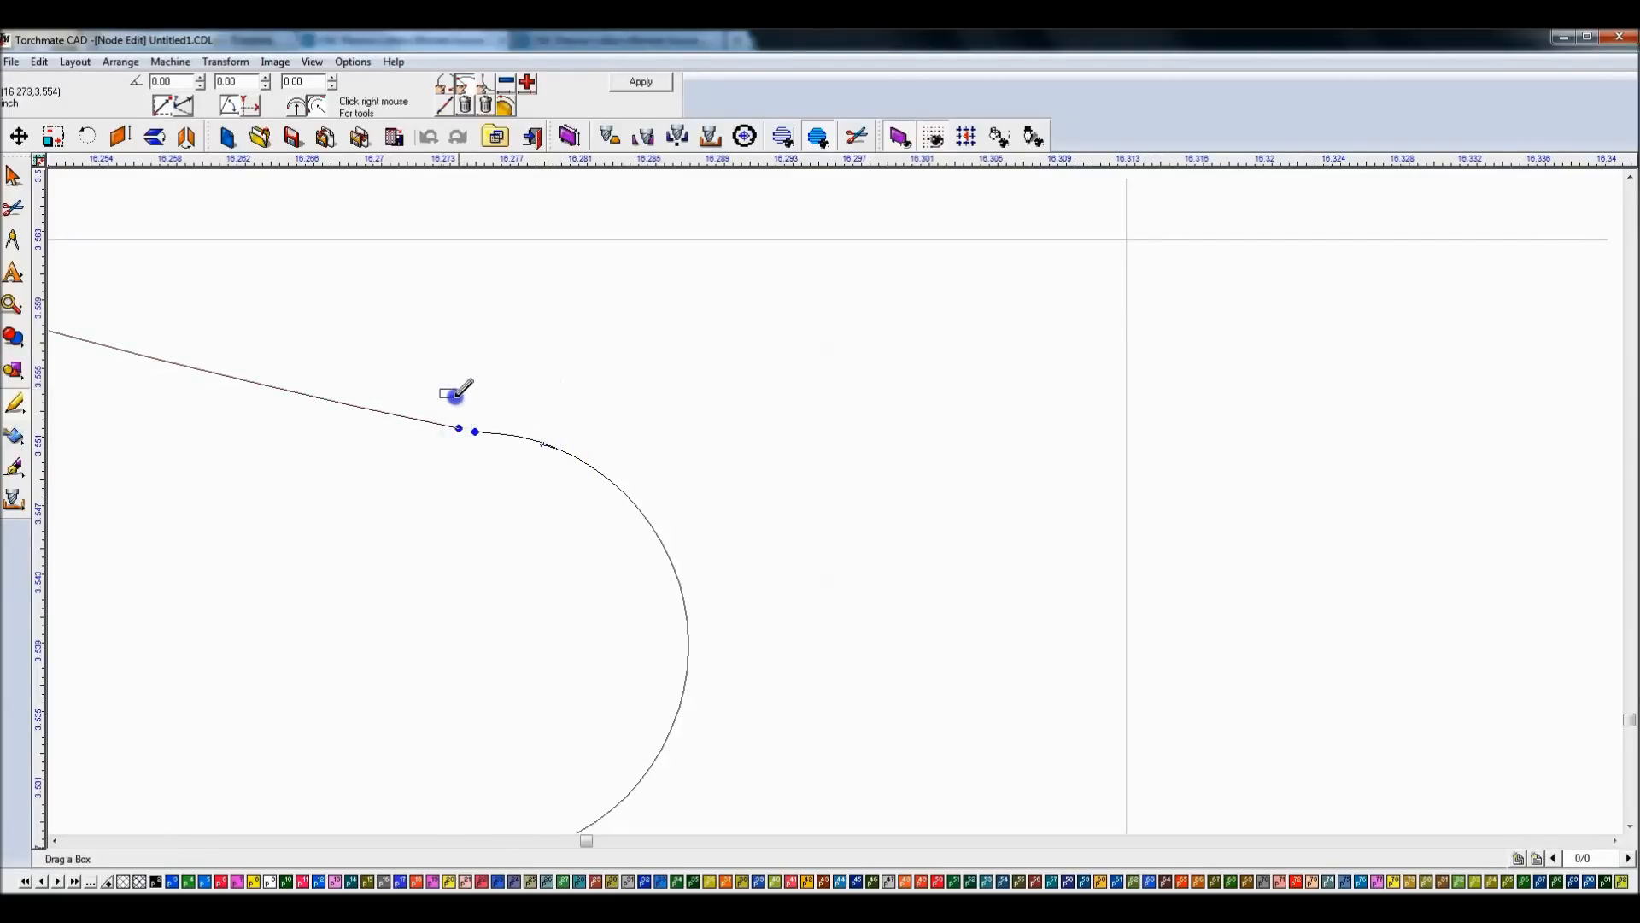
# Step: Box-select the swirl's two end nodes, join them, and apply the edit
pyautogui.moveTo(458, 392); pyautogui.dragTo(487, 437)
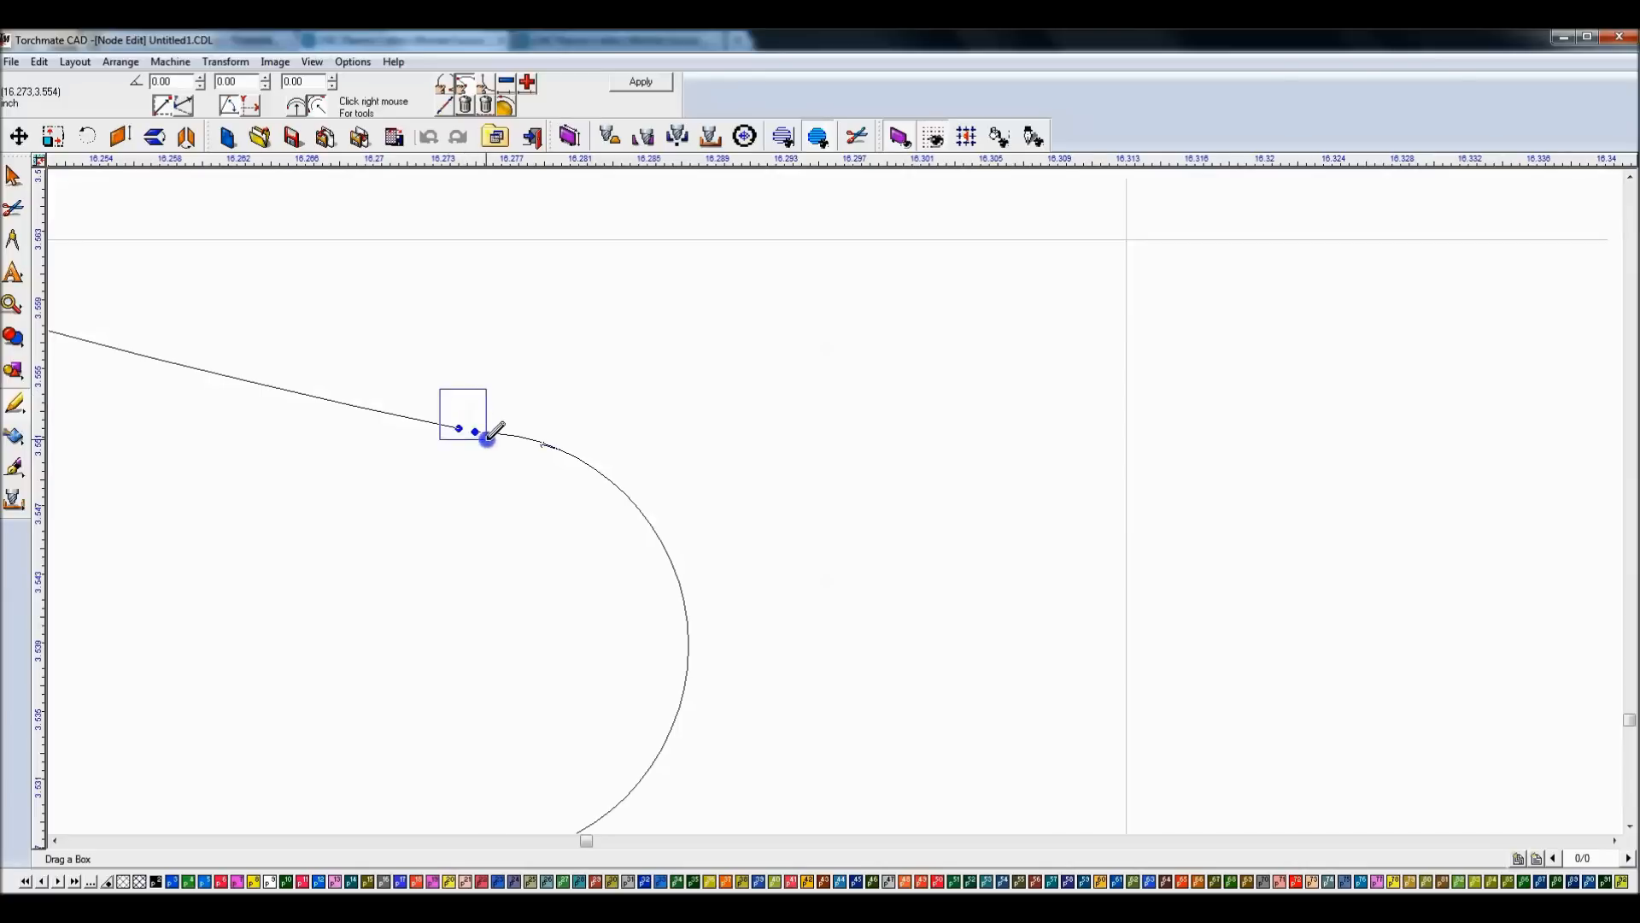
pyautogui.click(485, 439)
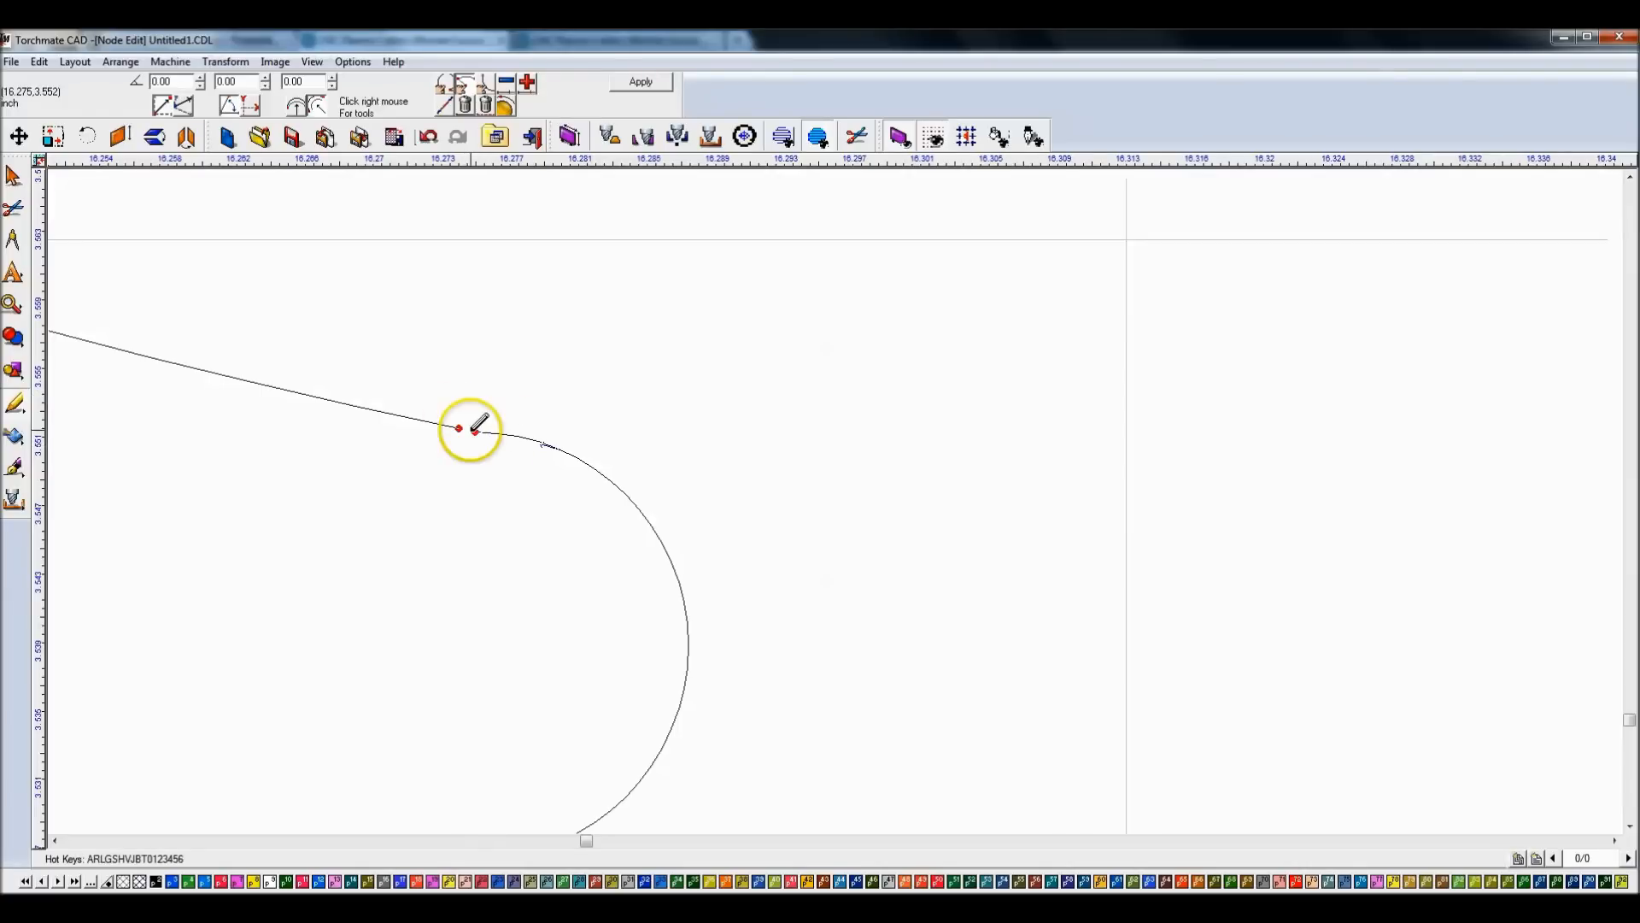
pyautogui.rightClick(458, 427)
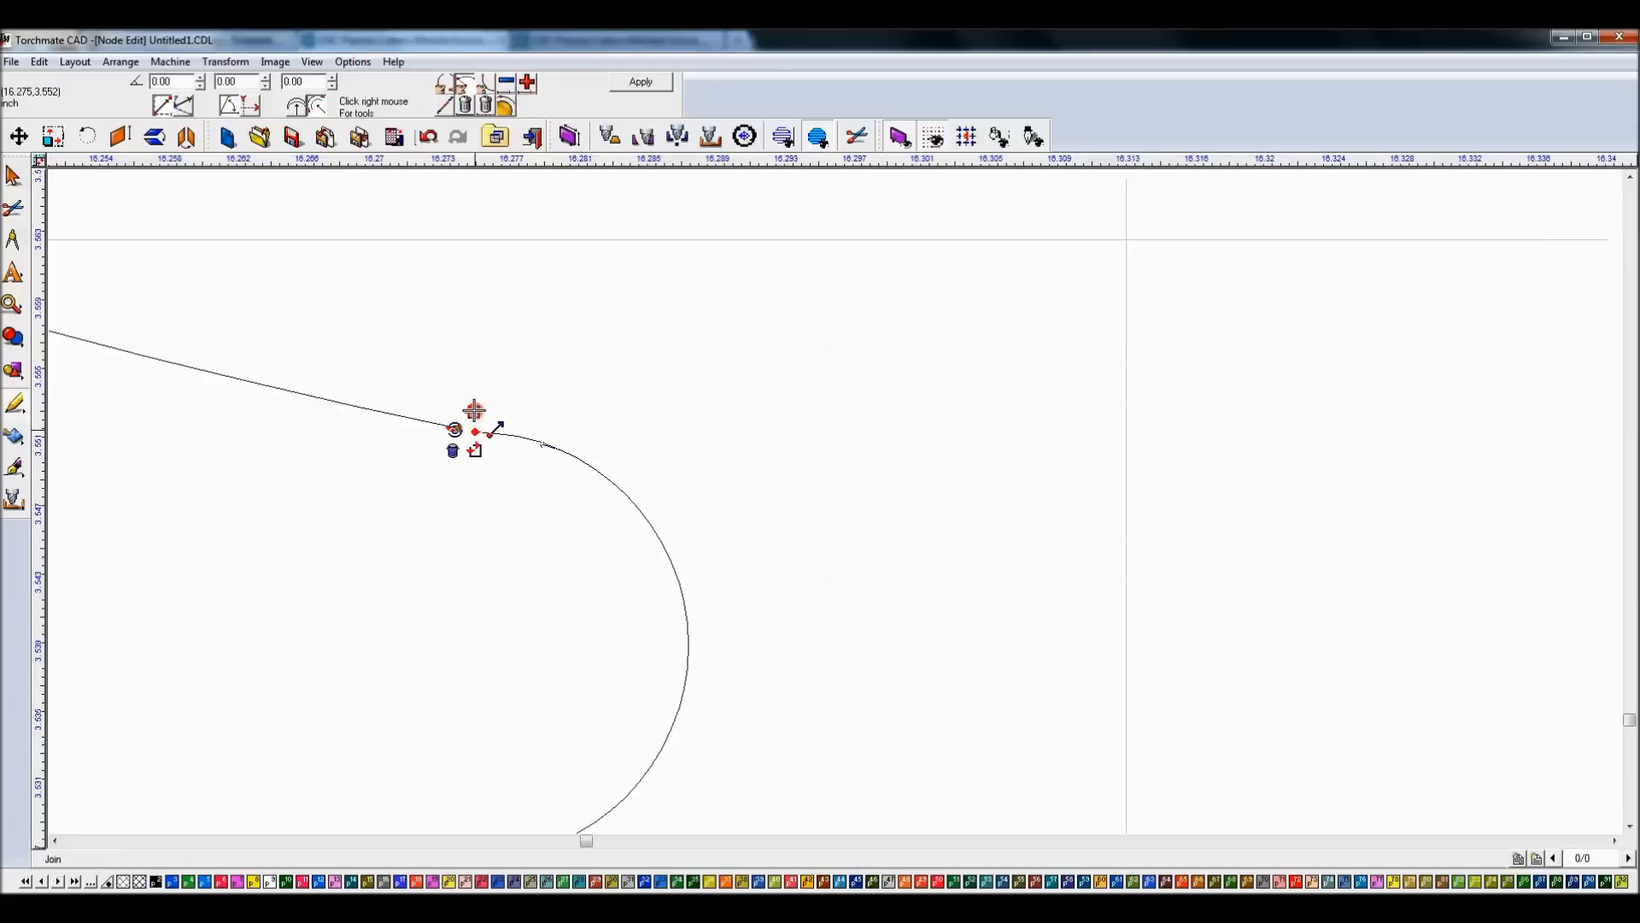
pyautogui.click(639, 82)
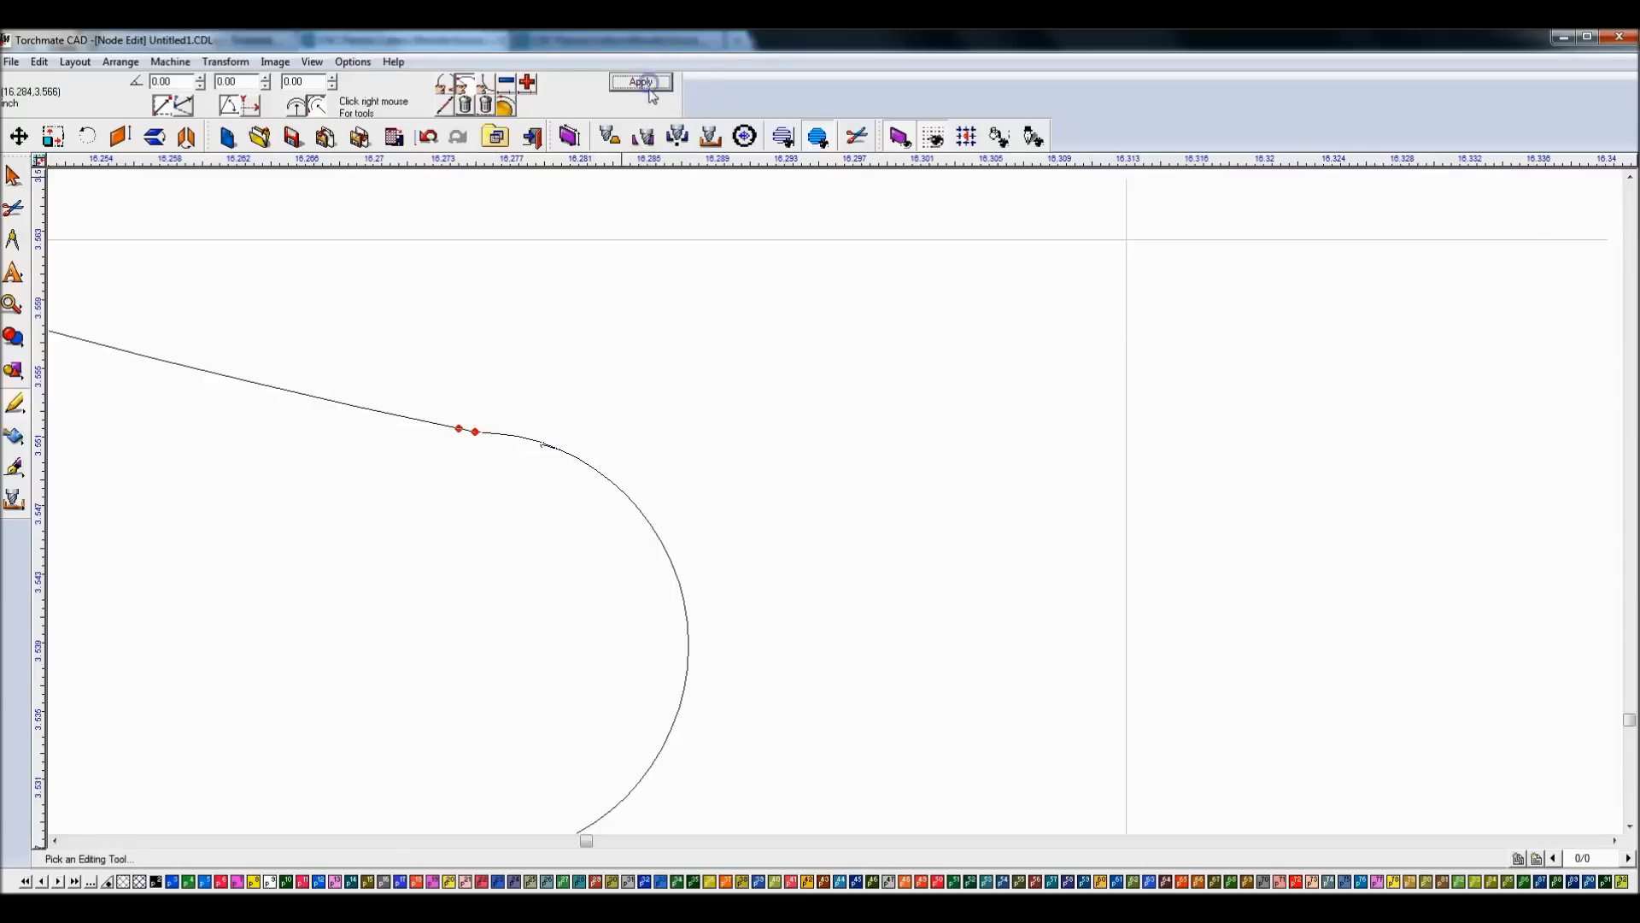
pyautogui.click(639, 82)
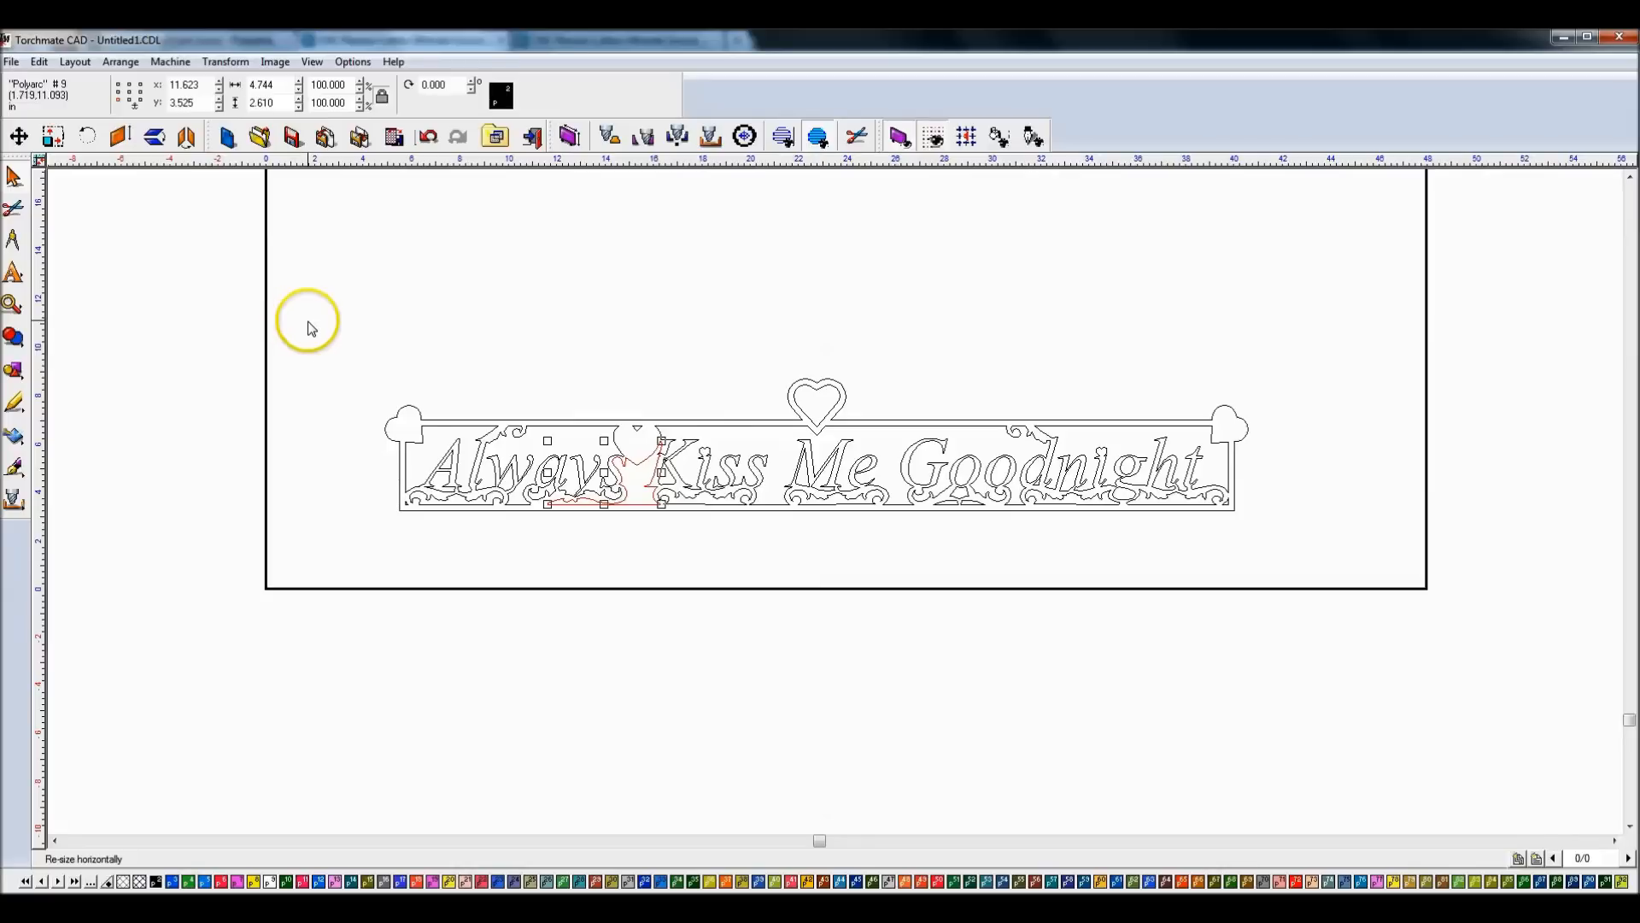
pyautogui.moveTo(319, 340)
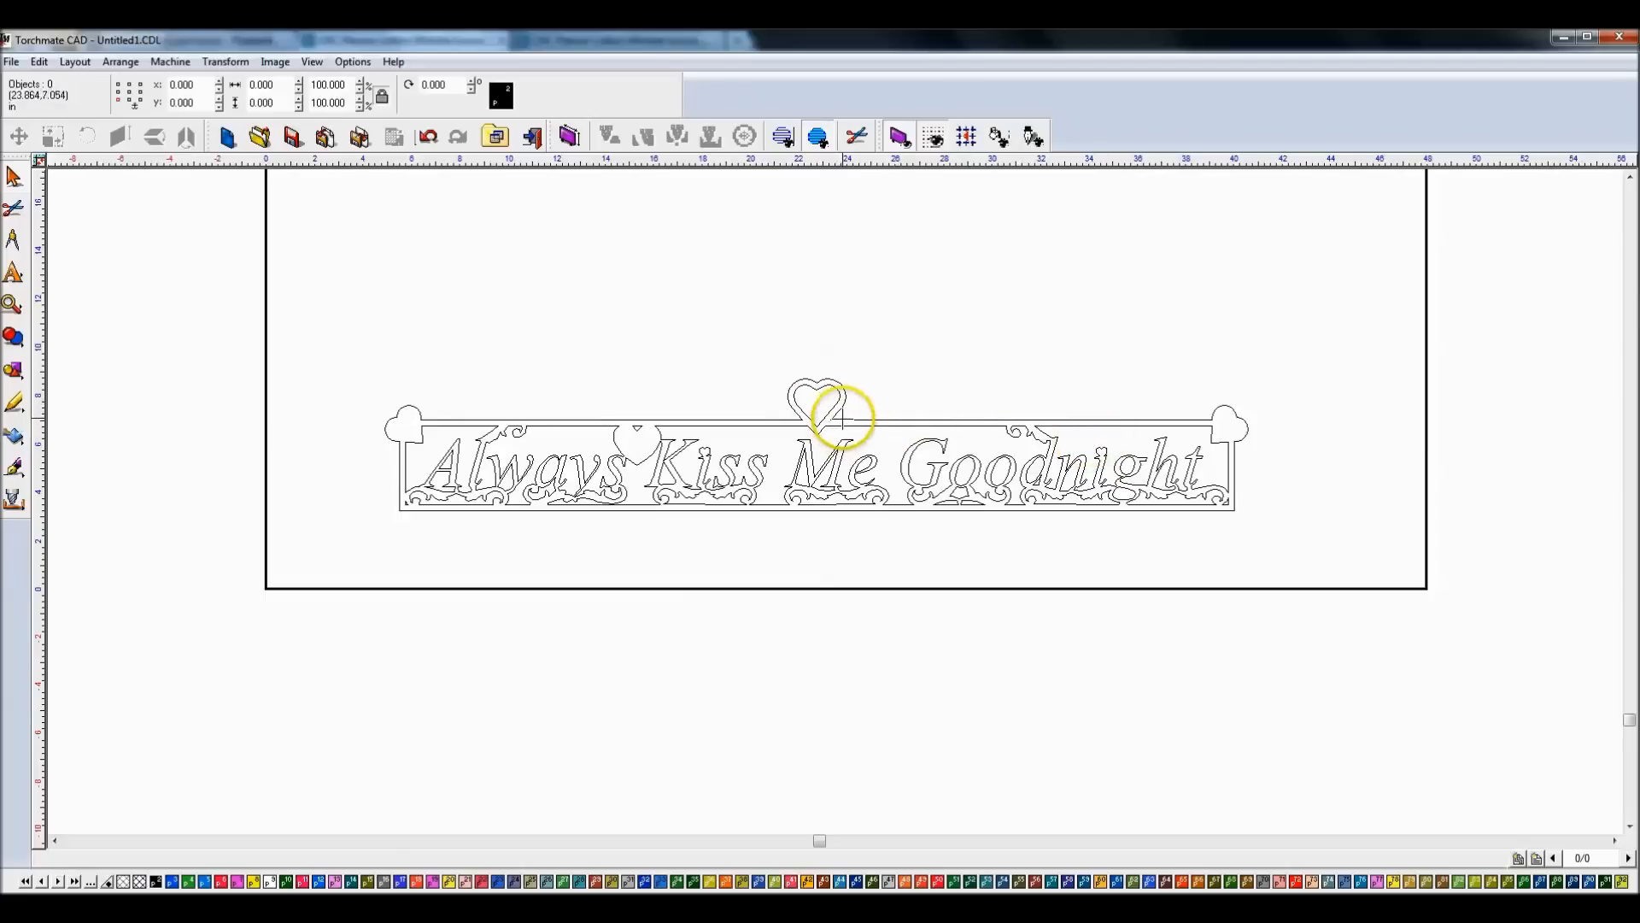
# Step: Select the heart and sign pieces, check Layout grouping options, then deselect everything
pyautogui.click(831, 418)
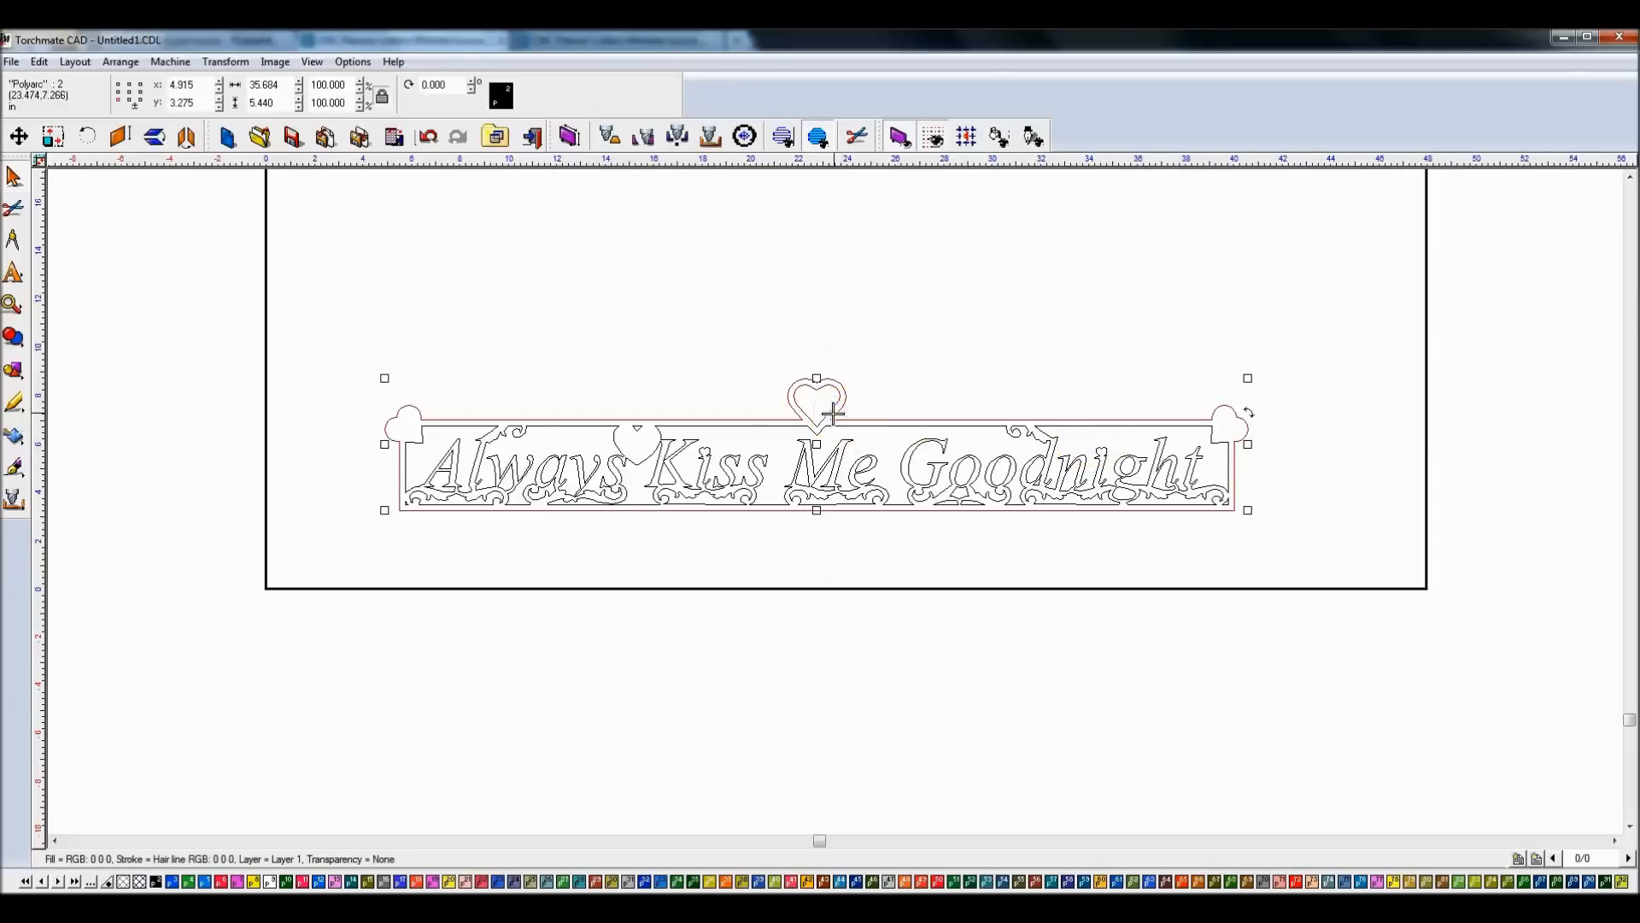
pyautogui.click(816, 424)
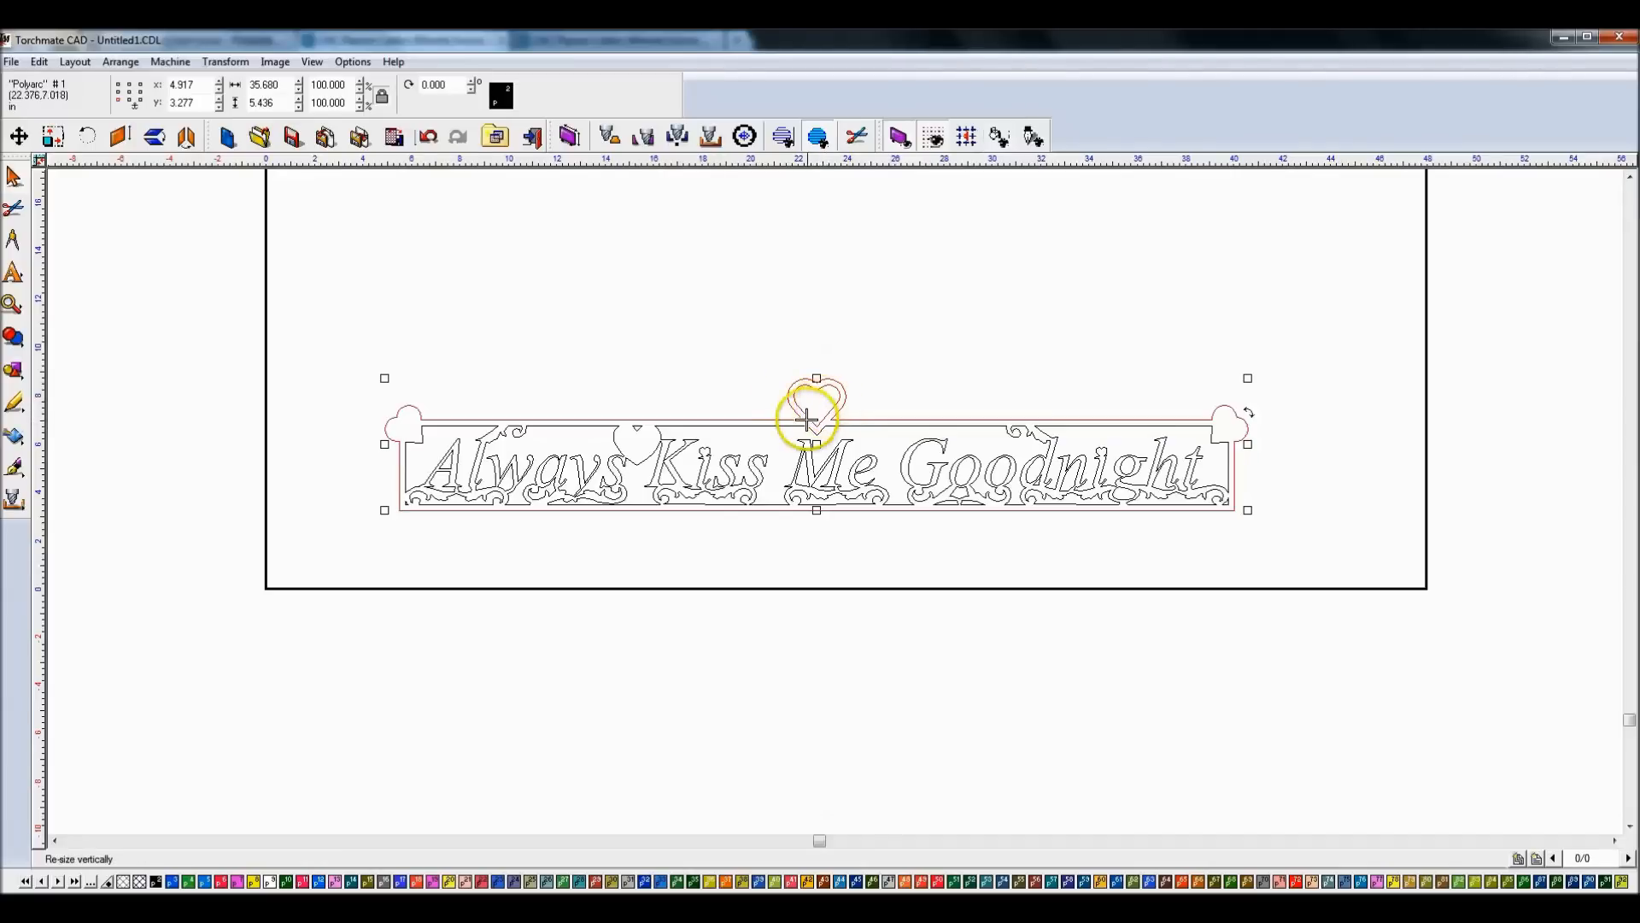
pyautogui.moveTo(815, 408); pyautogui.dragTo(815, 430)
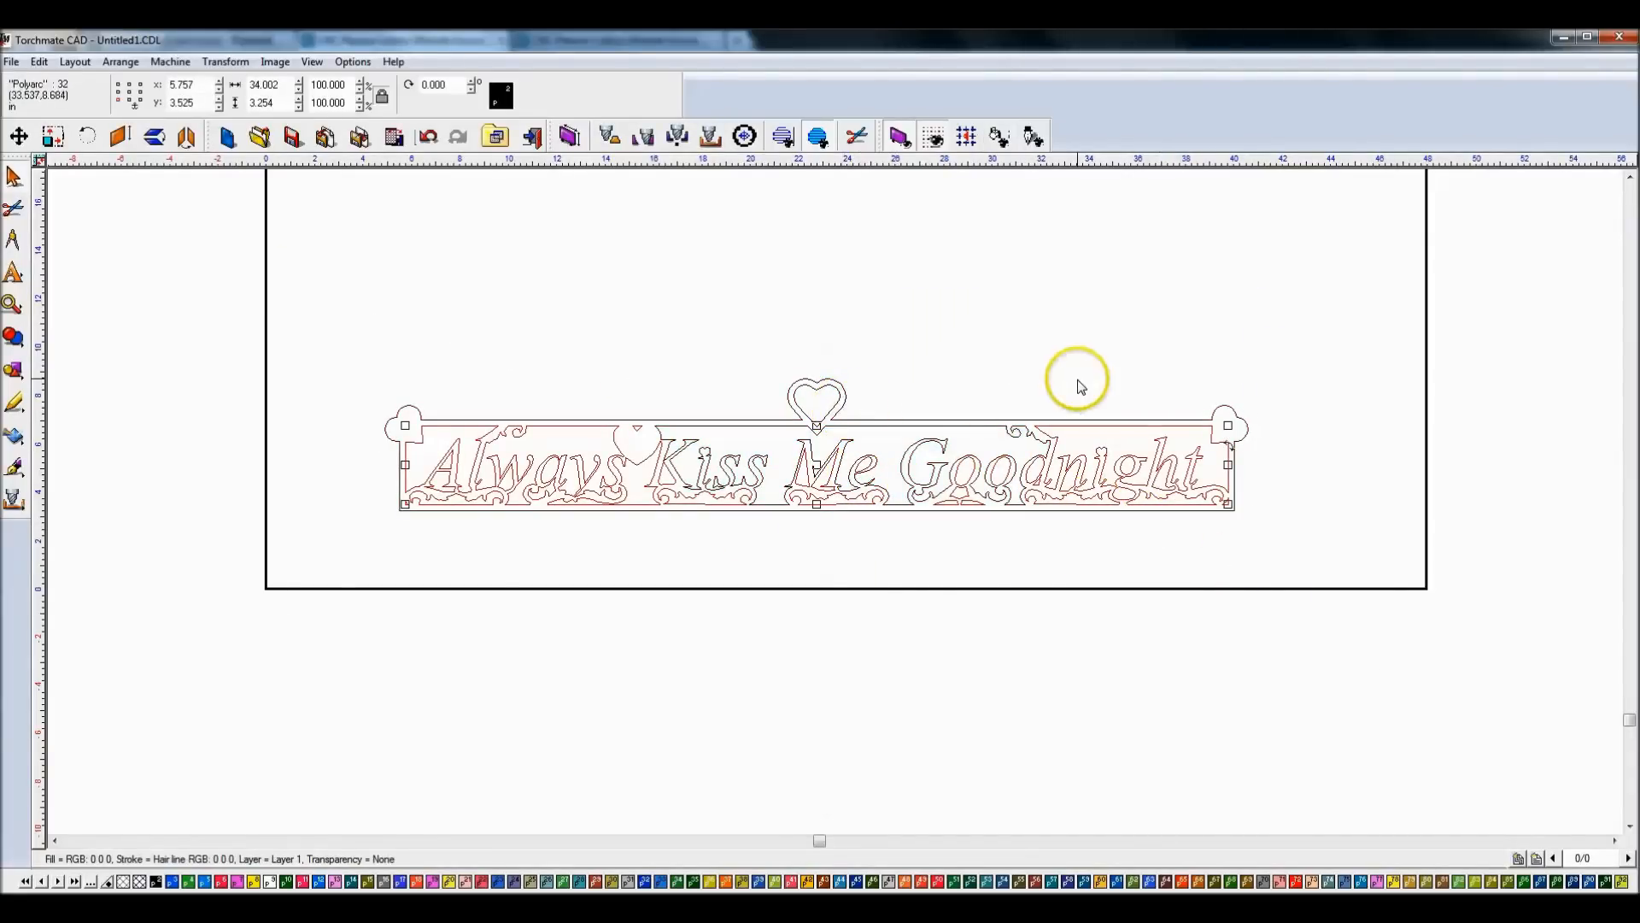
pyautogui.click(74, 60)
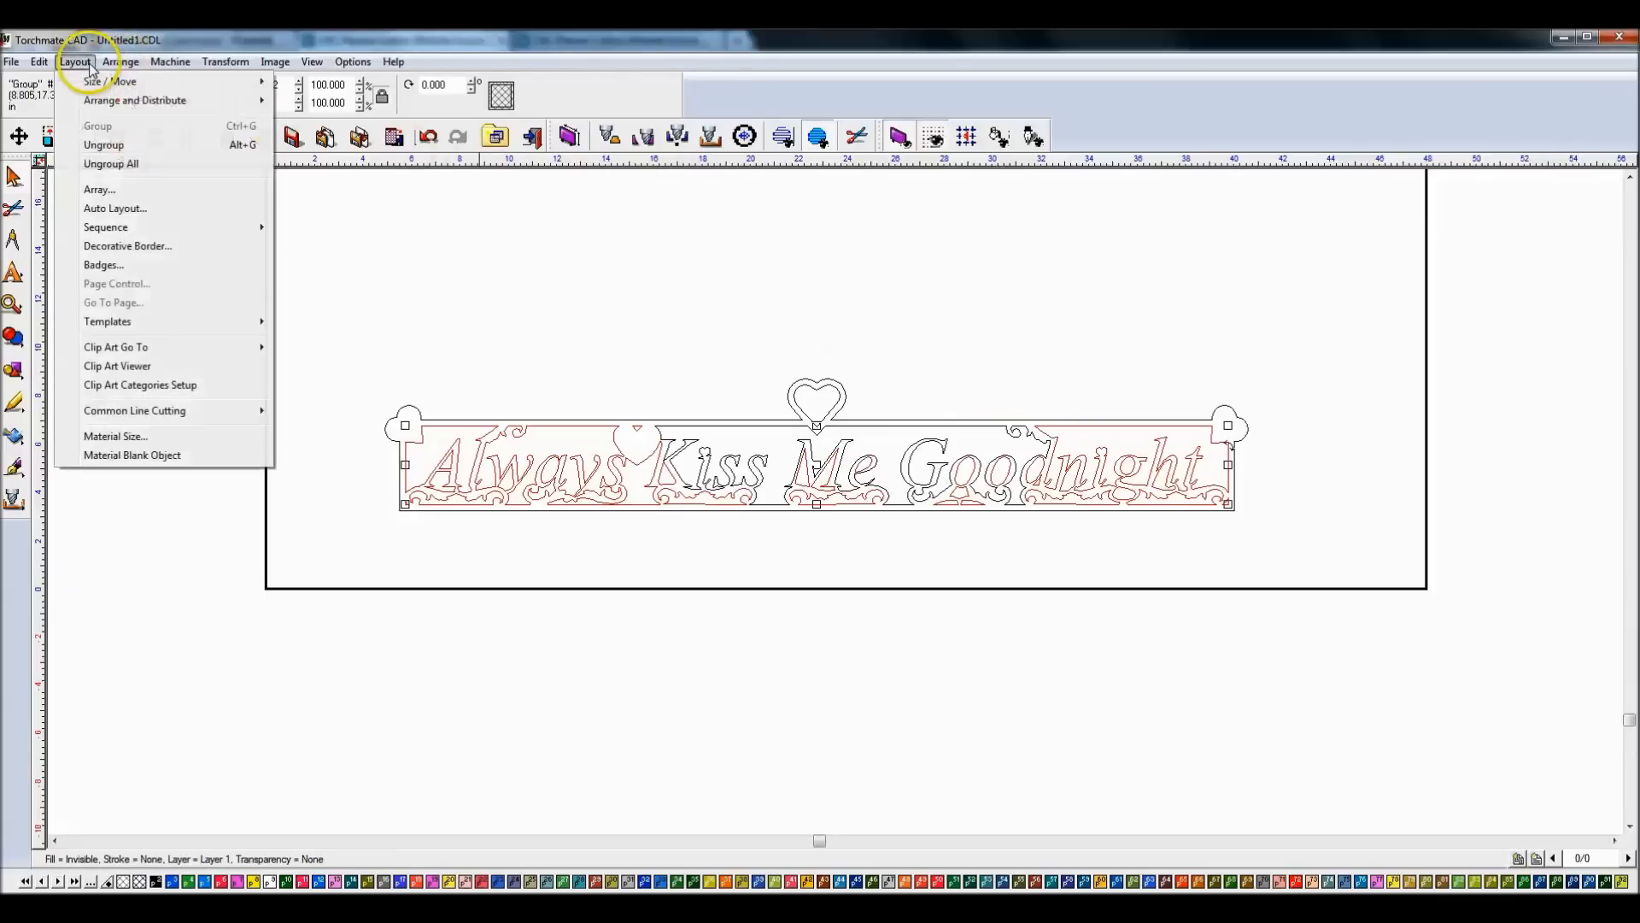
pyautogui.click(766, 303)
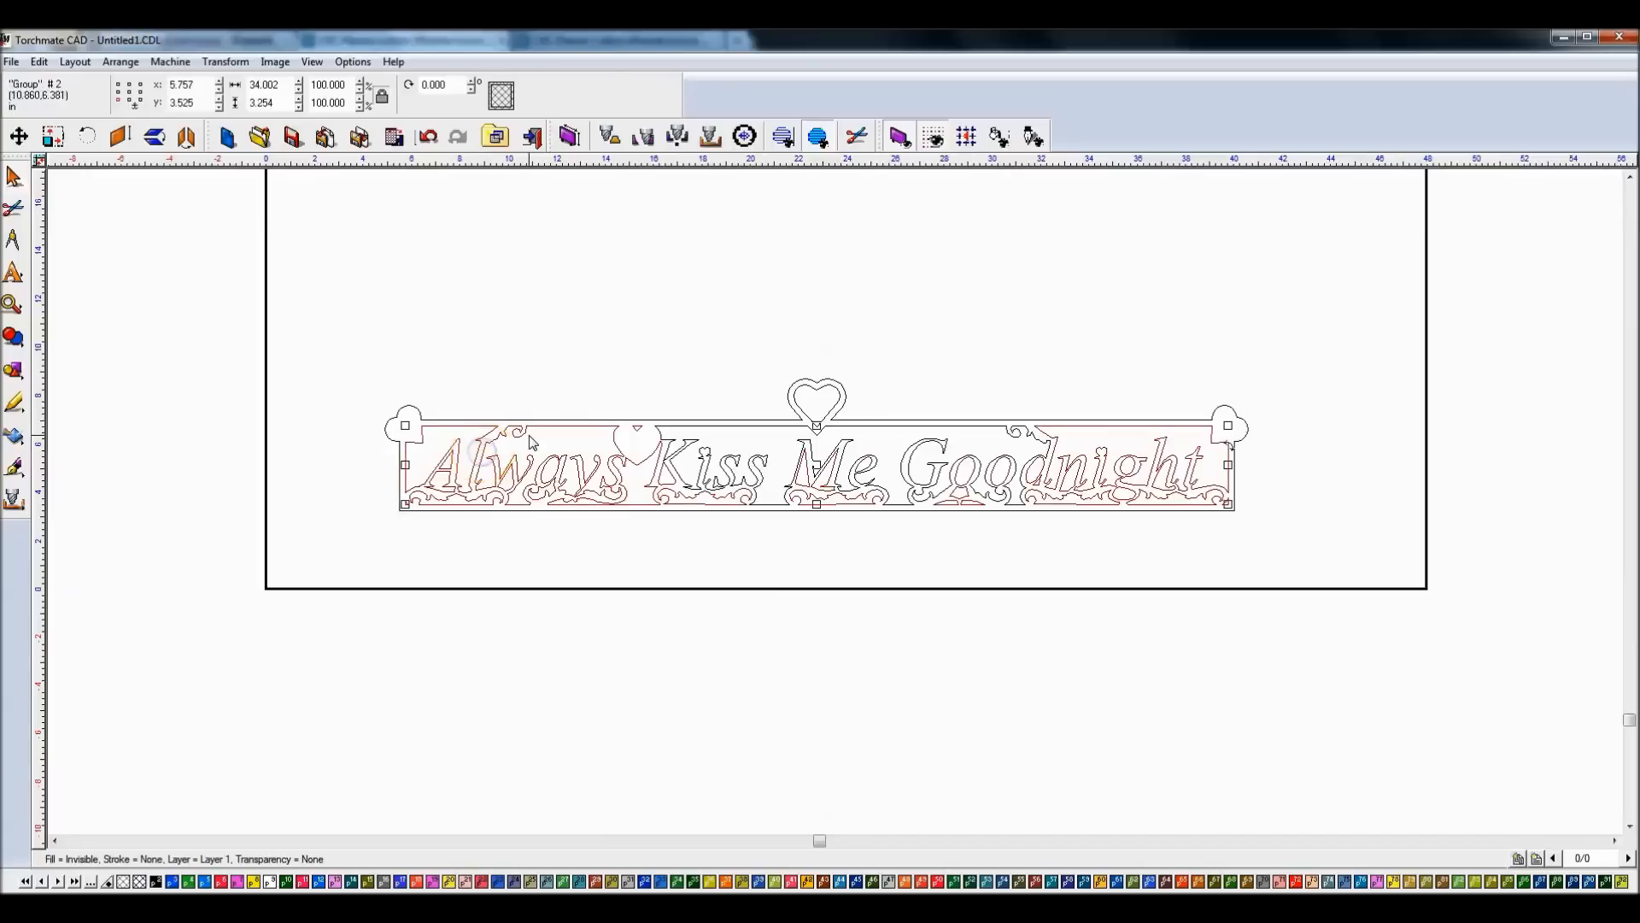
pyautogui.click(471, 408)
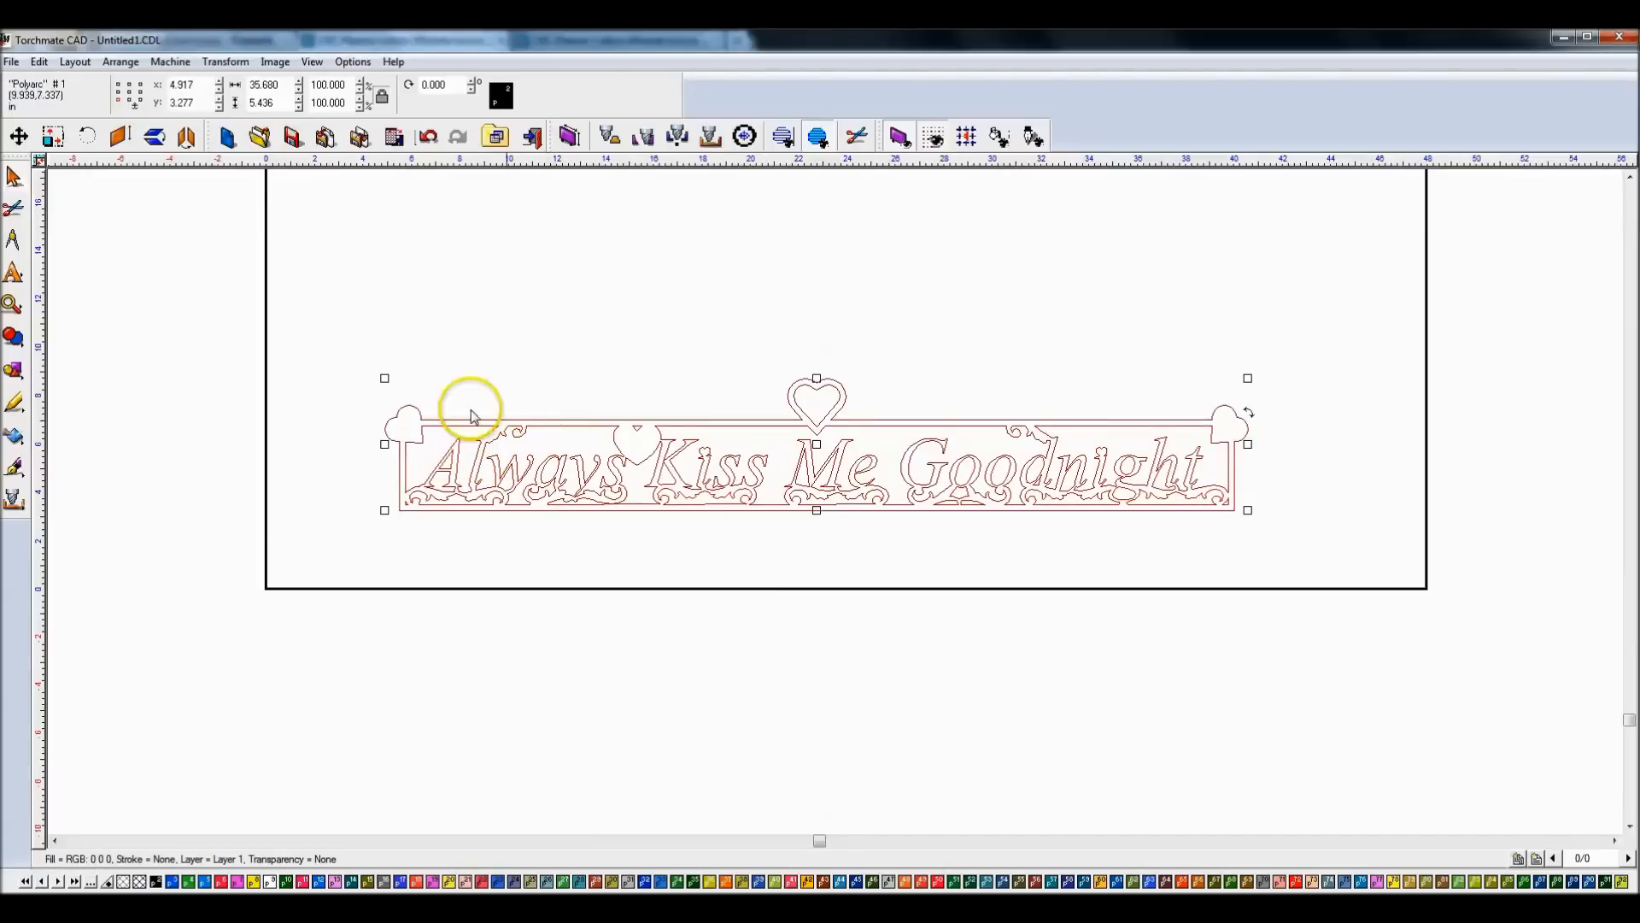
pyautogui.click(14, 335)
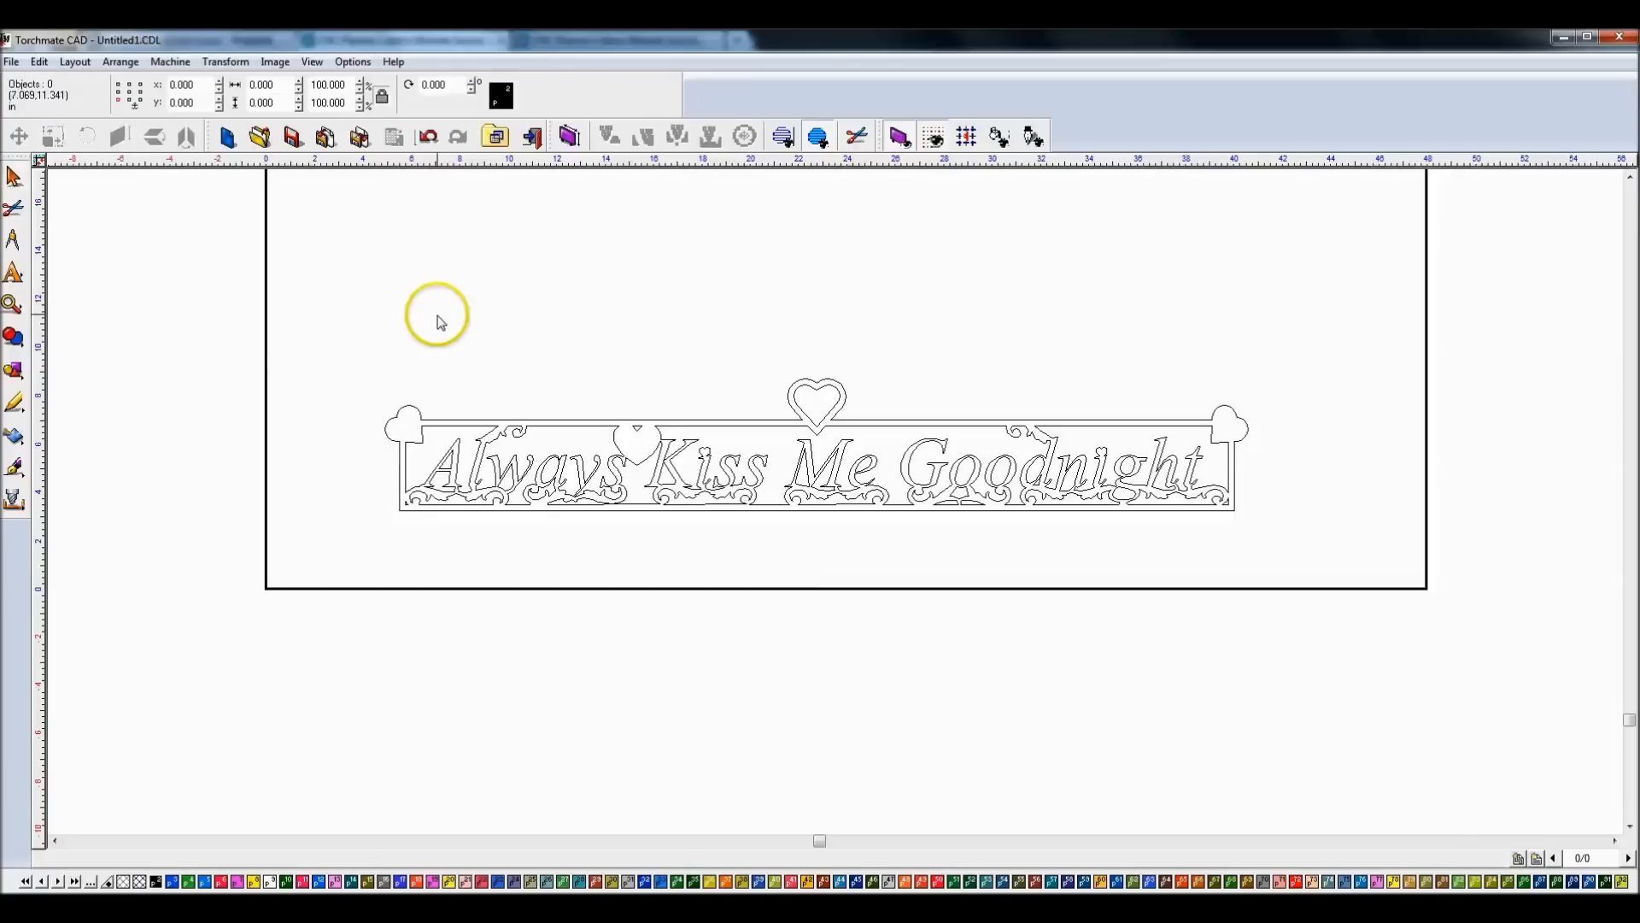
# Step: Turn on View > Show Fill so closed shapes render solid
pyautogui.click(311, 61)
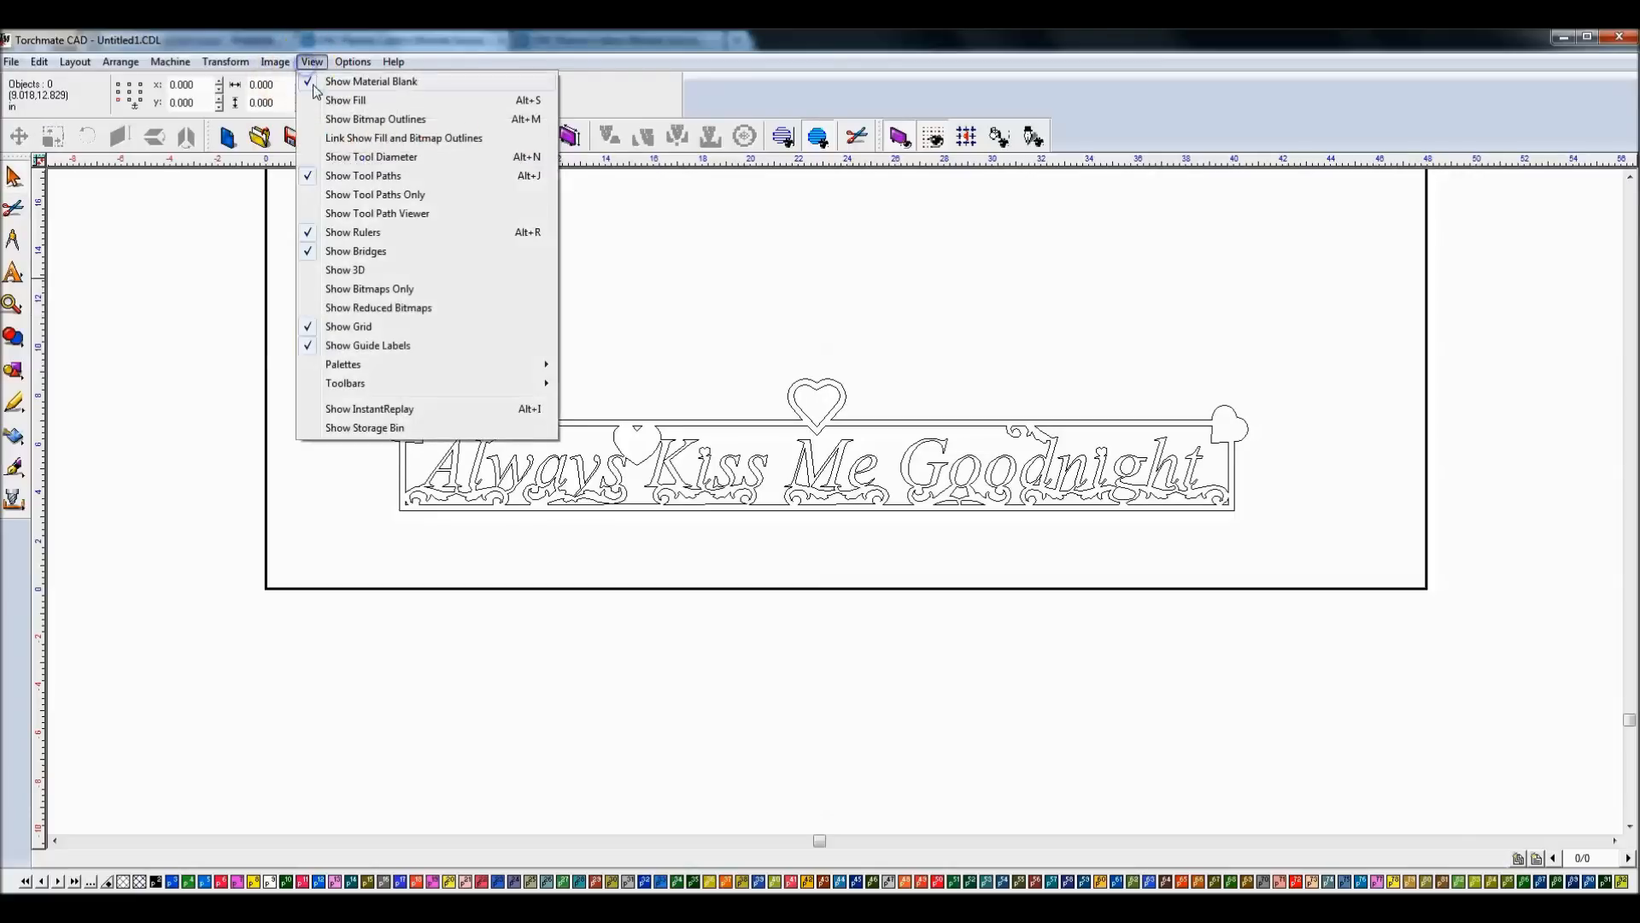
pyautogui.moveTo(345, 99)
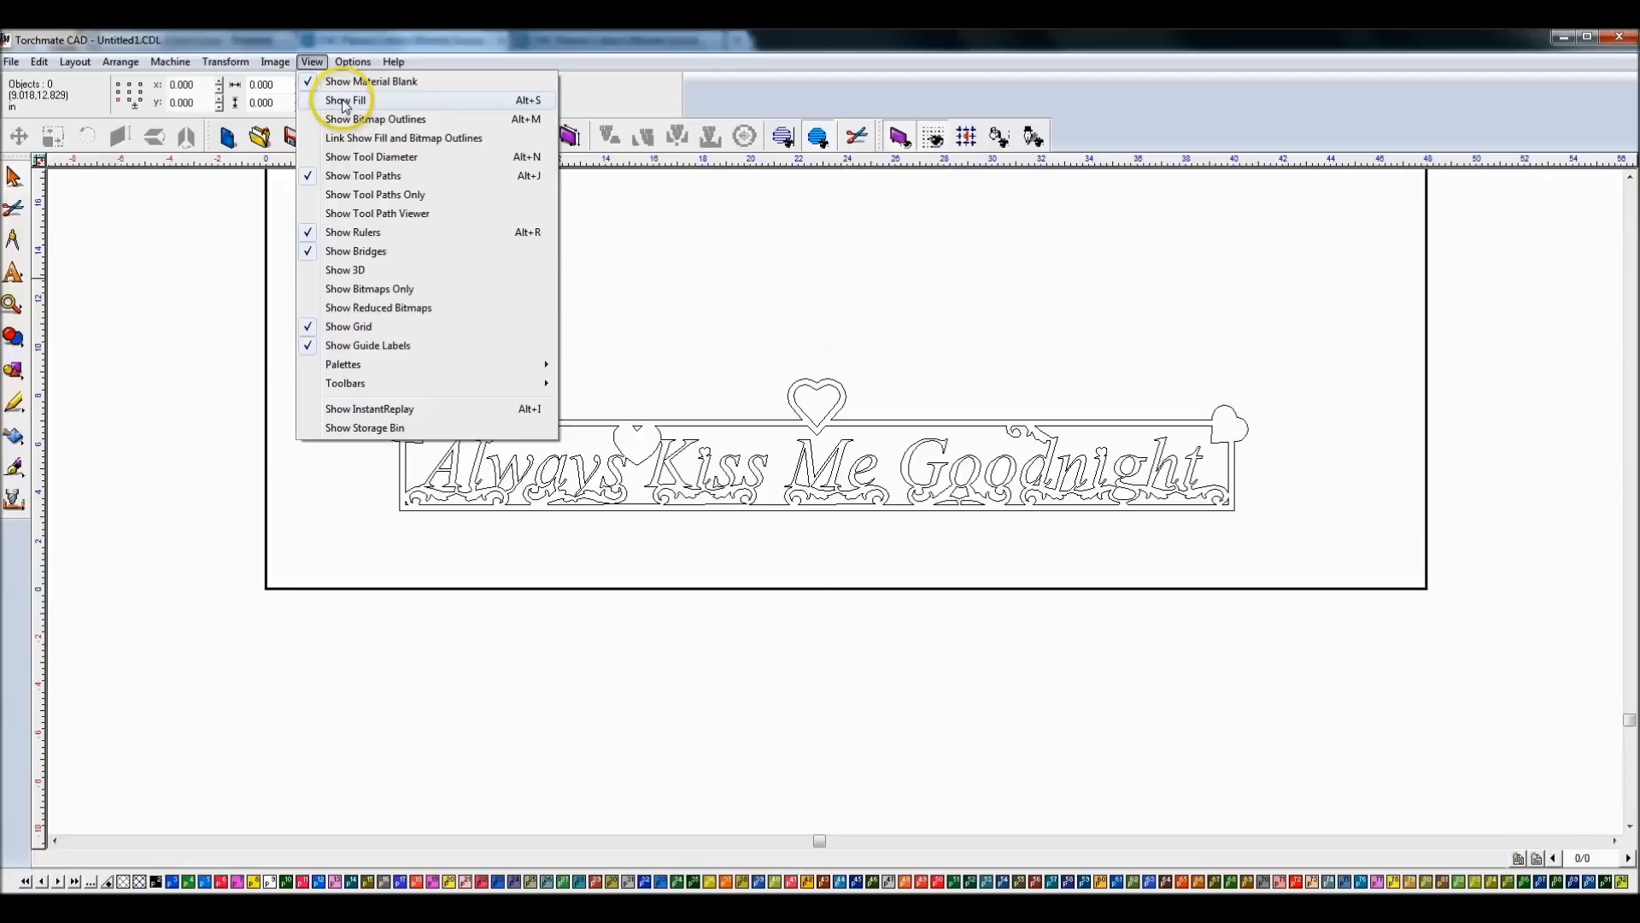
pyautogui.click(345, 99)
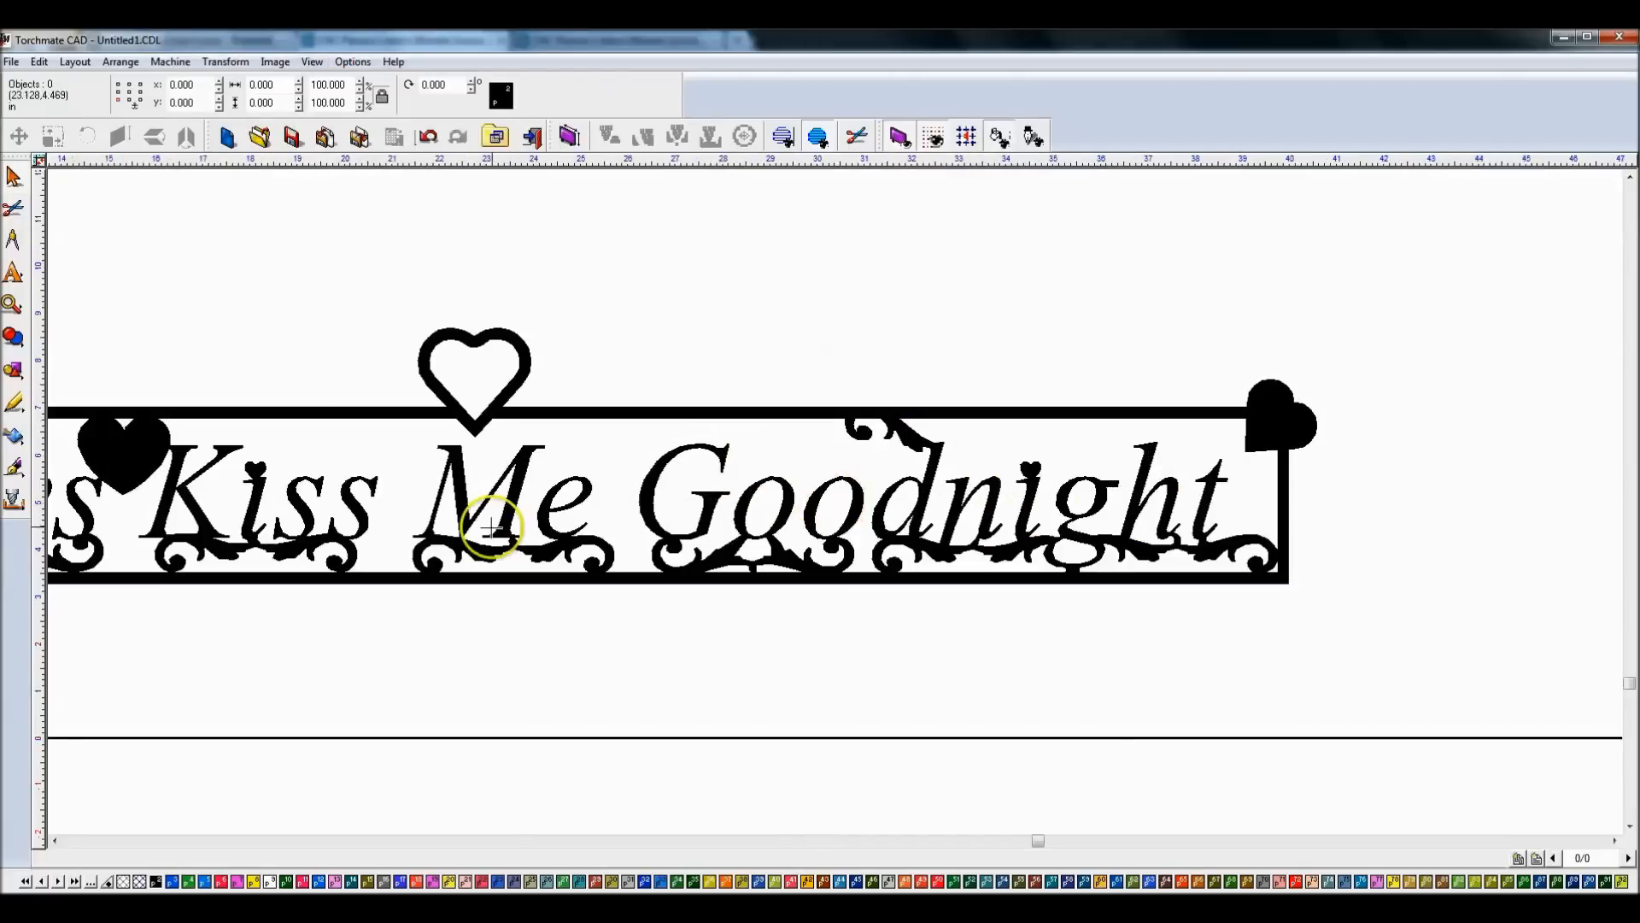
pyautogui.moveTo(727, 494)
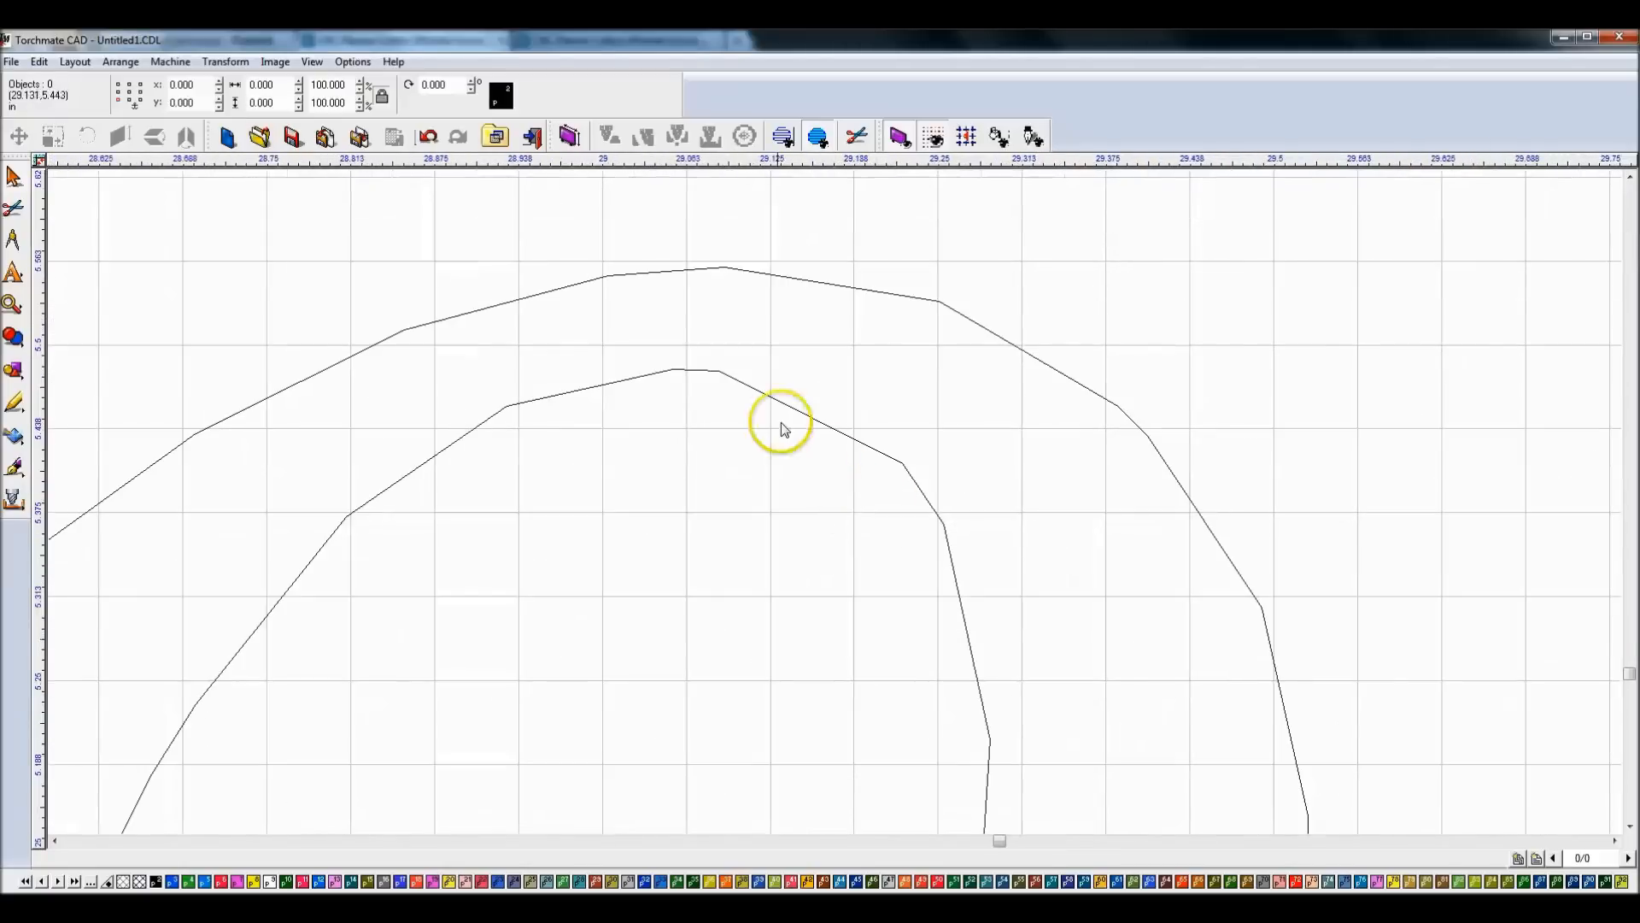
pyautogui.moveTo(592, 387)
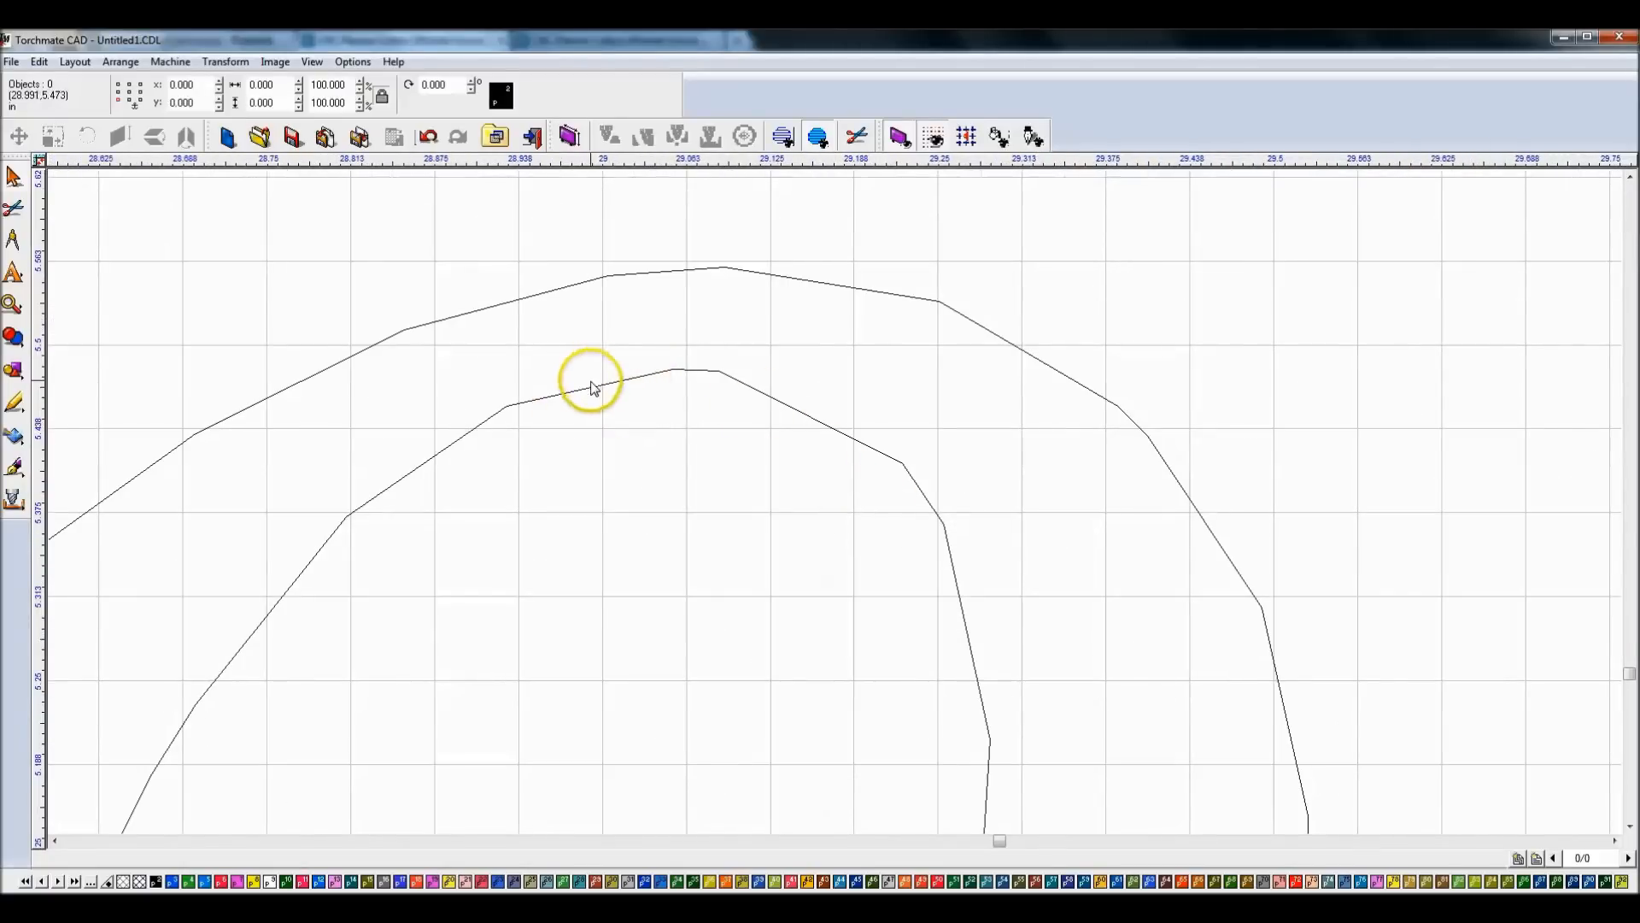
# Step: Node-edit a 'Goodnight' letter curve and apply the changes
pyautogui.click(591, 387)
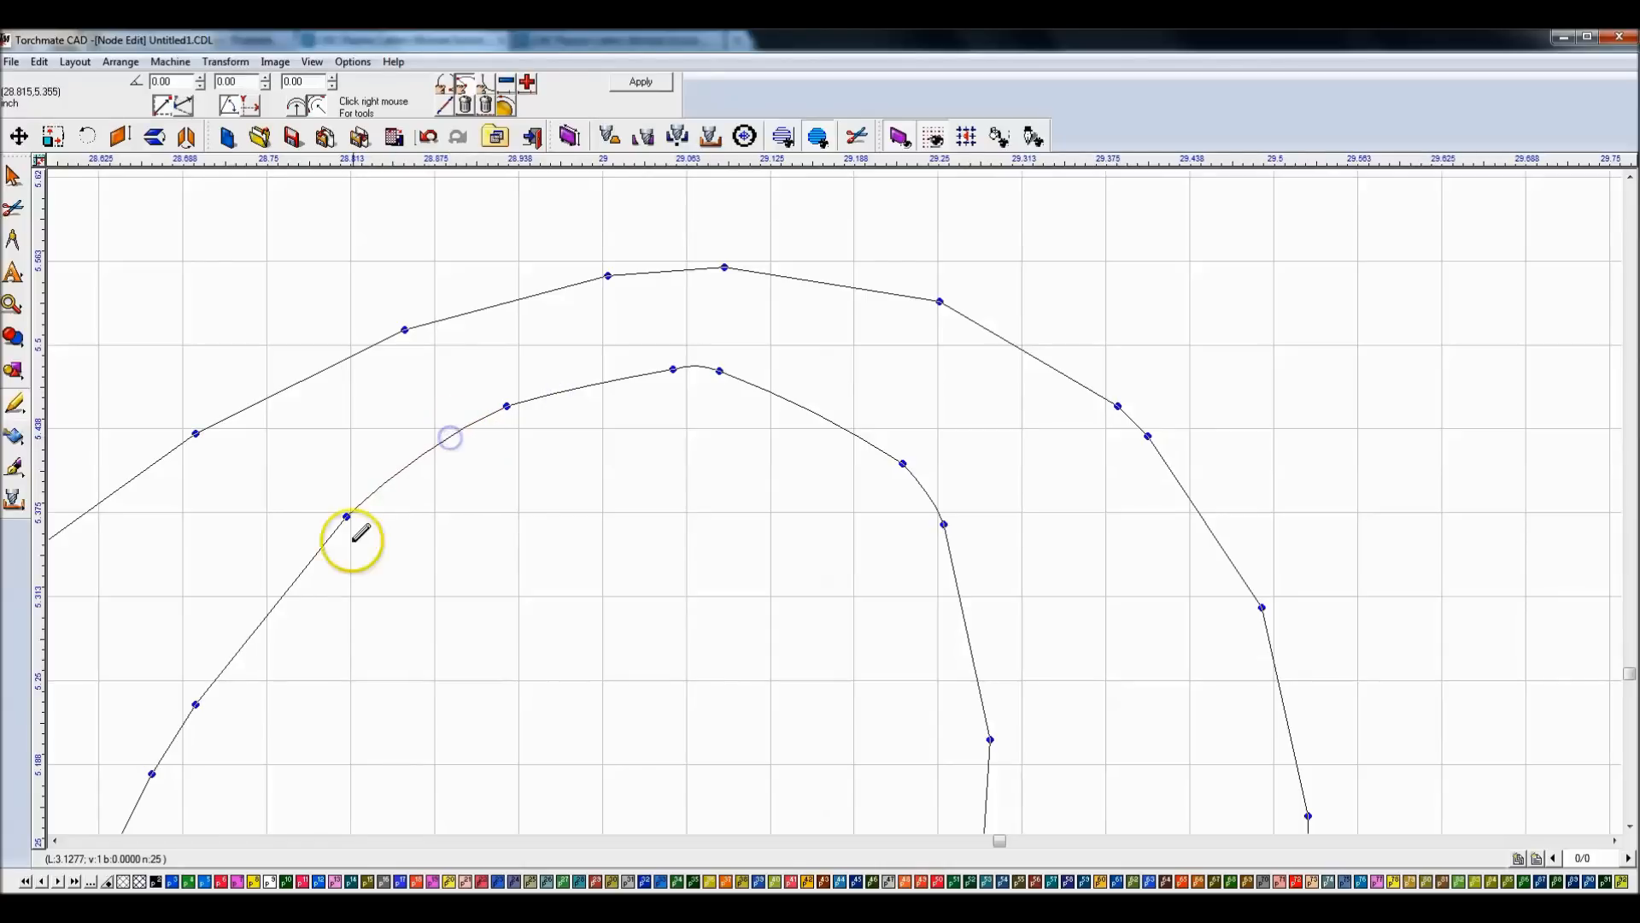
pyautogui.moveTo(842, 288)
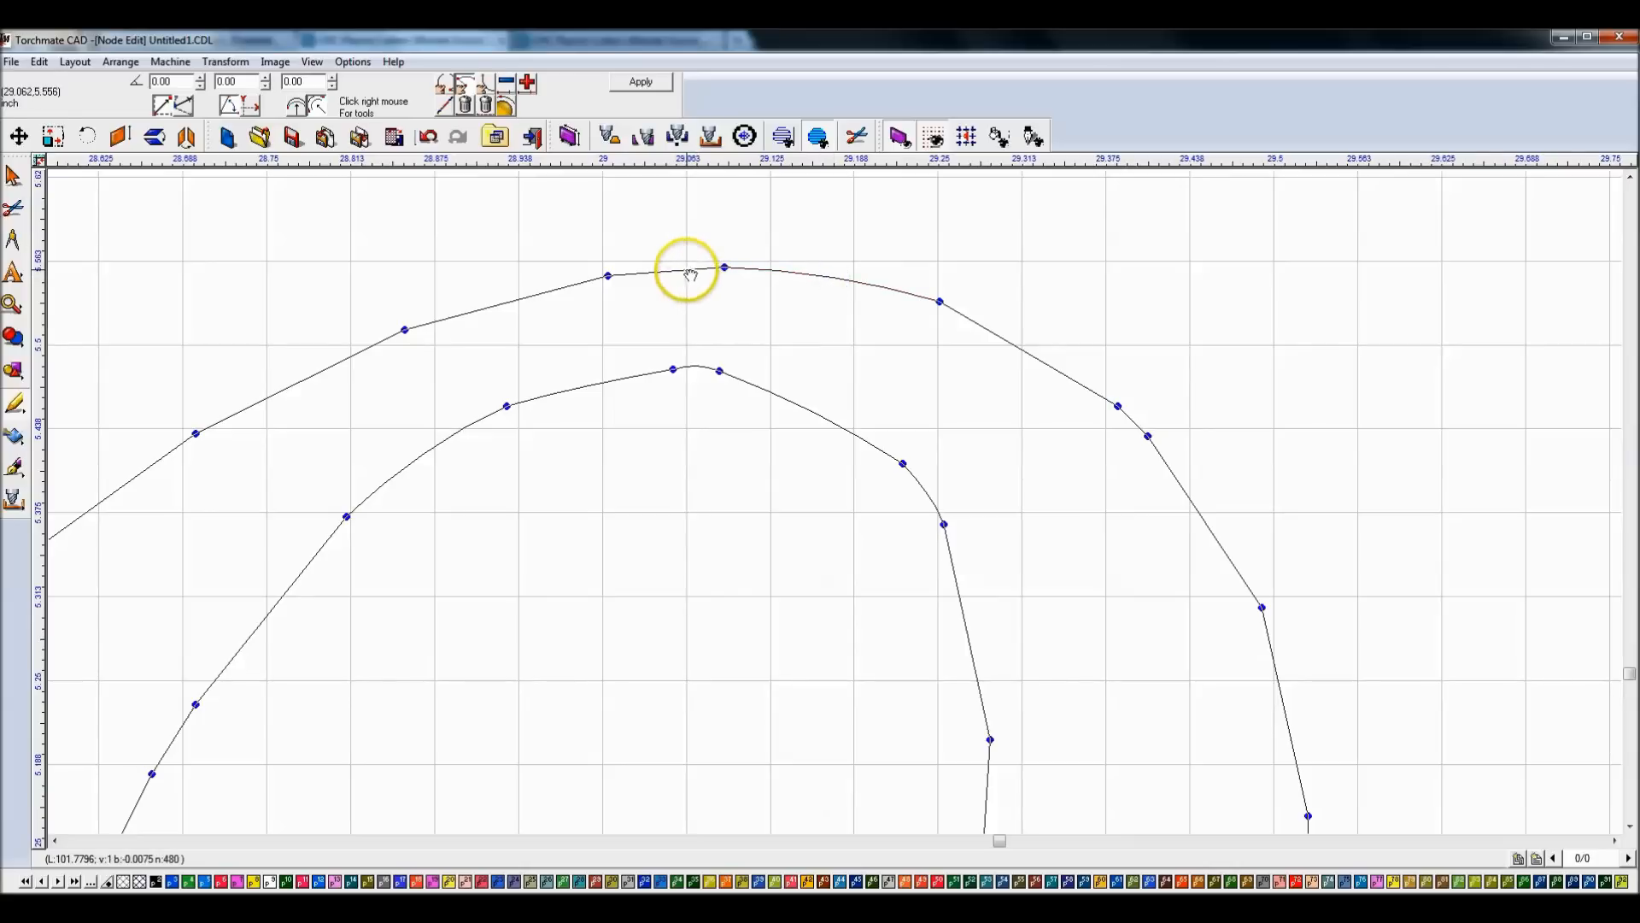
pyautogui.click(687, 267)
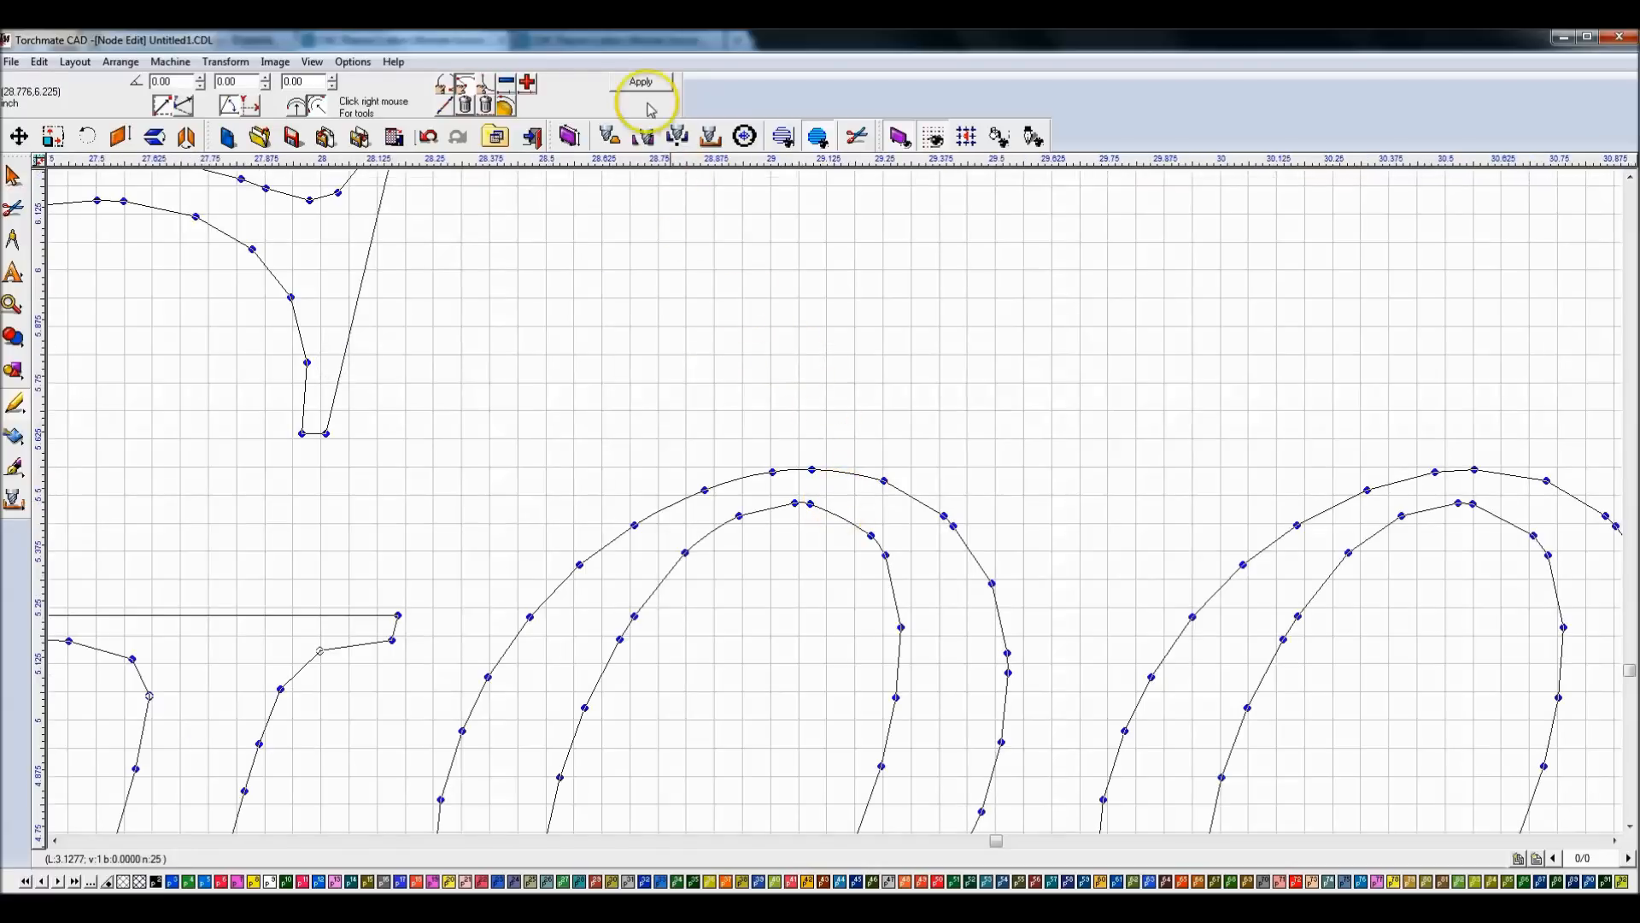
pyautogui.click(642, 82)
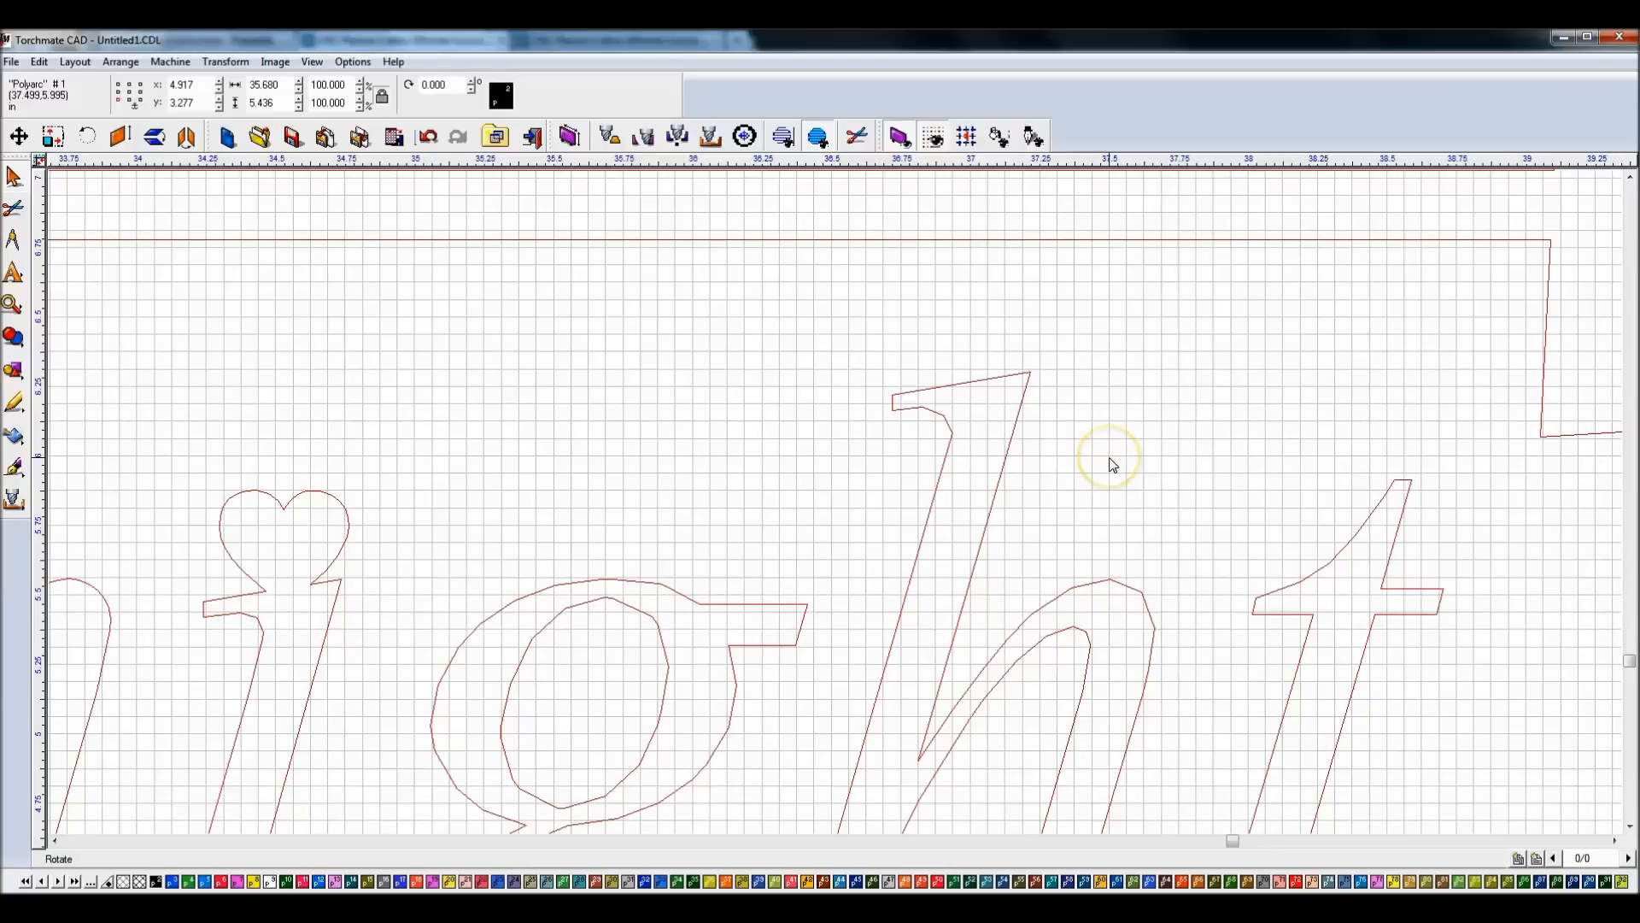
# Step: On Plasma Spider, request 'Marine Globe Anchor Eagle 10in.dxf' to open in the CAD application
pyautogui.click(1109, 463)
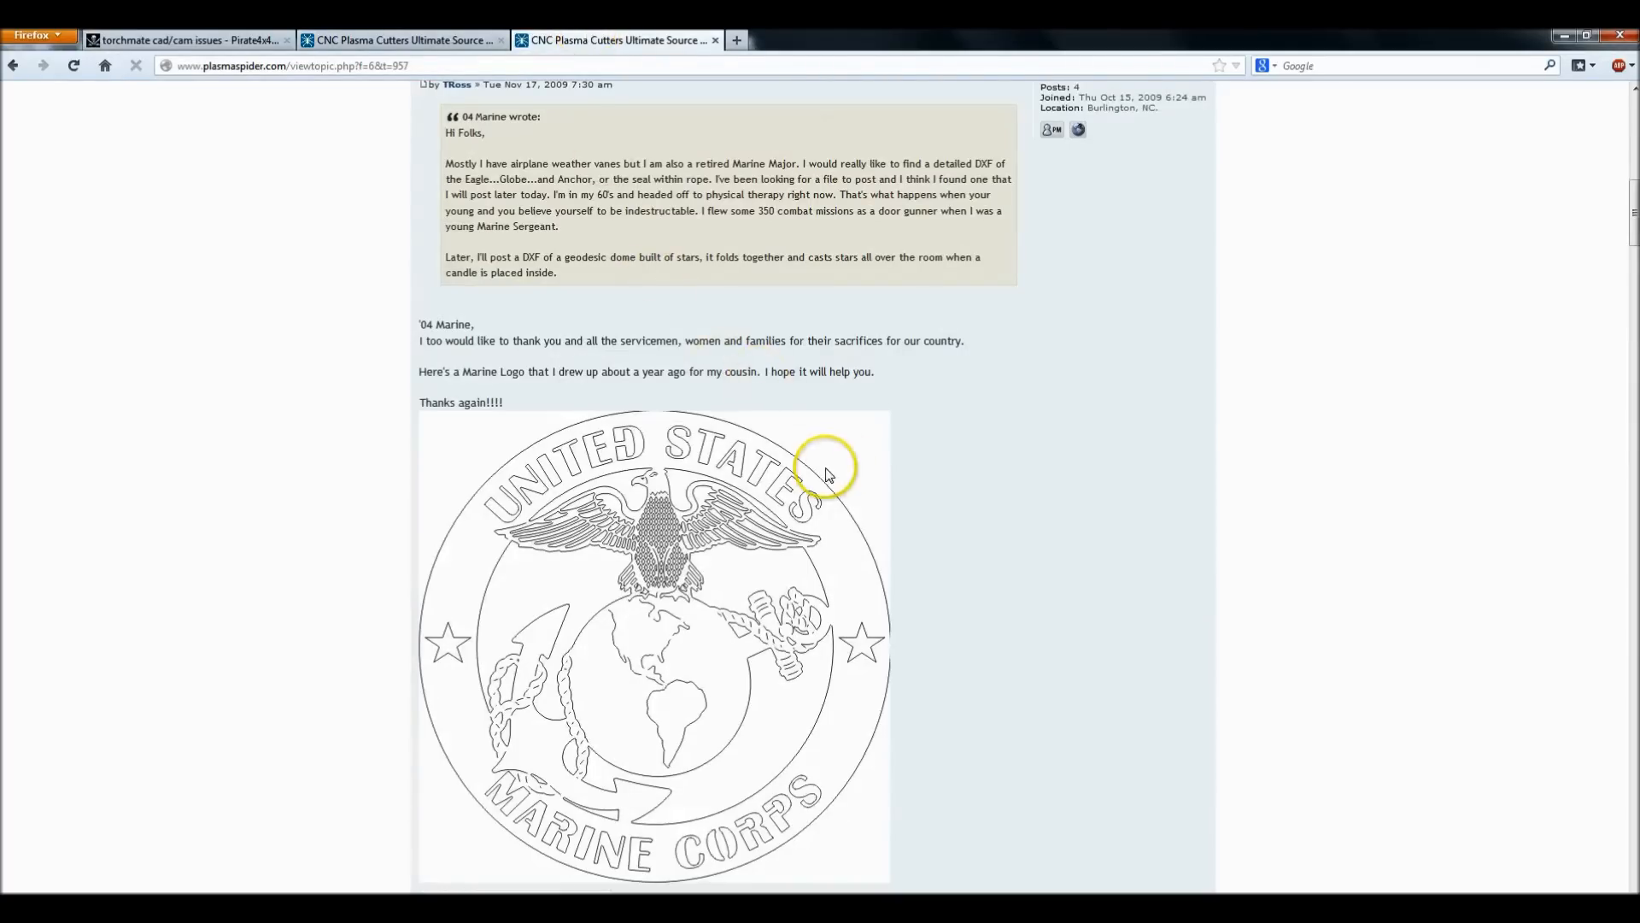
pyautogui.moveTo(681, 809)
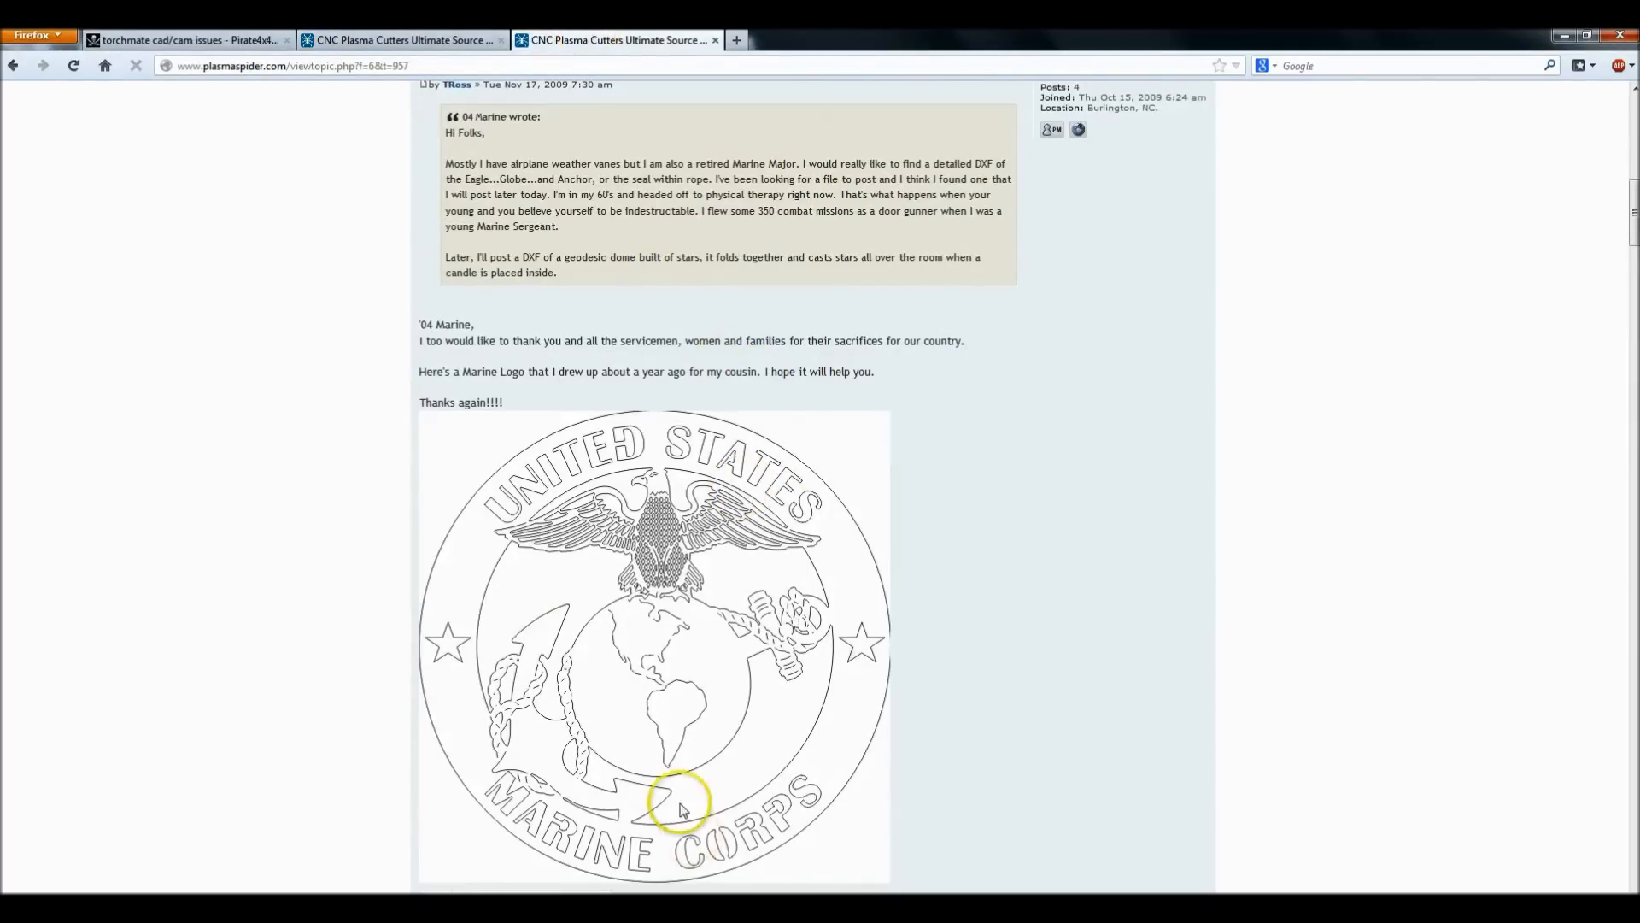
pyautogui.moveTo(732, 552)
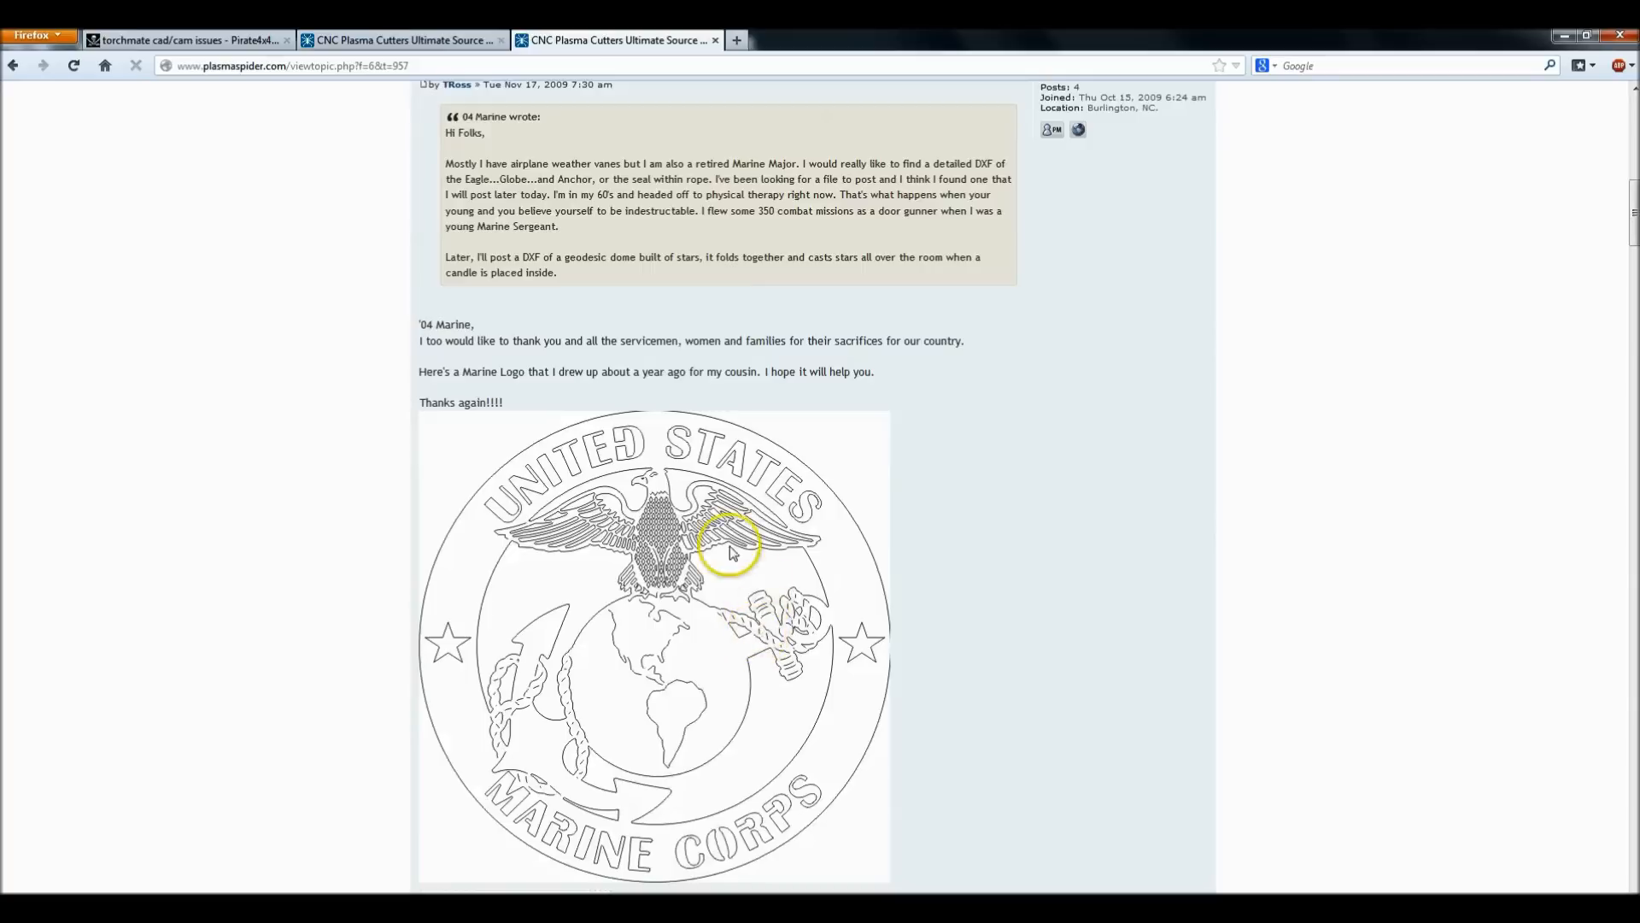
pyautogui.click(517, 727)
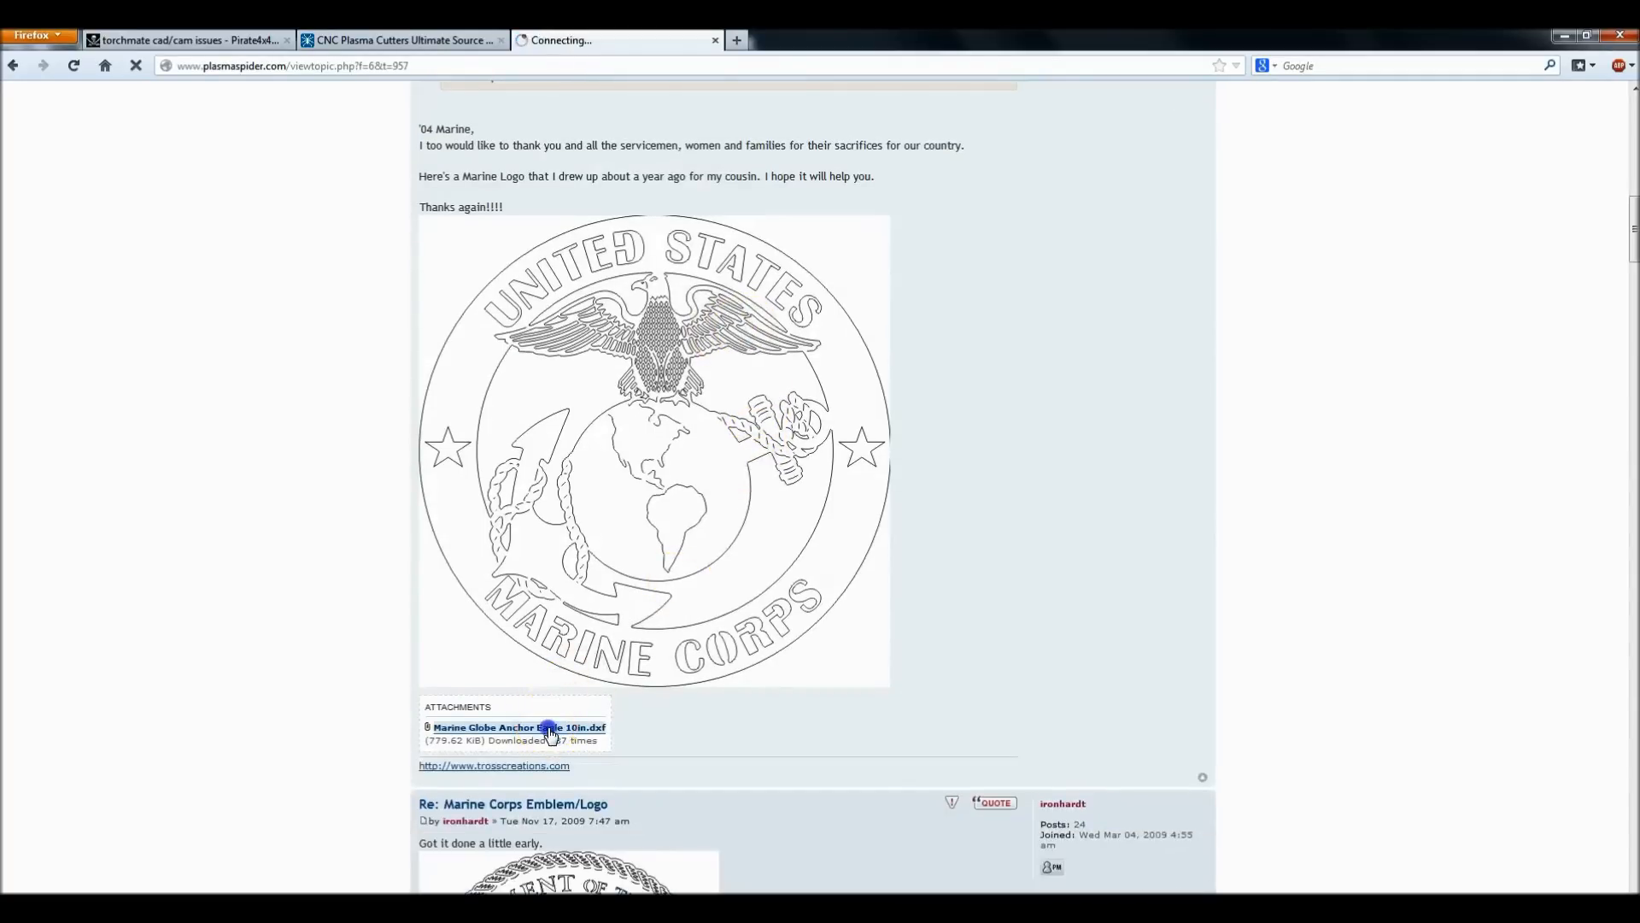
pyautogui.click(518, 727)
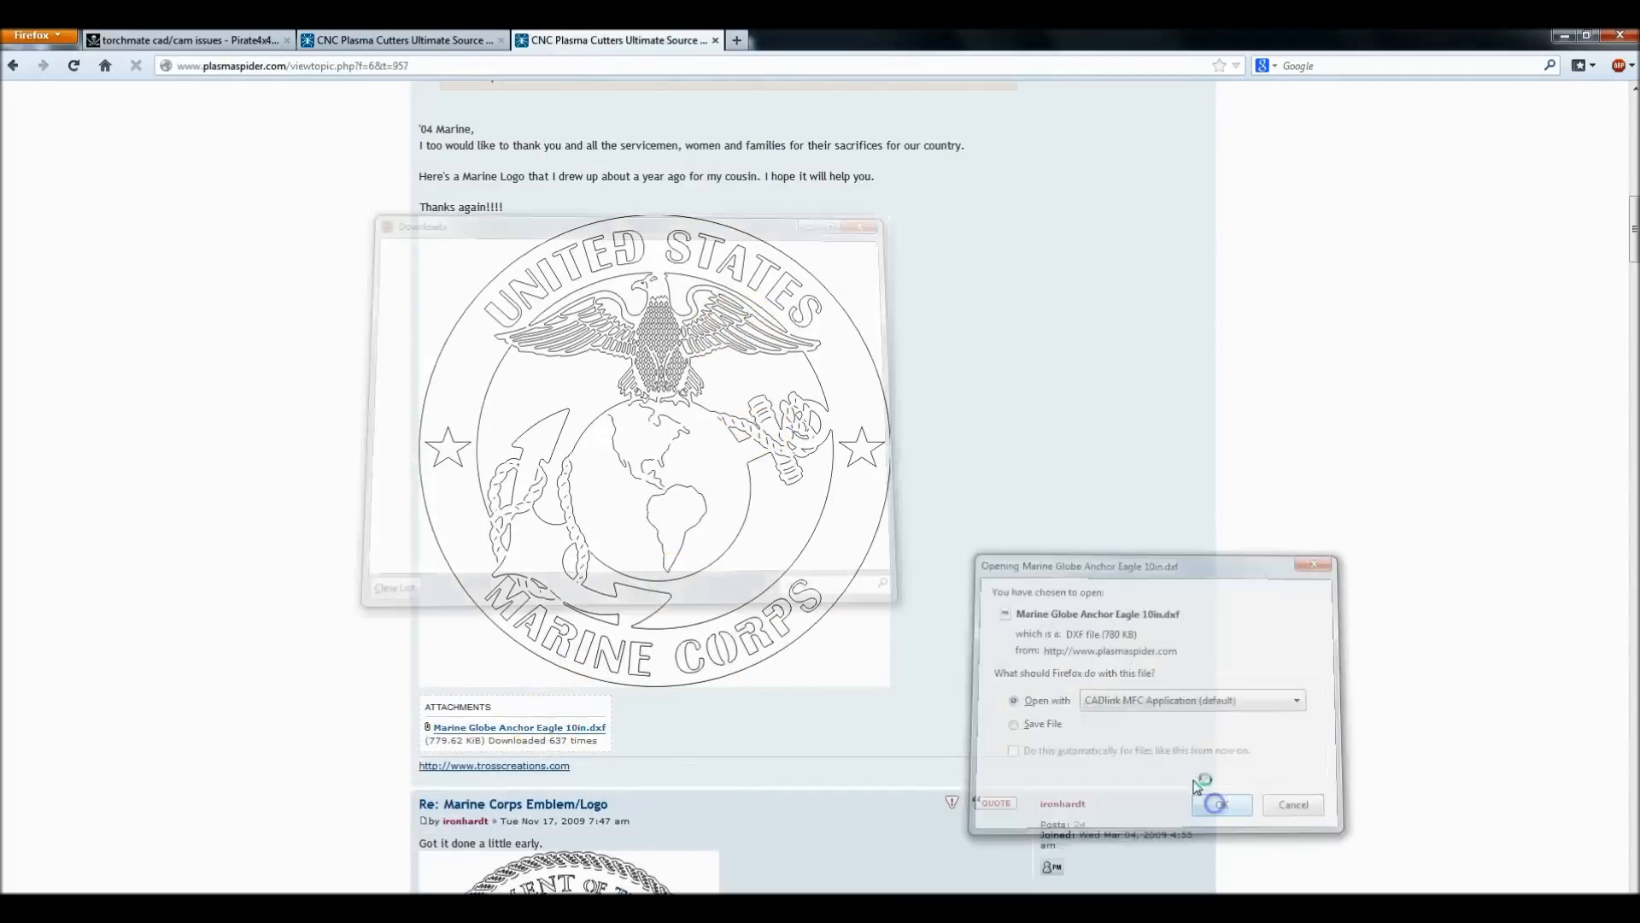
# Step: Import the emblem DXF and connect its broken paths at 0.003 allowable error
pyautogui.click(1221, 805)
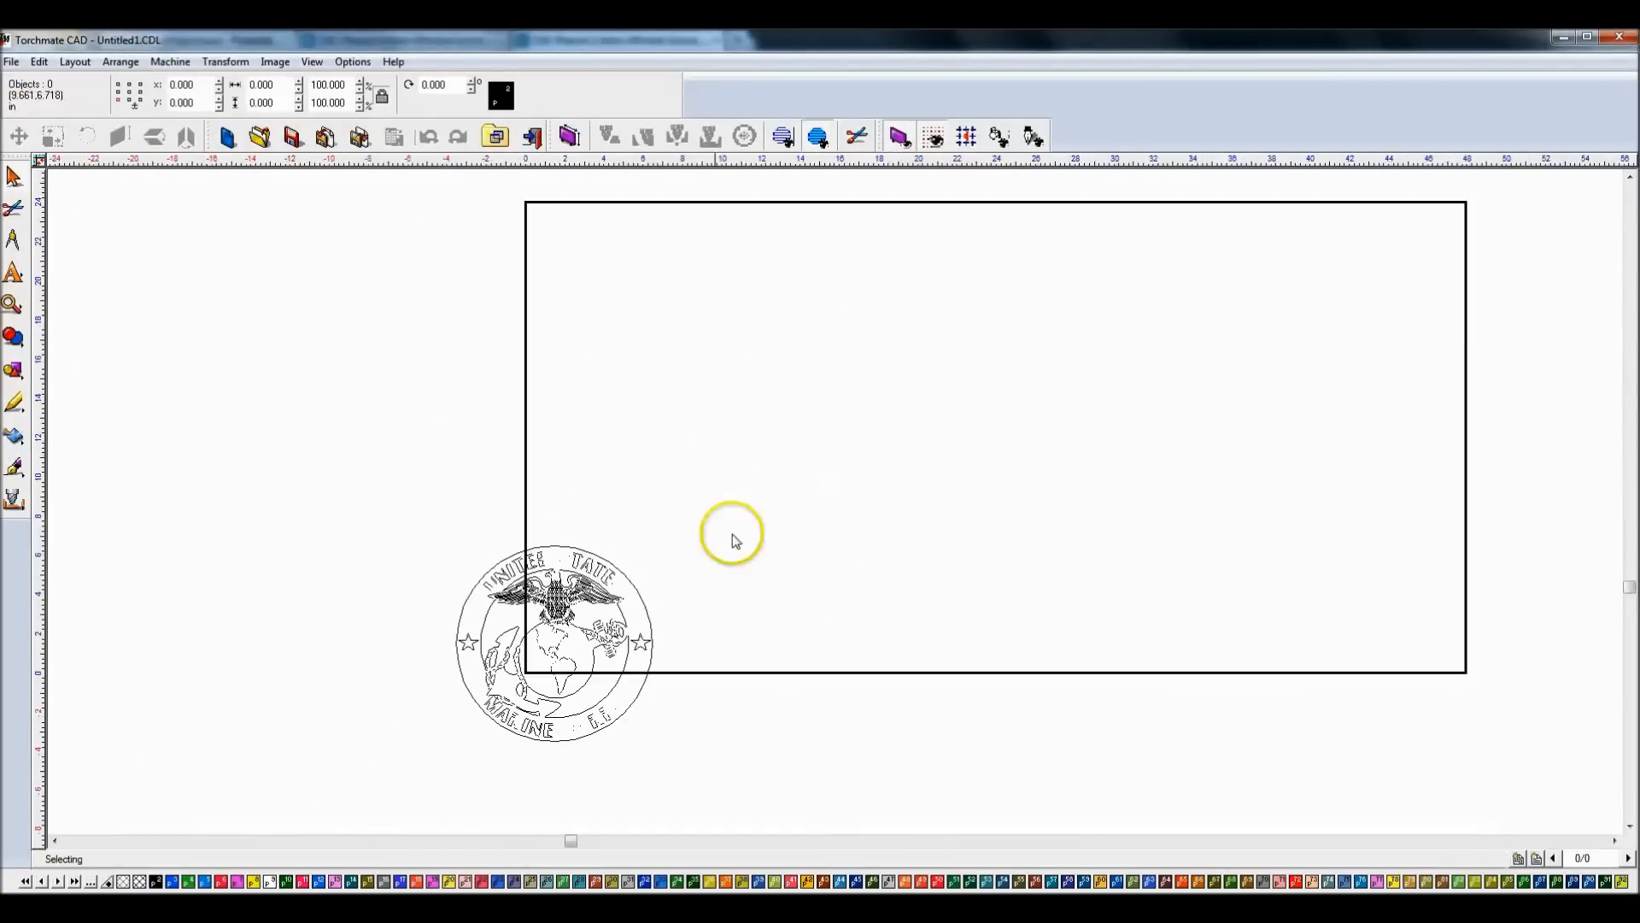
pyautogui.click(554, 643)
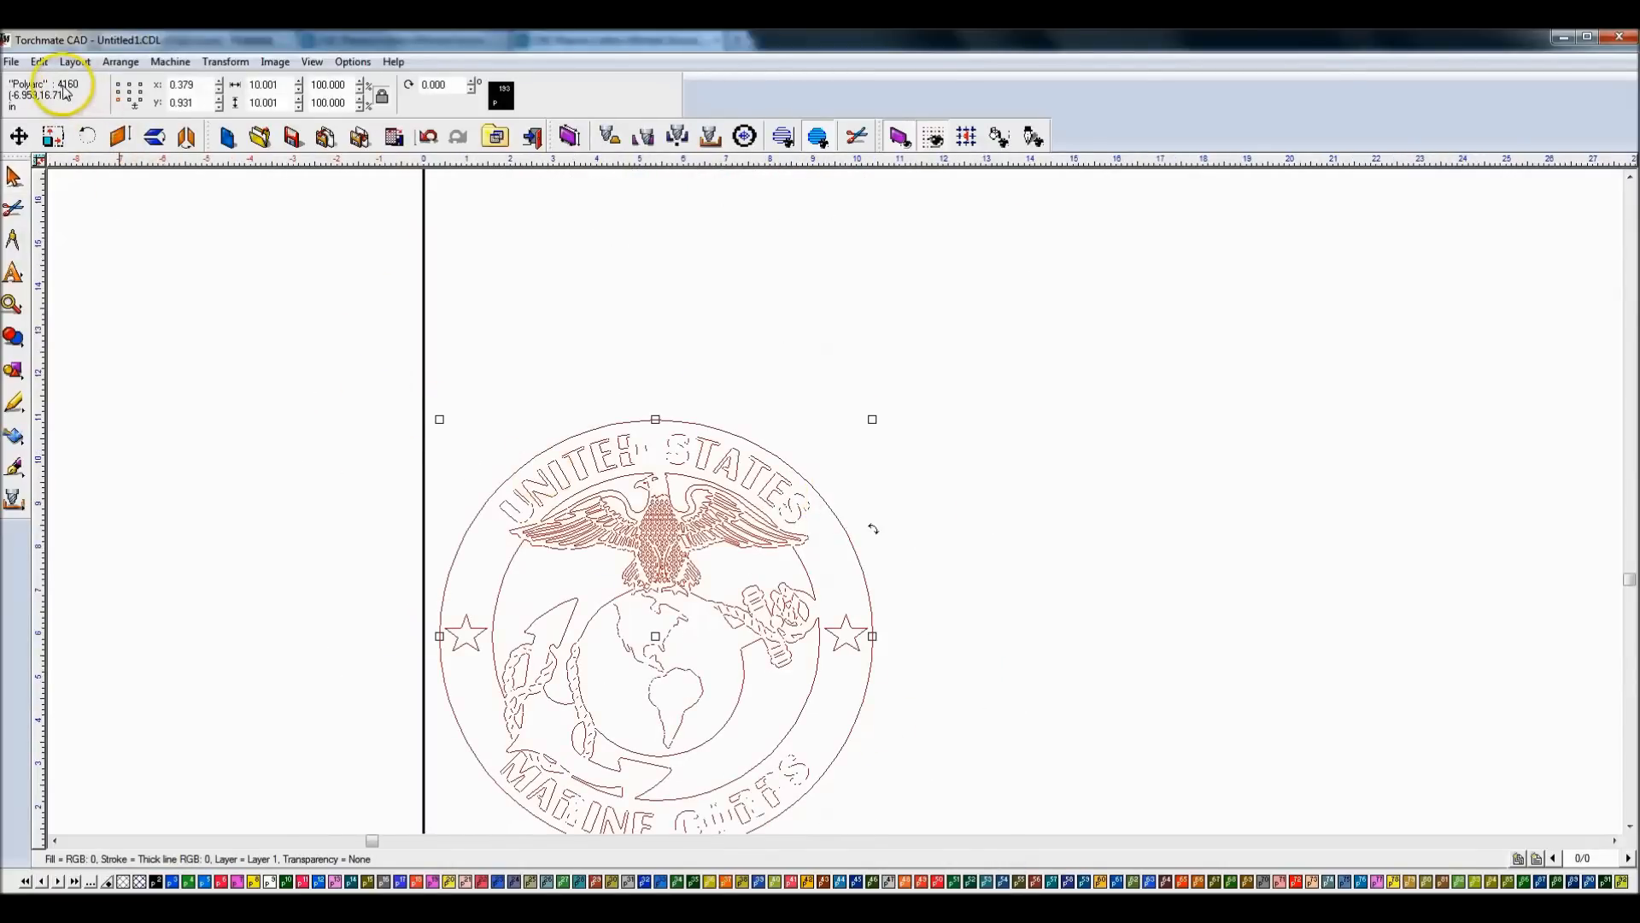
pyautogui.moveTo(795, 536)
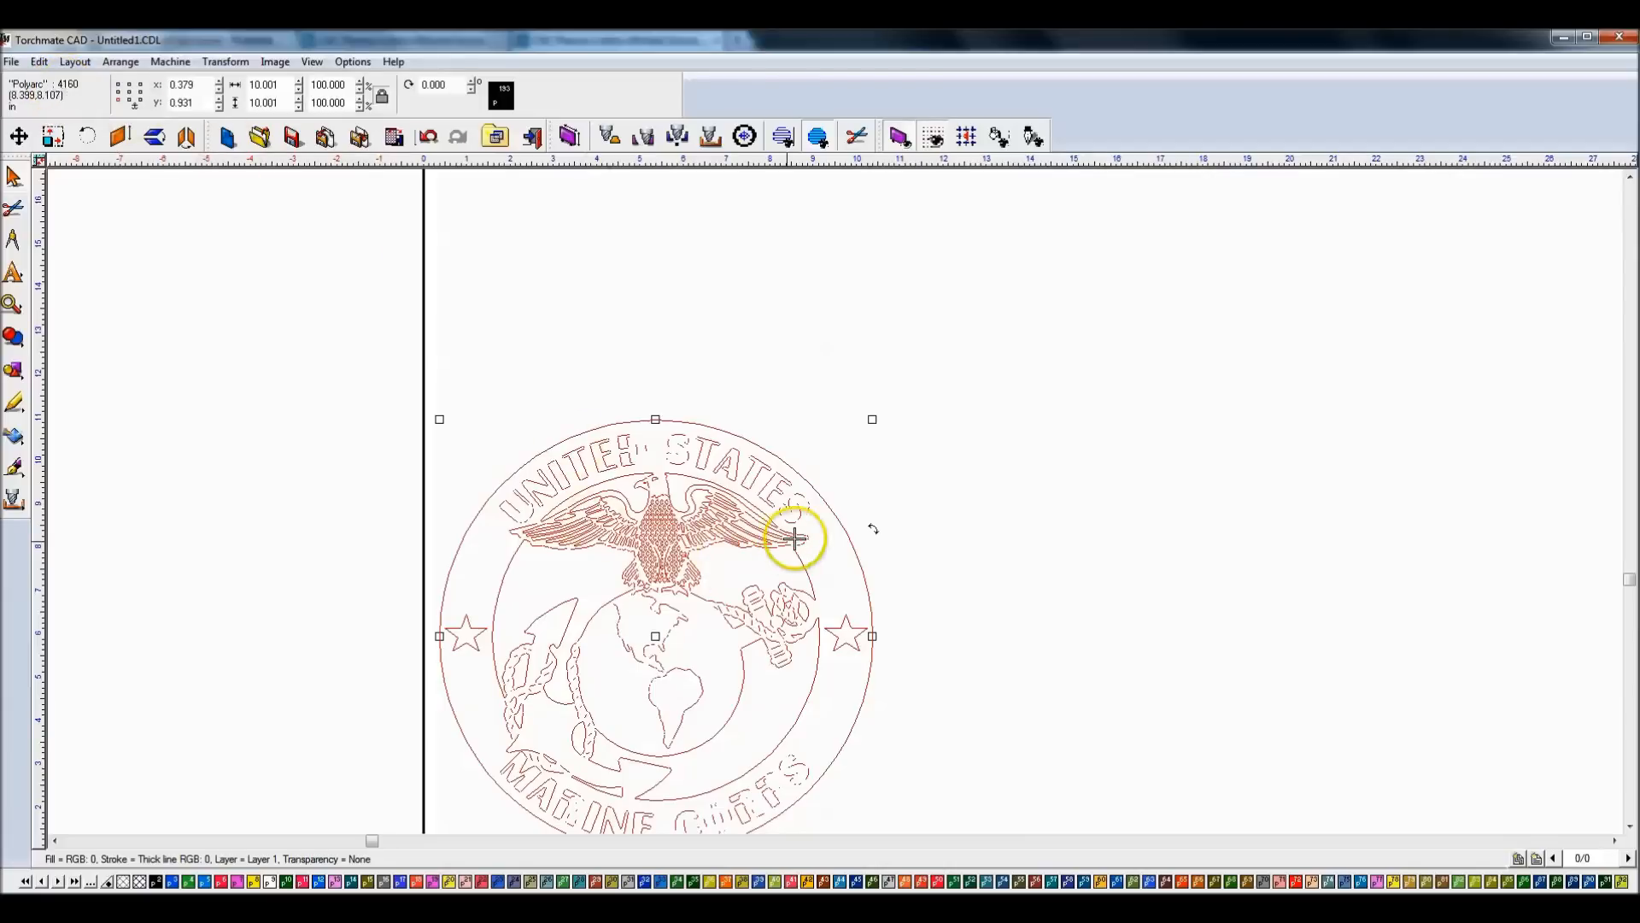
pyautogui.moveTo(533, 737)
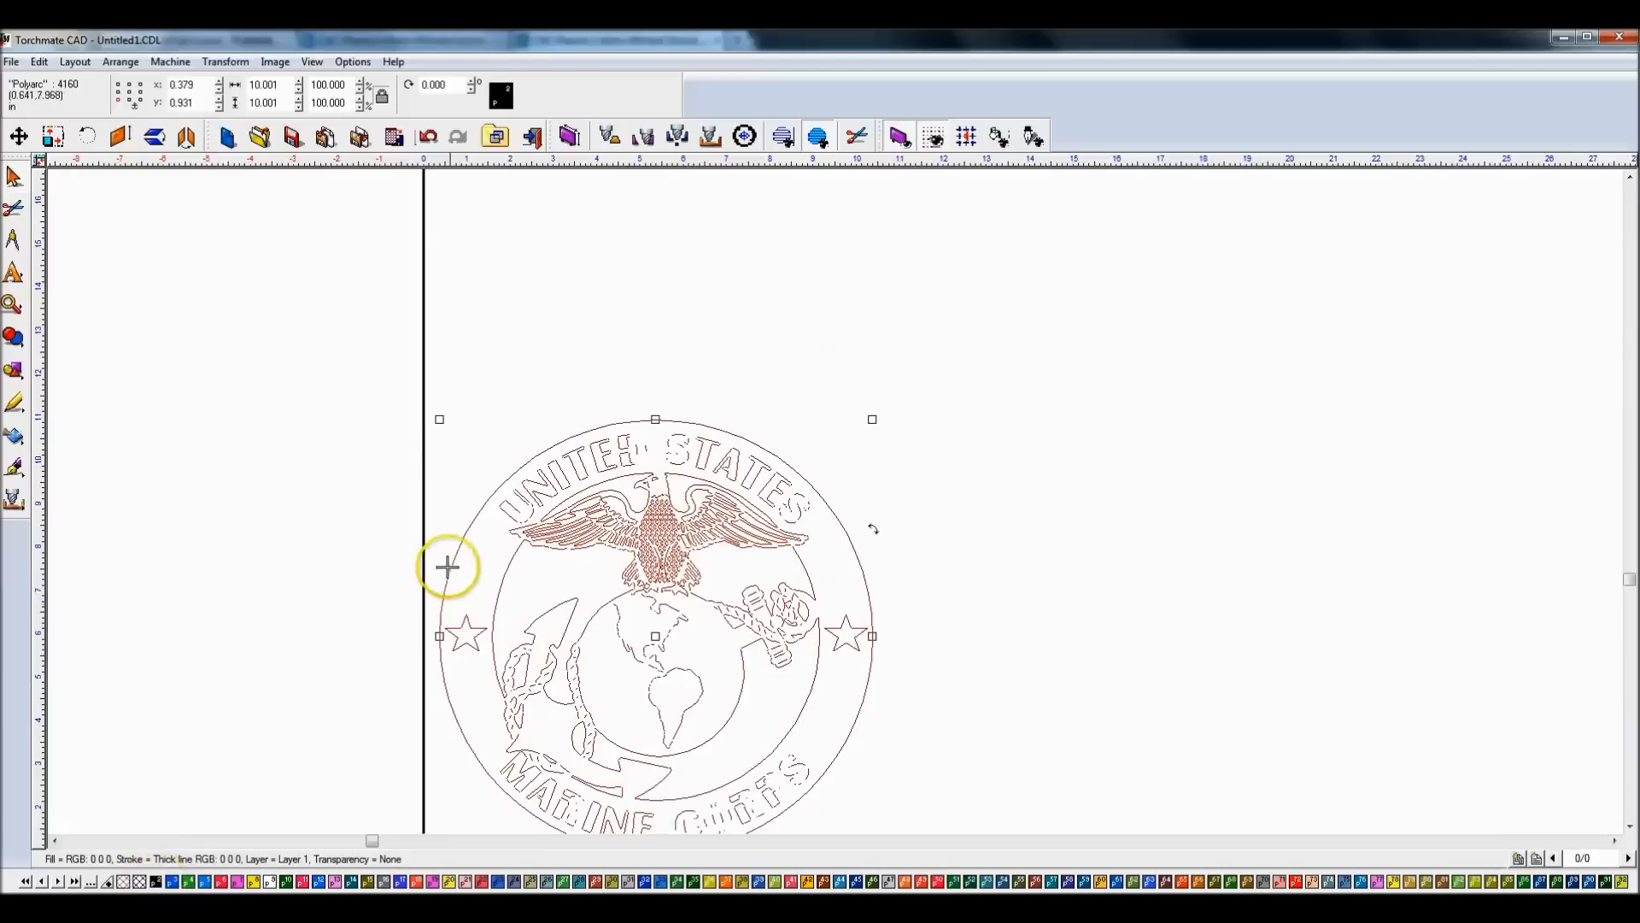
pyautogui.click(120, 61)
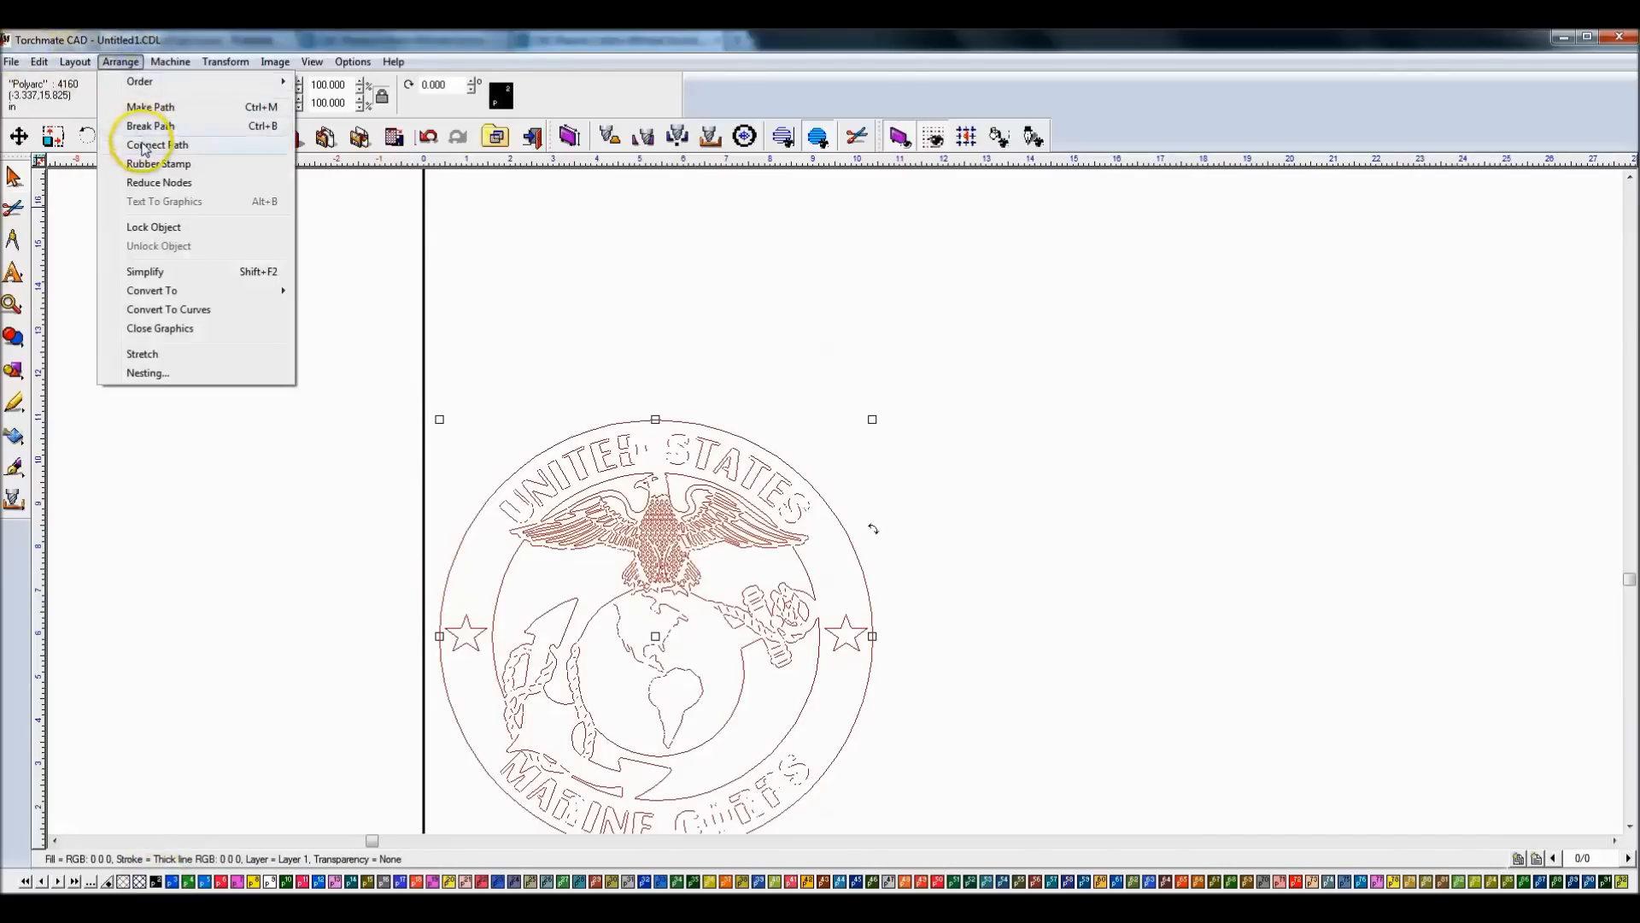
pyautogui.click(156, 145)
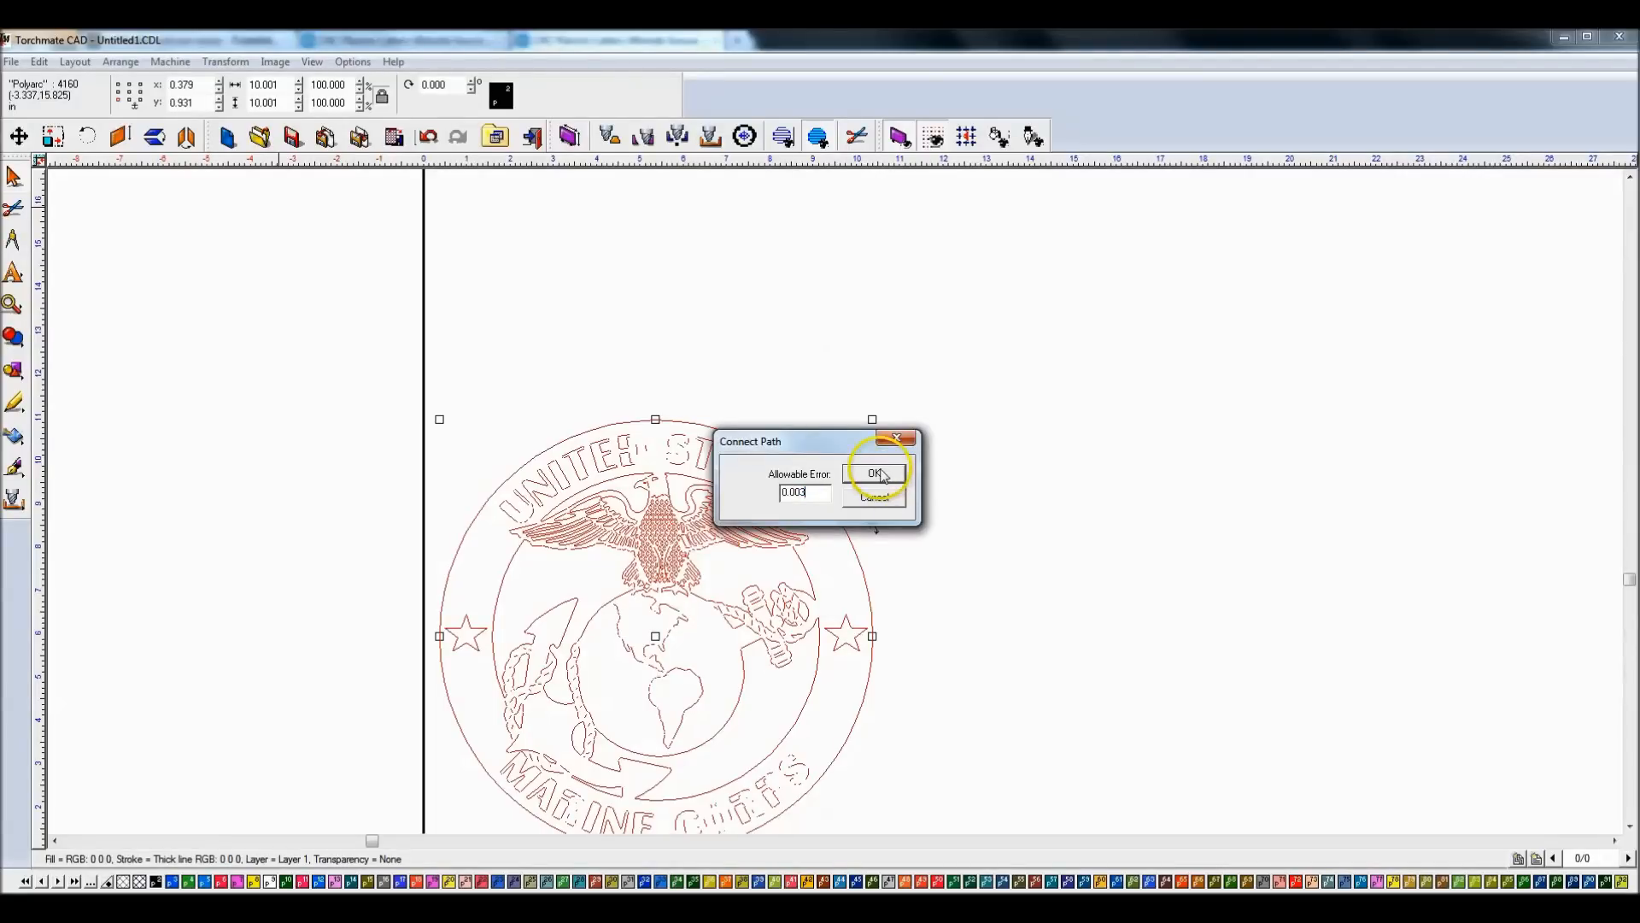
pyautogui.click(876, 472)
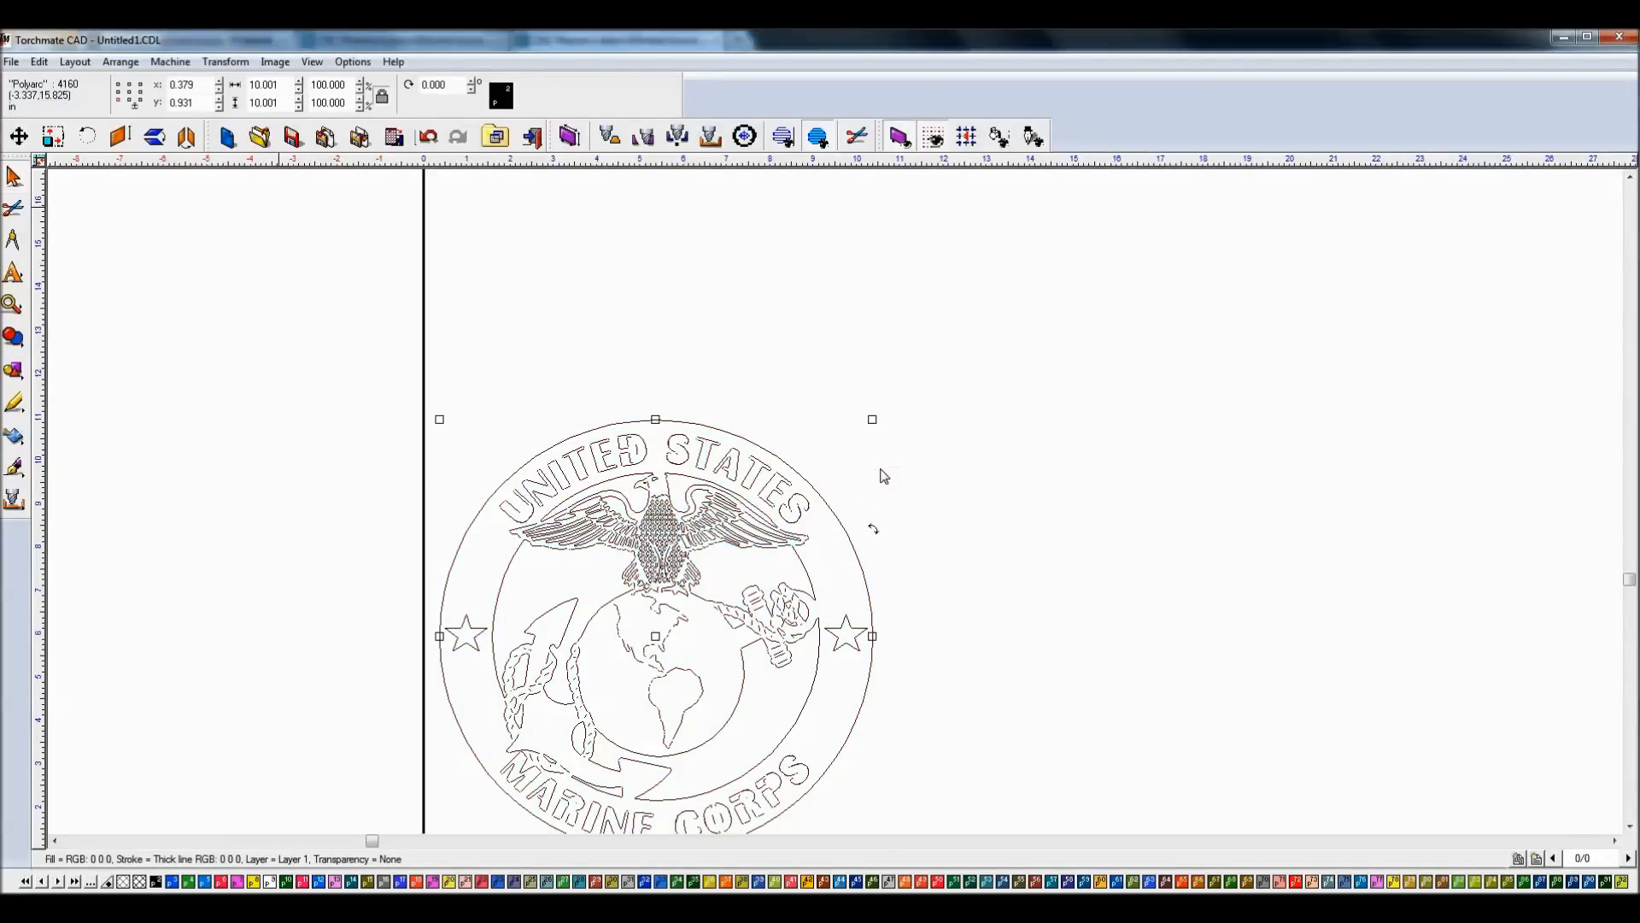
pyautogui.click(322, 293)
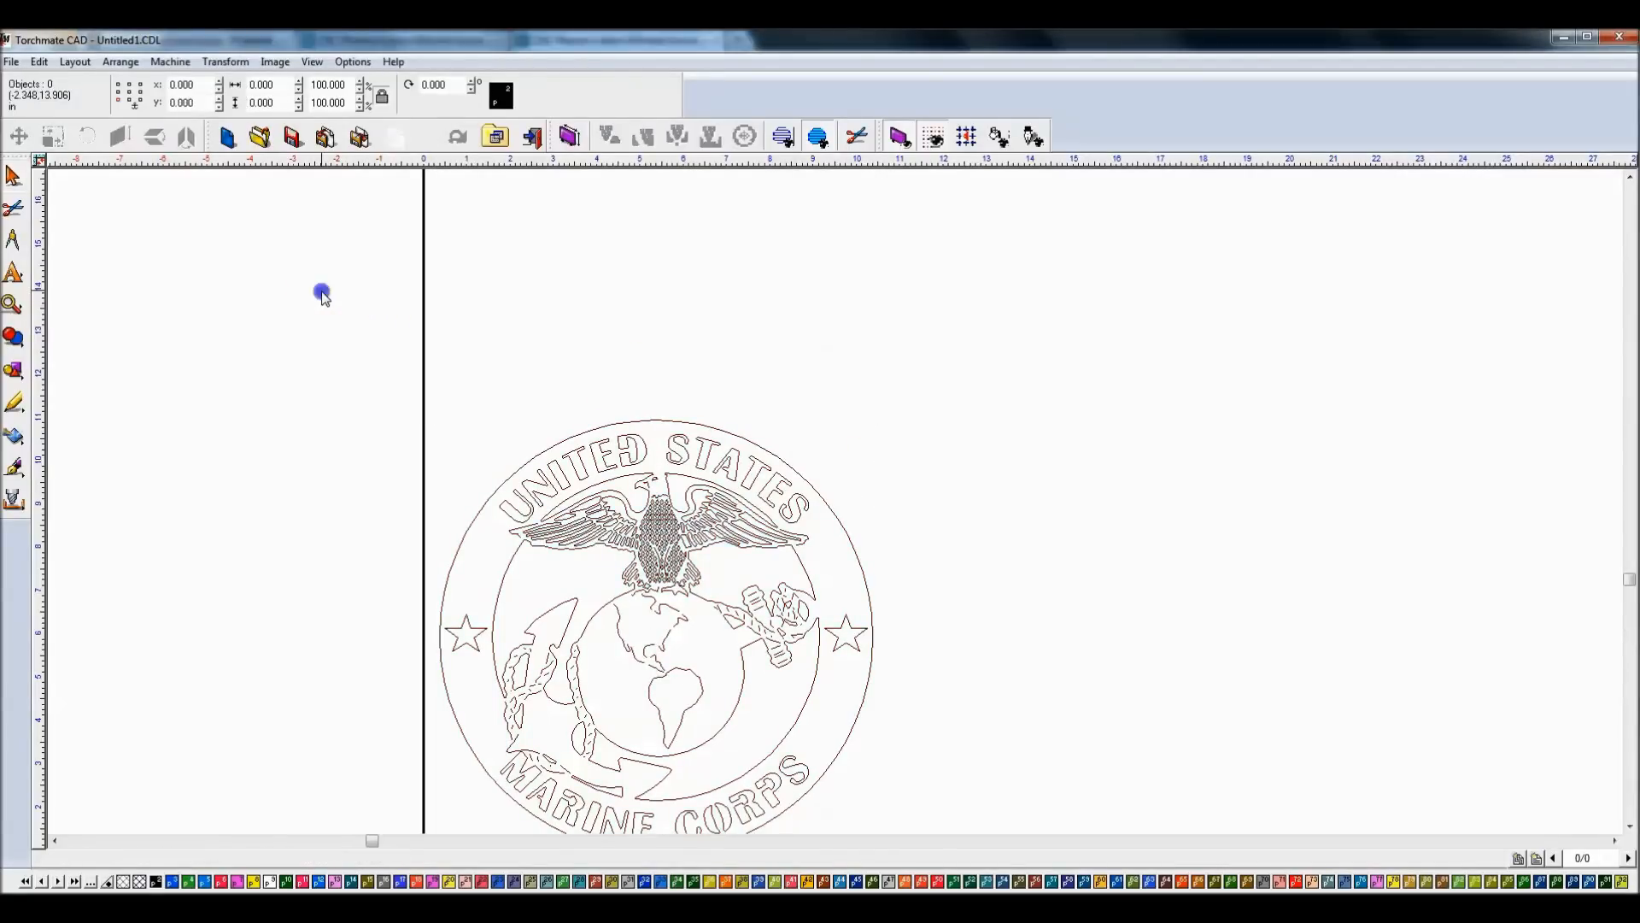
# Step: Select the connected Marine Corps emblem to check whether its paths are closed
pyautogui.click(653, 607)
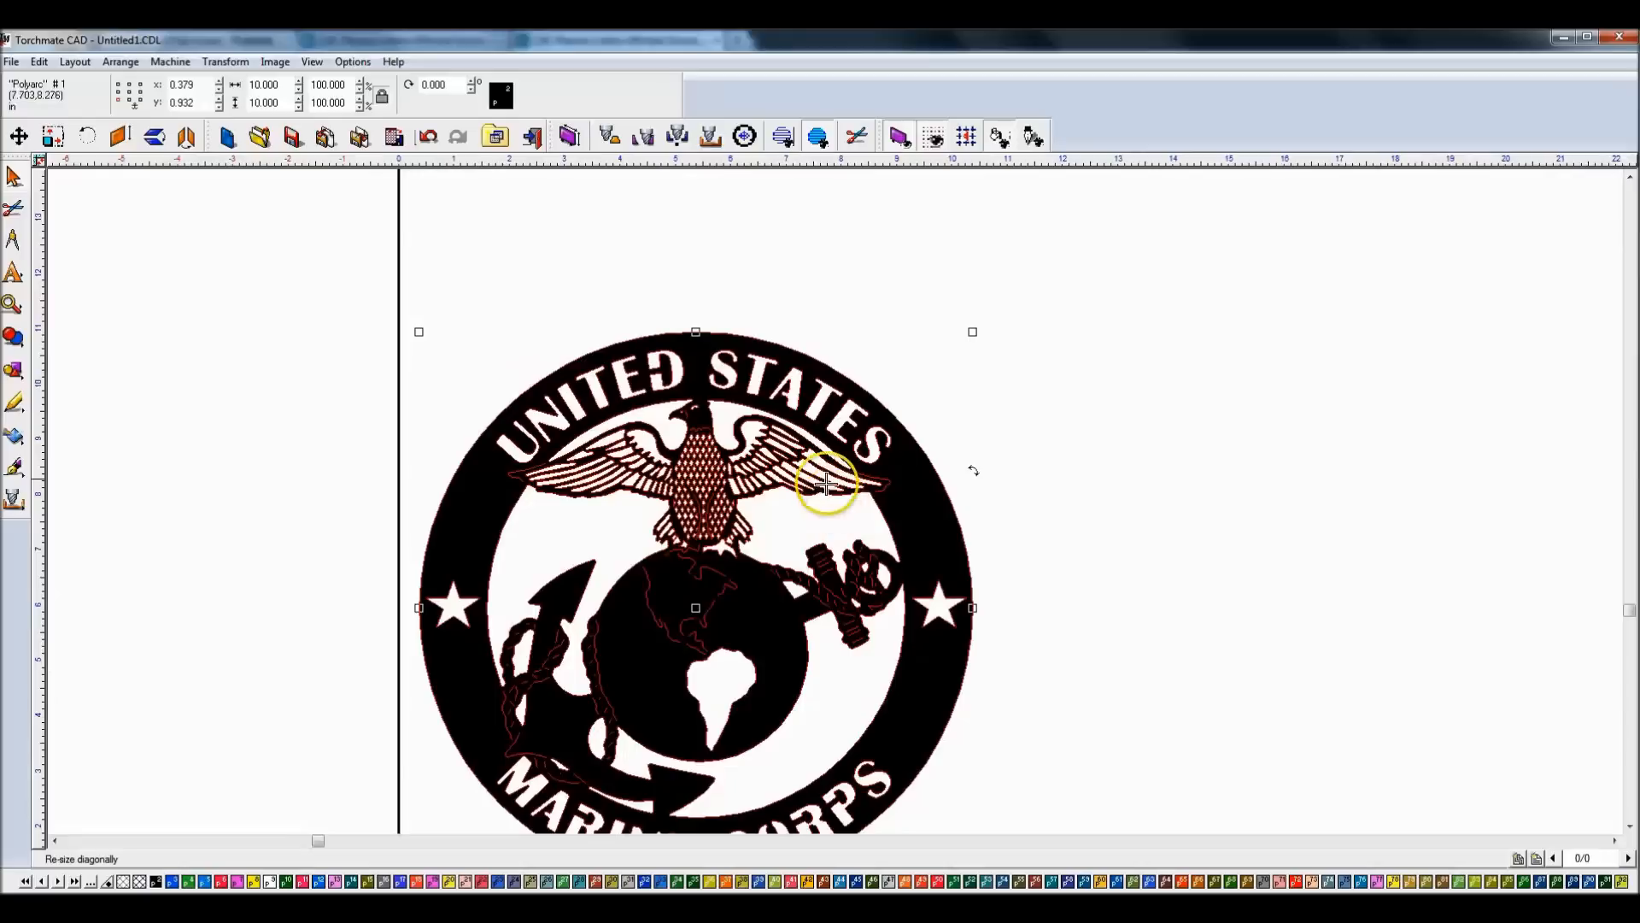
pyautogui.moveTo(699, 605)
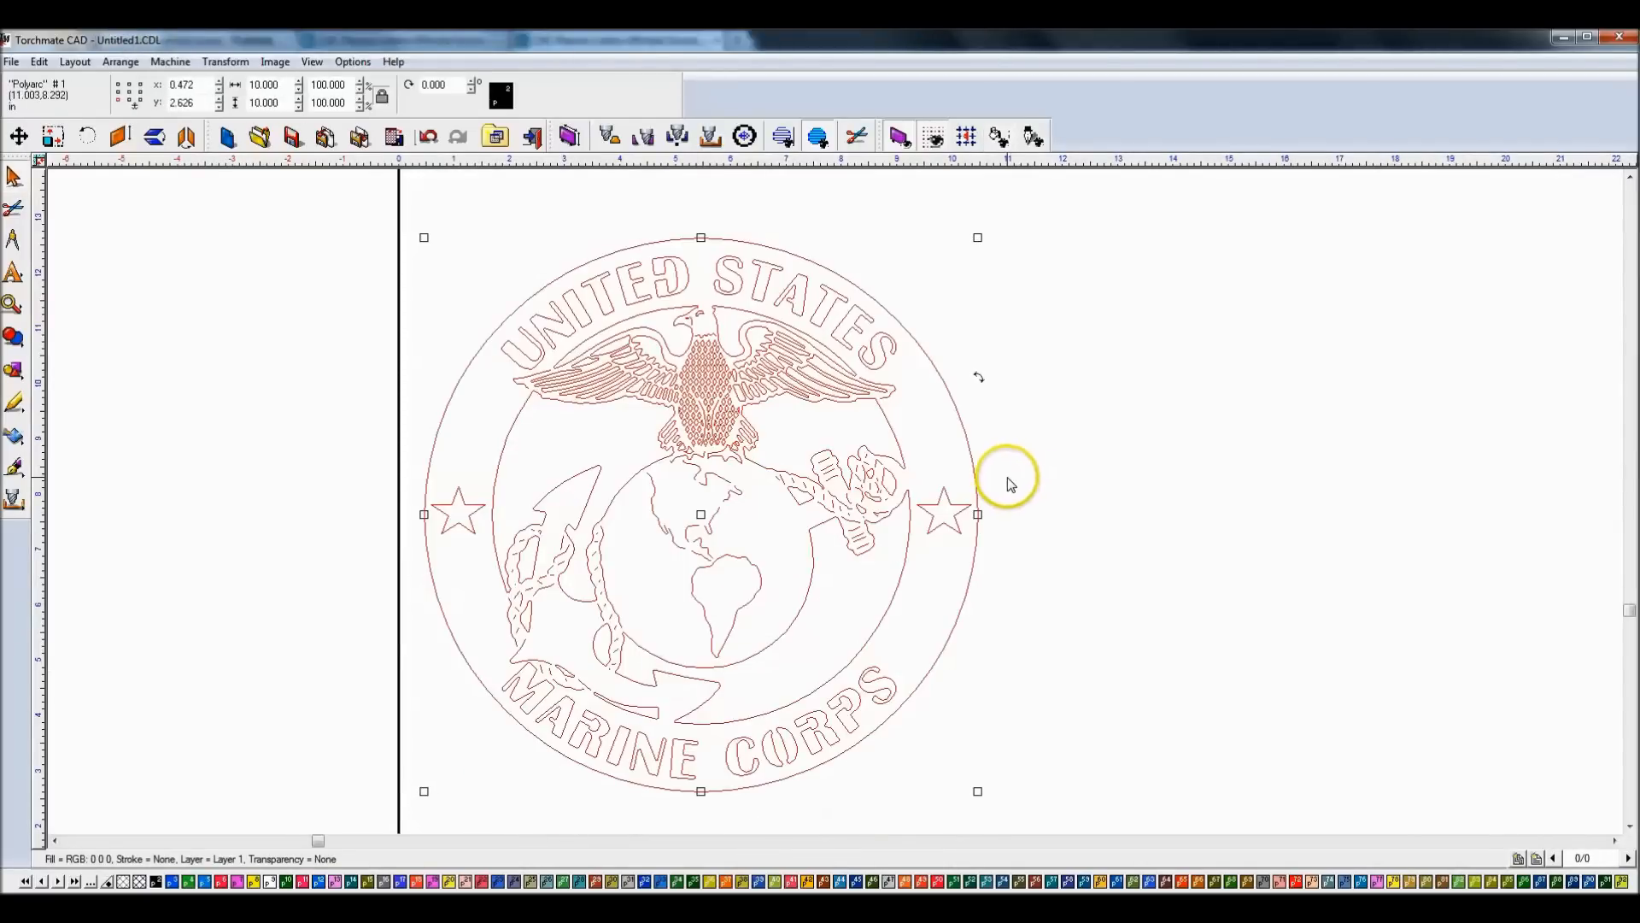
pyautogui.moveTo(968, 418)
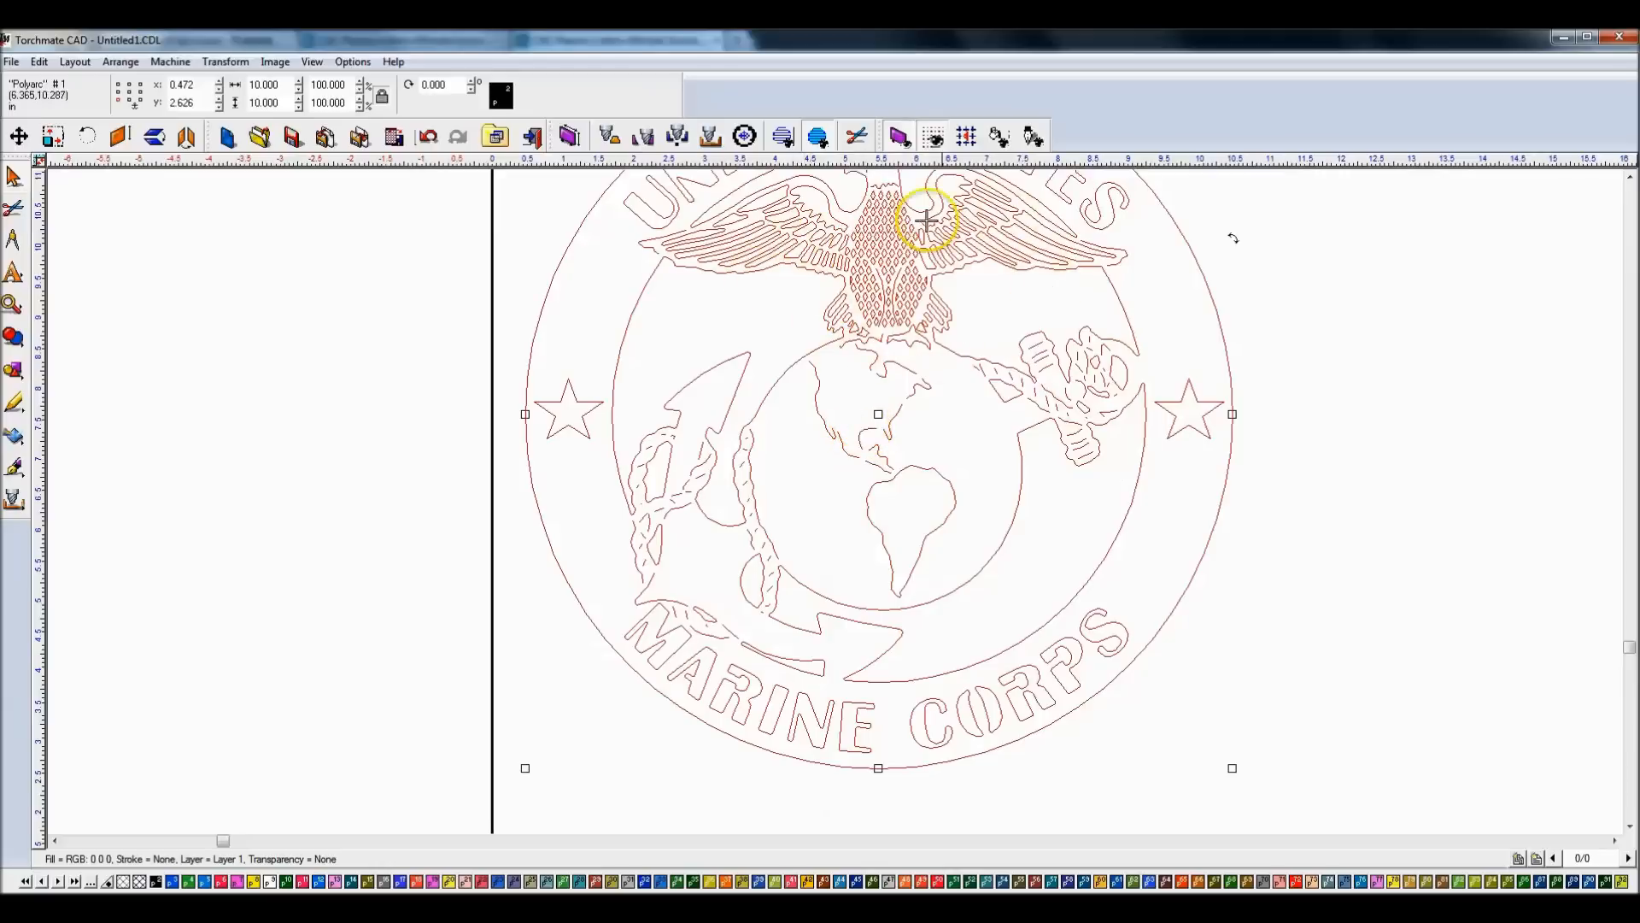
pyautogui.moveTo(956, 256)
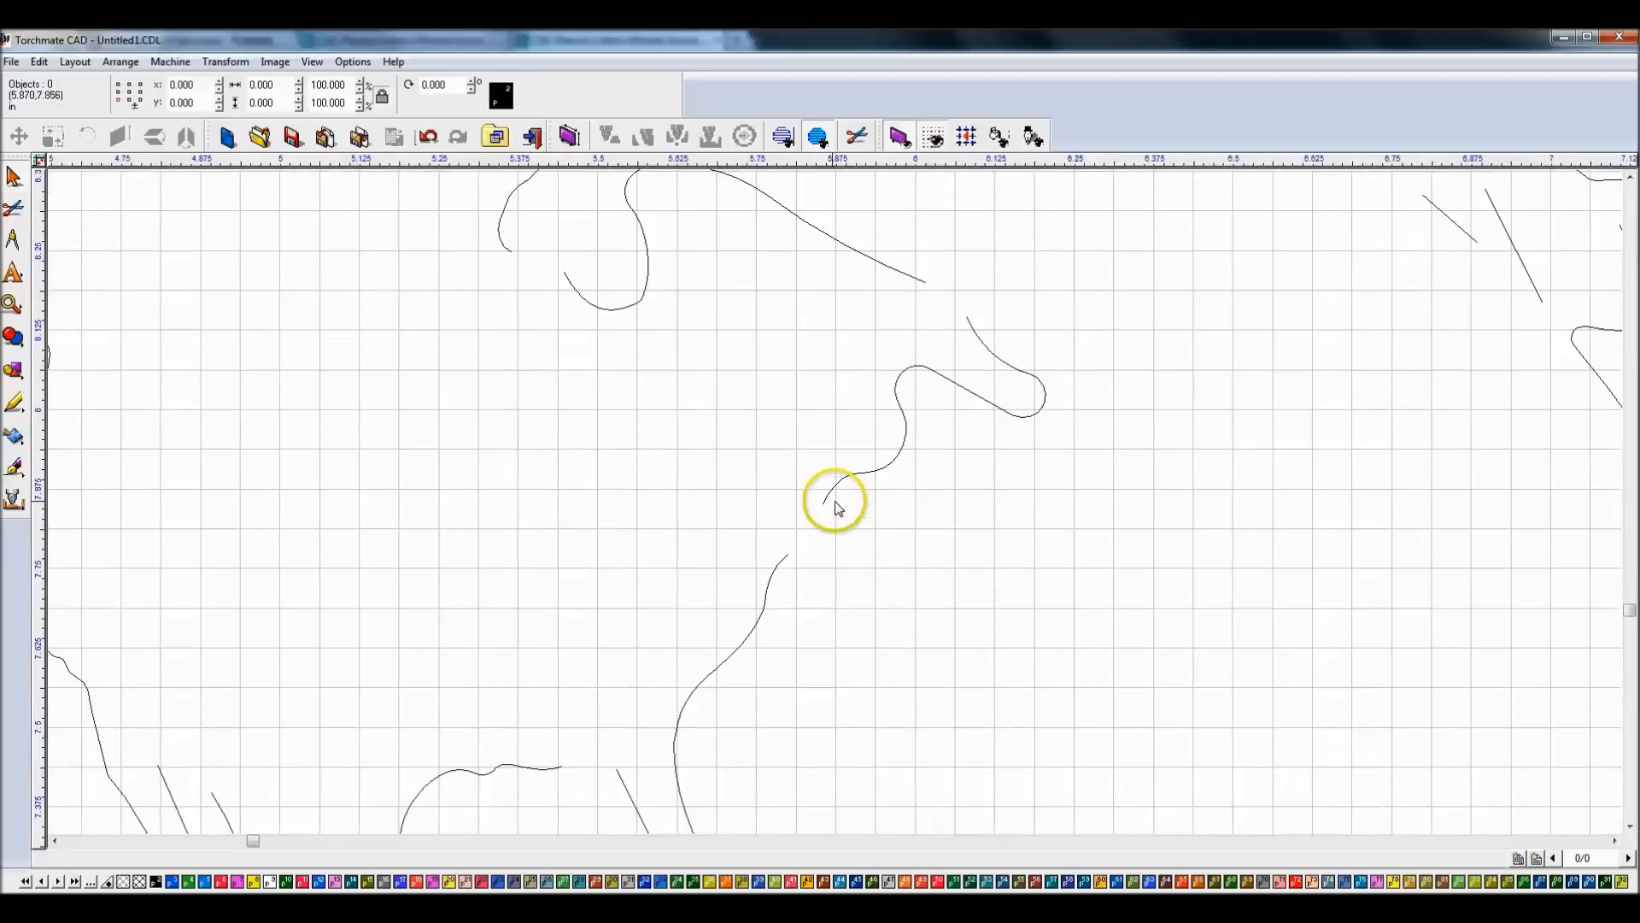
# Step: Select the emblem linework near the gap and the single curve beside it
pyautogui.click(837, 497)
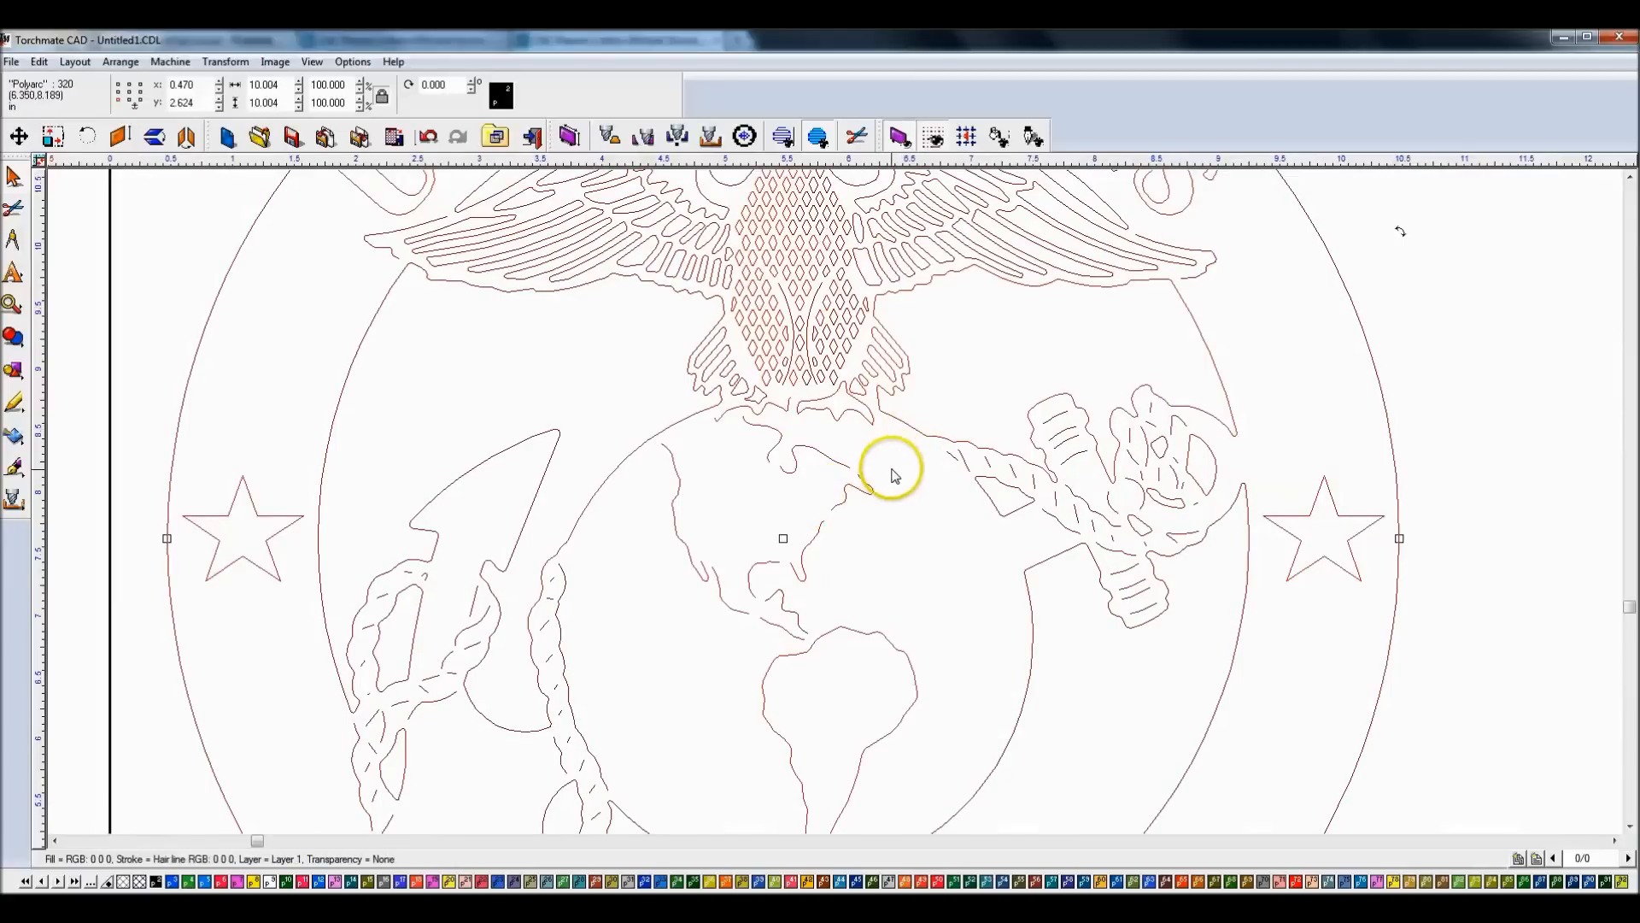
pyautogui.click(816, 460)
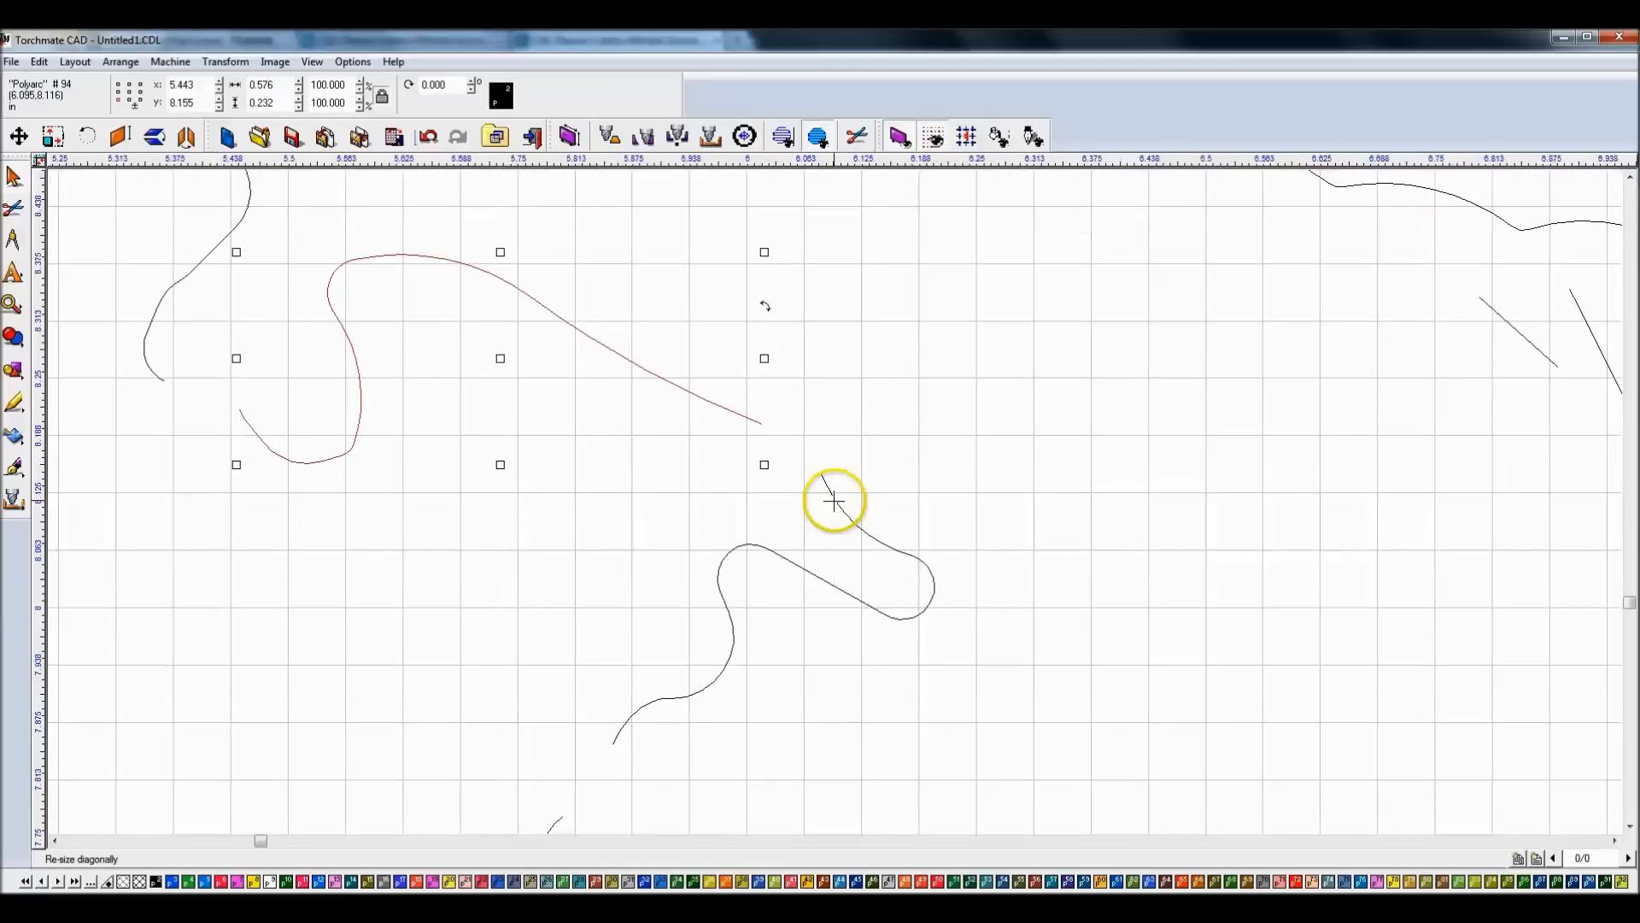
pyautogui.moveTo(829, 493)
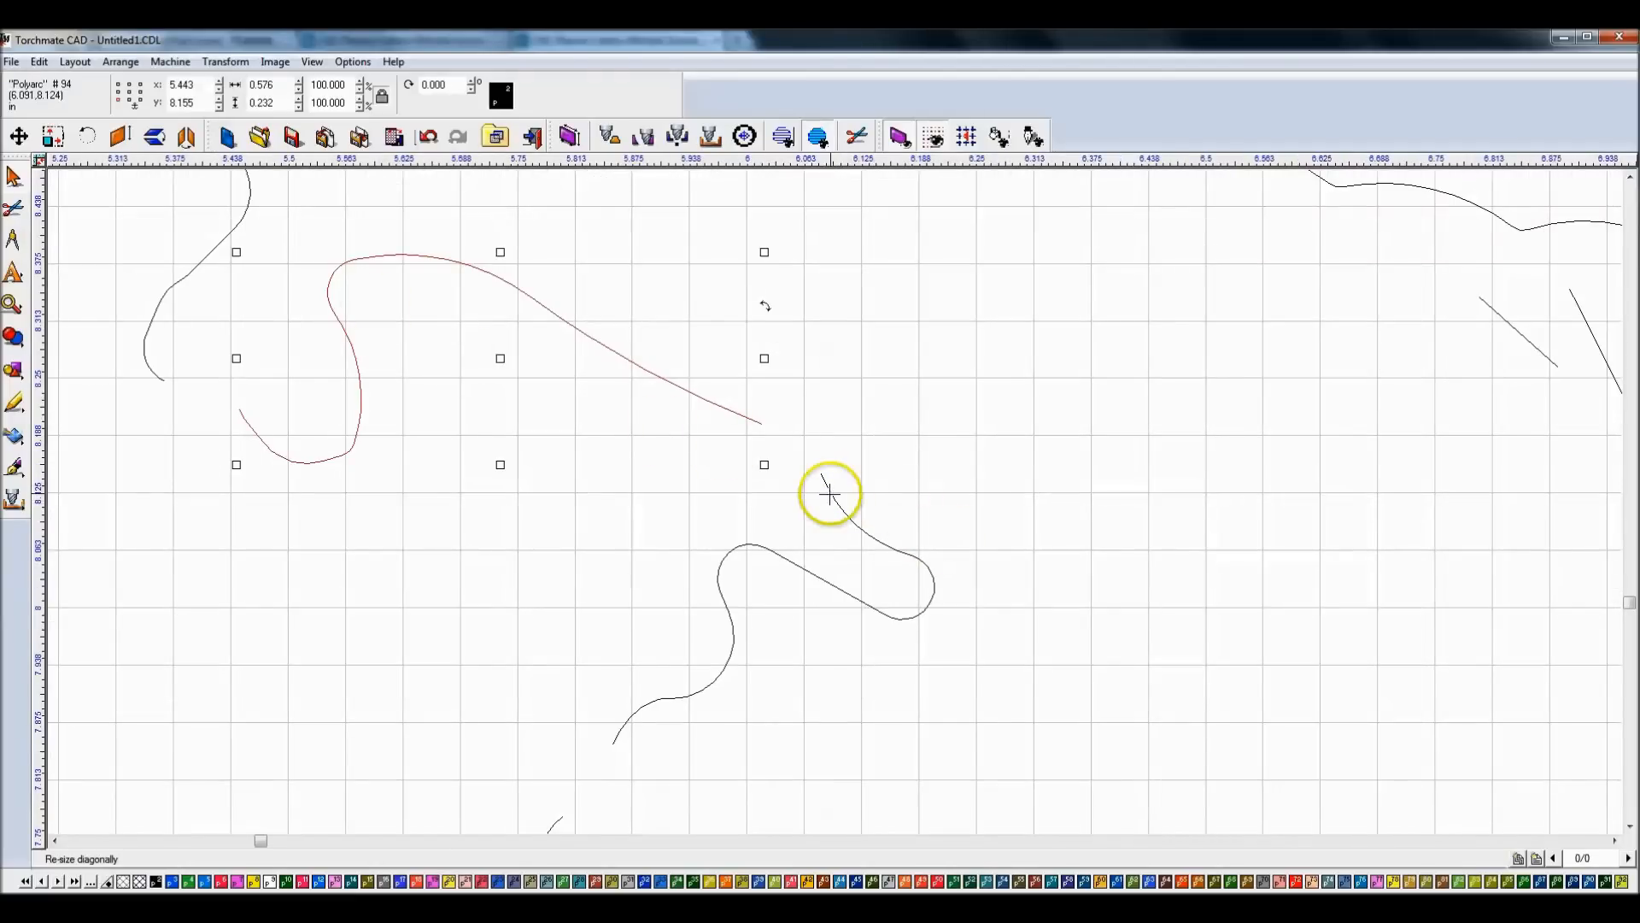
pyautogui.moveTo(837, 505)
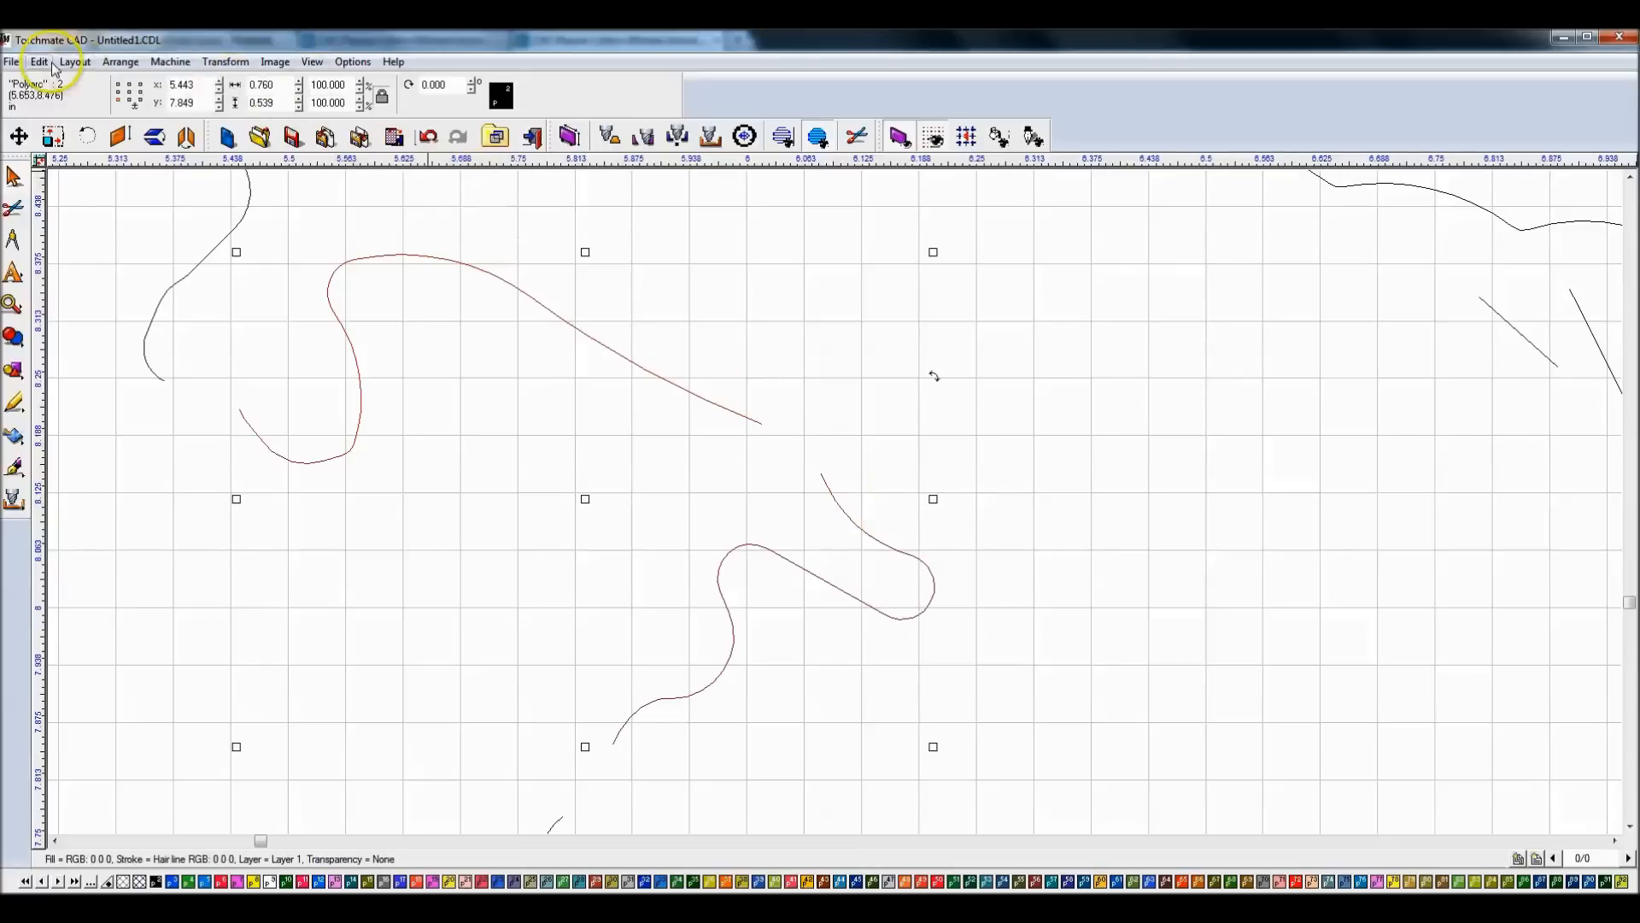
# Step: Open the editing commands to join the two loose curve ends
pyautogui.click(703, 450)
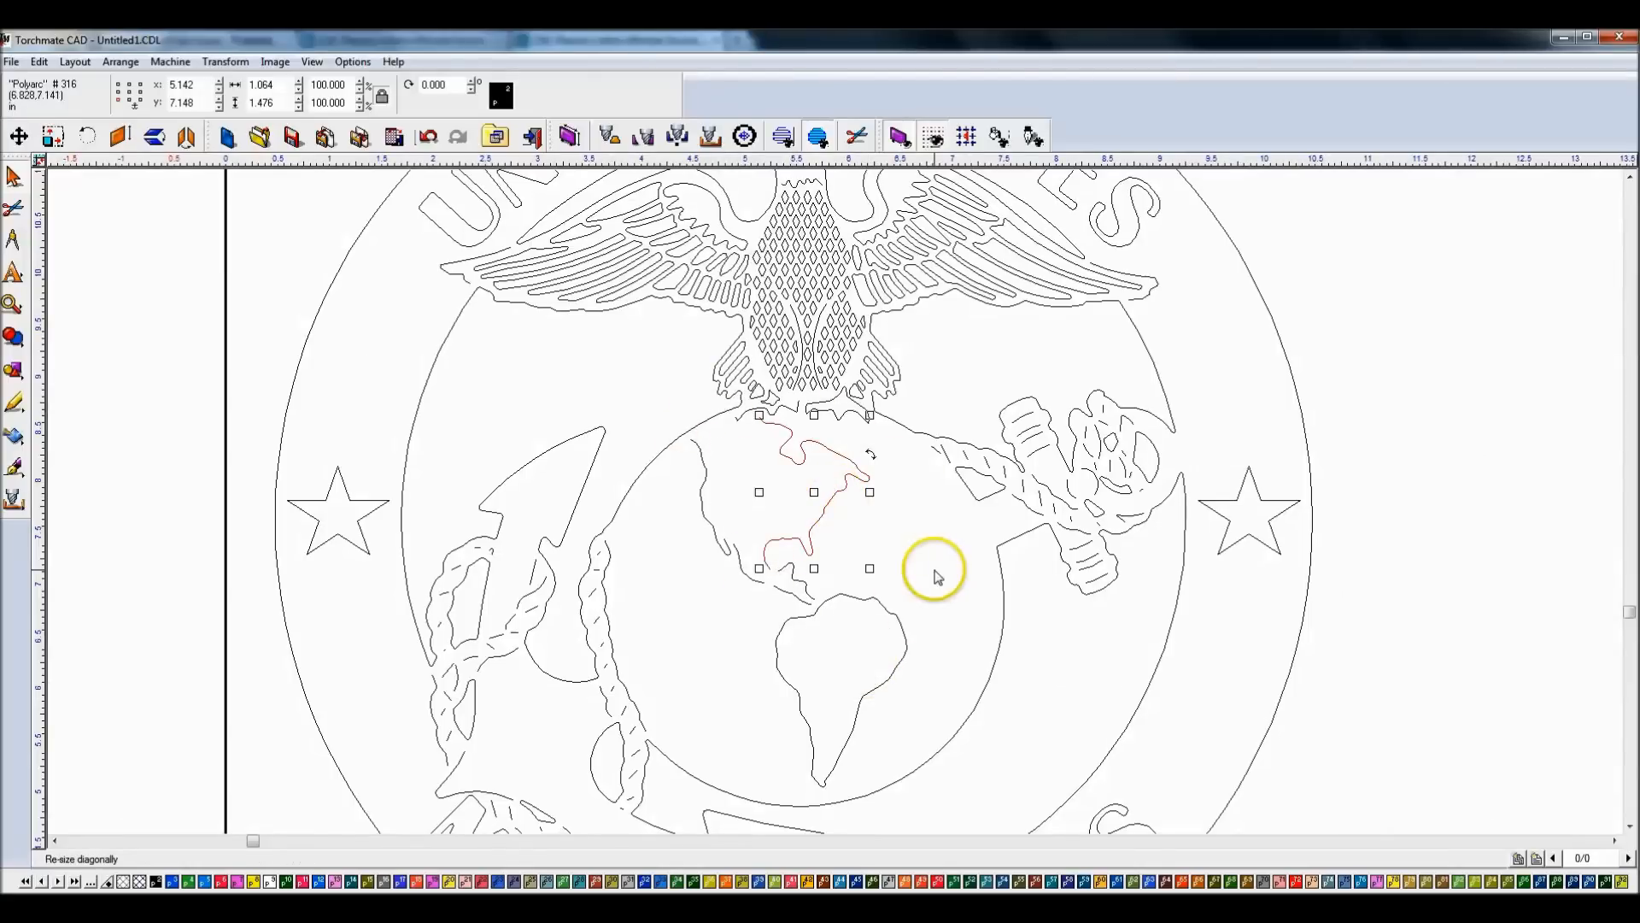
pyautogui.click(923, 490)
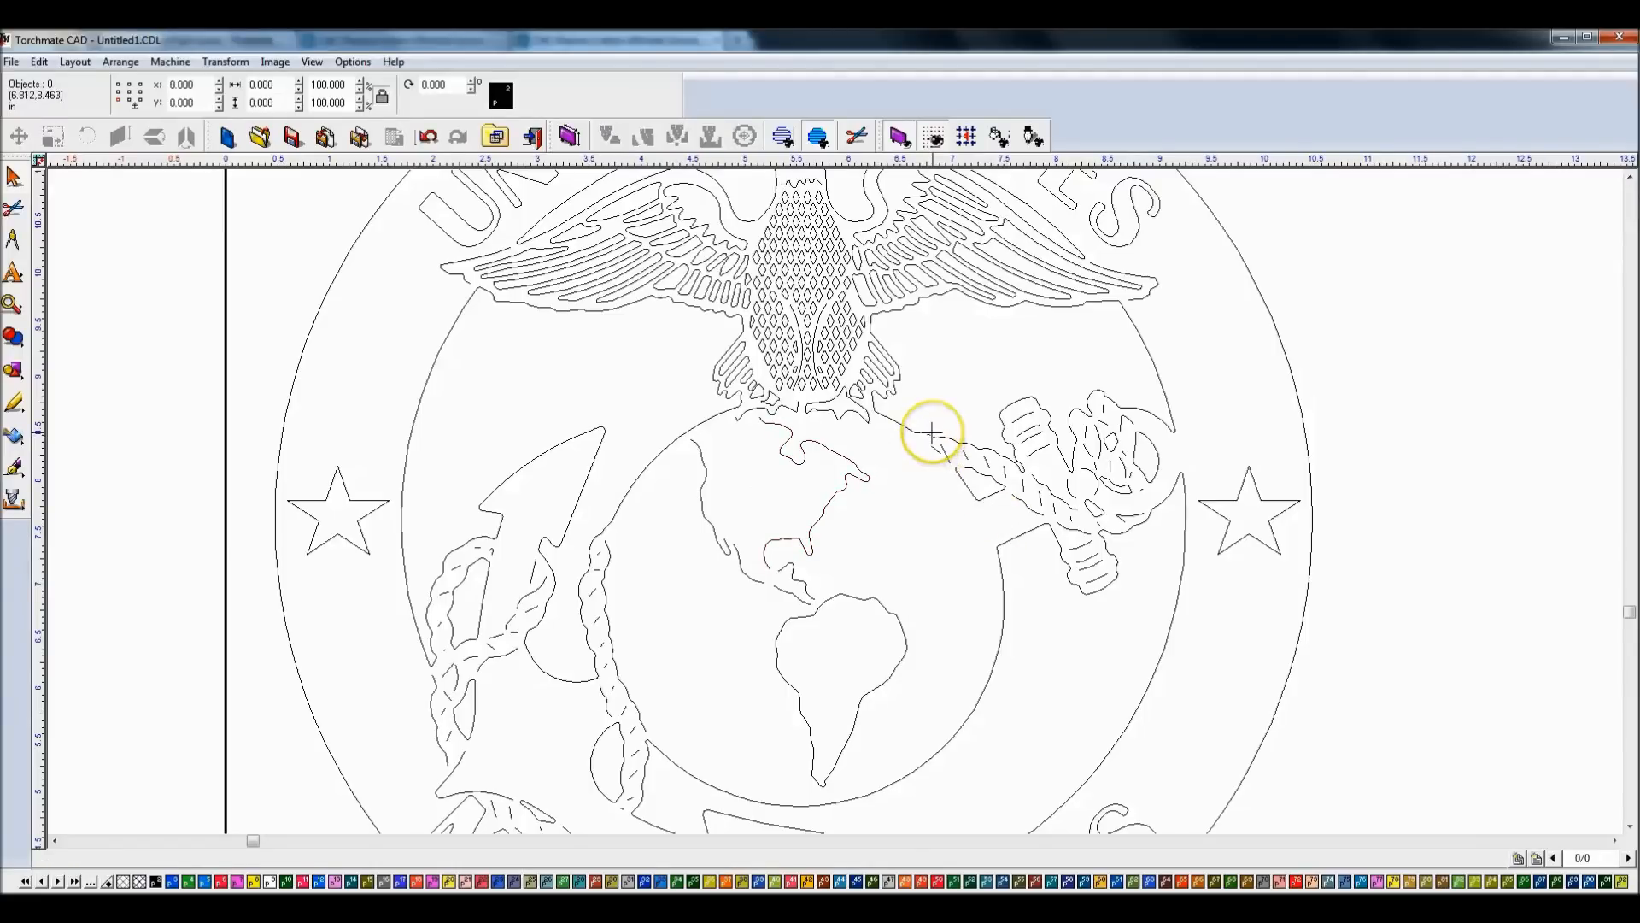
pyautogui.moveTo(979, 434)
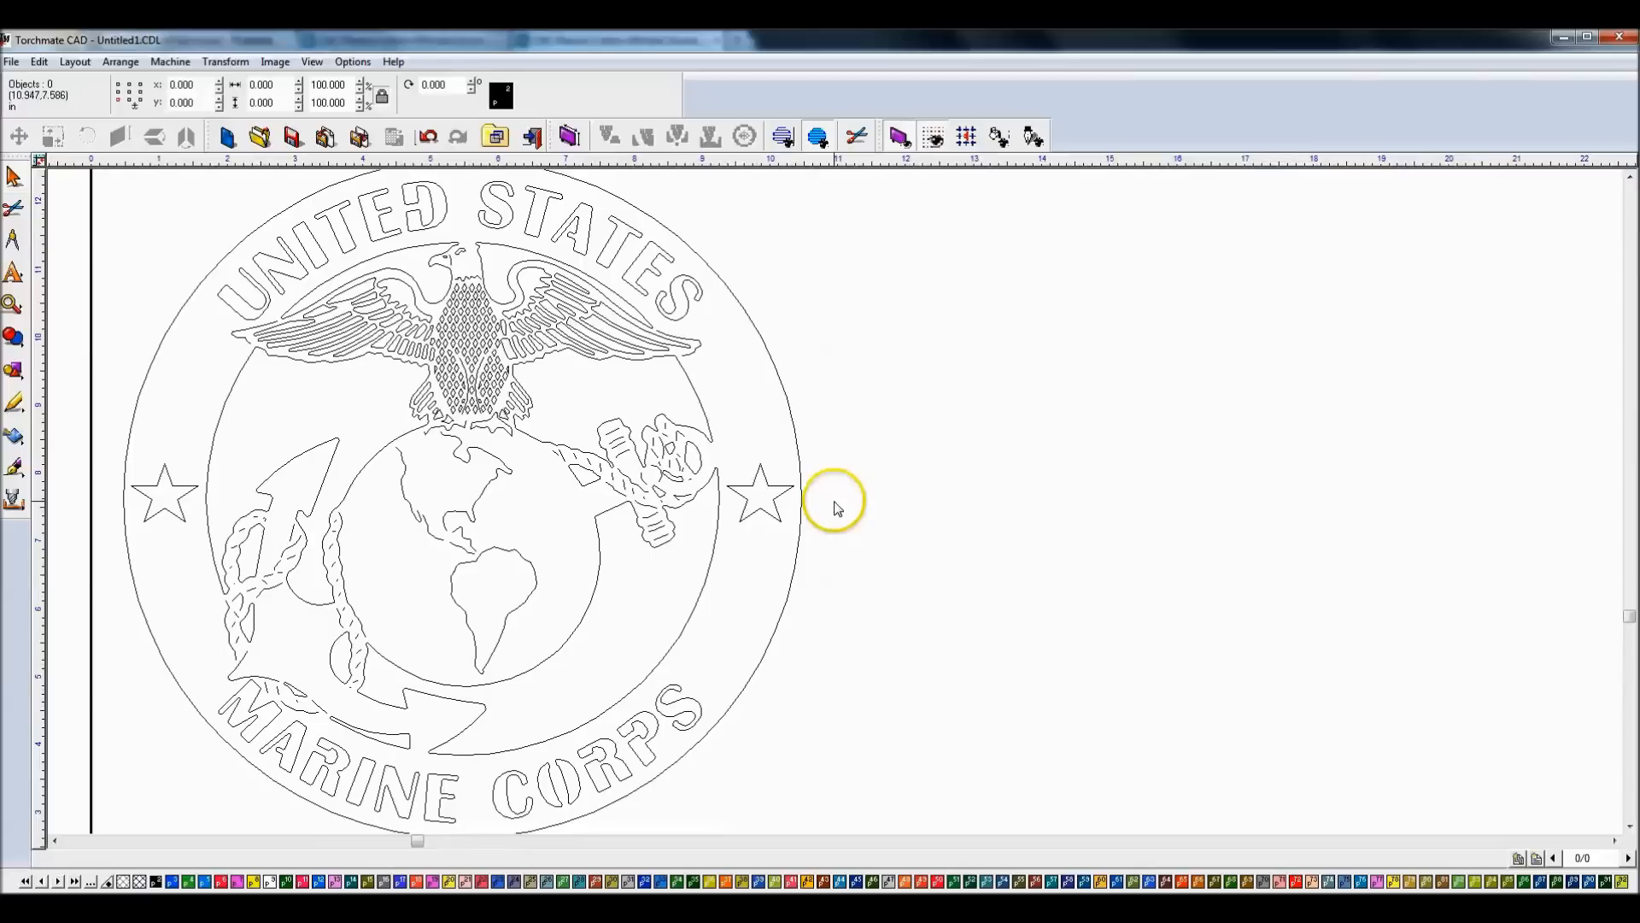
pyautogui.moveTo(937, 533)
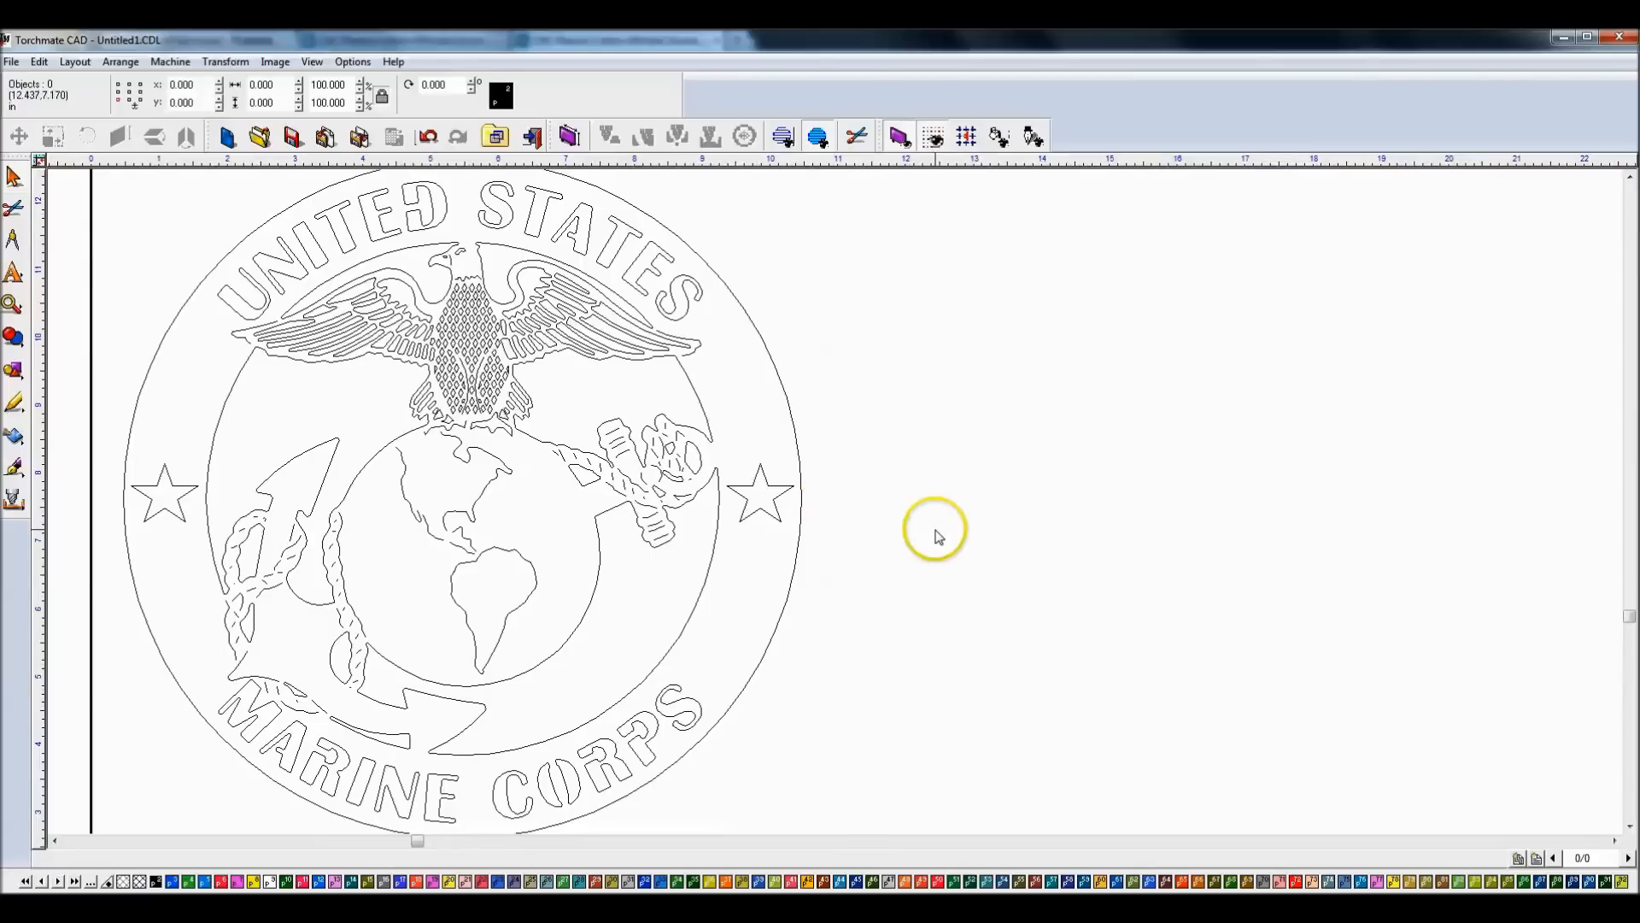